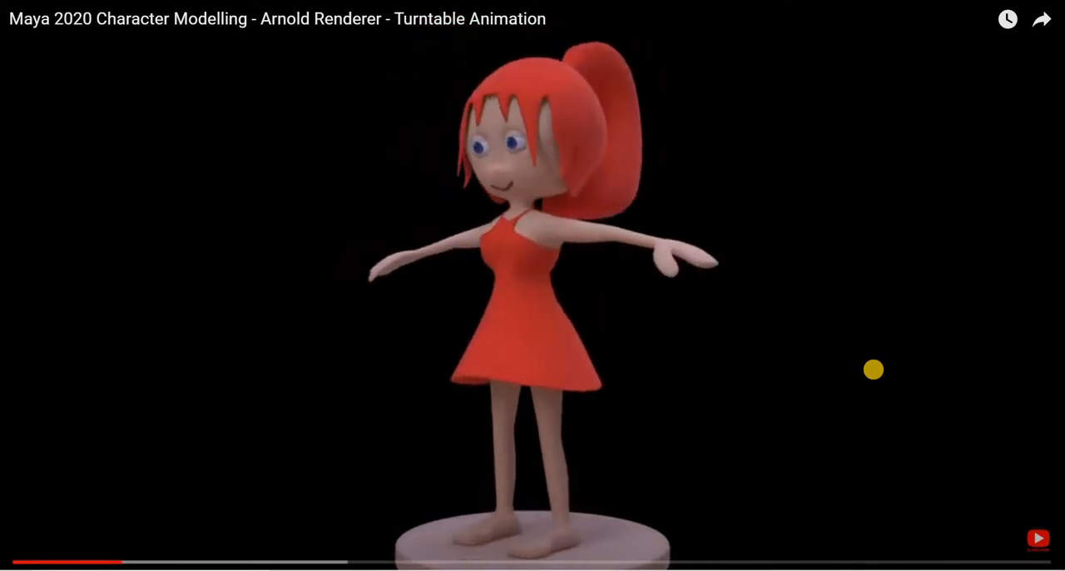
{"action": "mouse_move", "coordinate": [752, 325]}
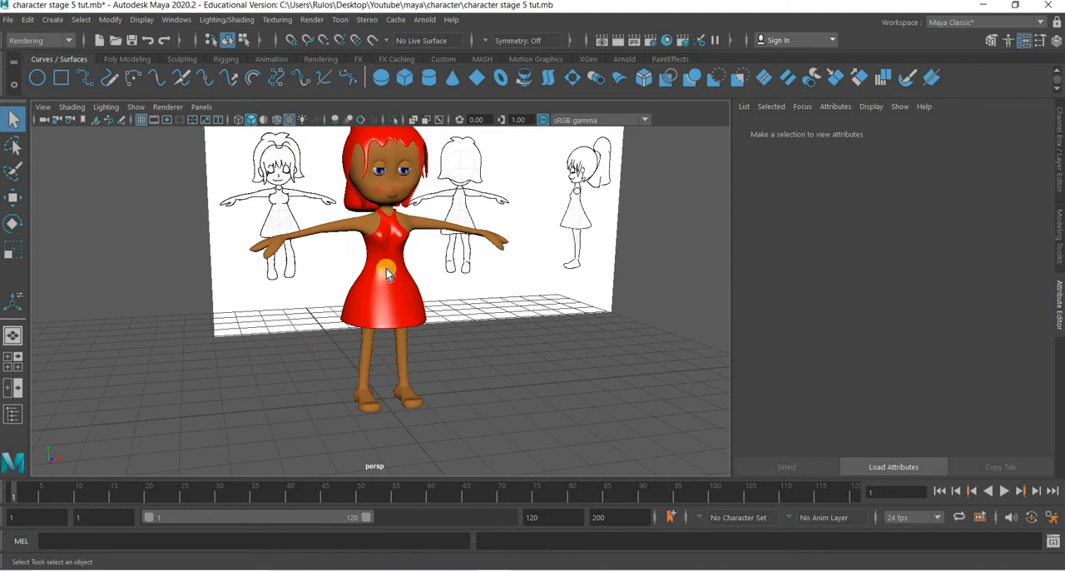
- Select the character's parts and delete their construction history with Delete by Type > History
{"action": "left_click", "coordinate": [386, 274]}
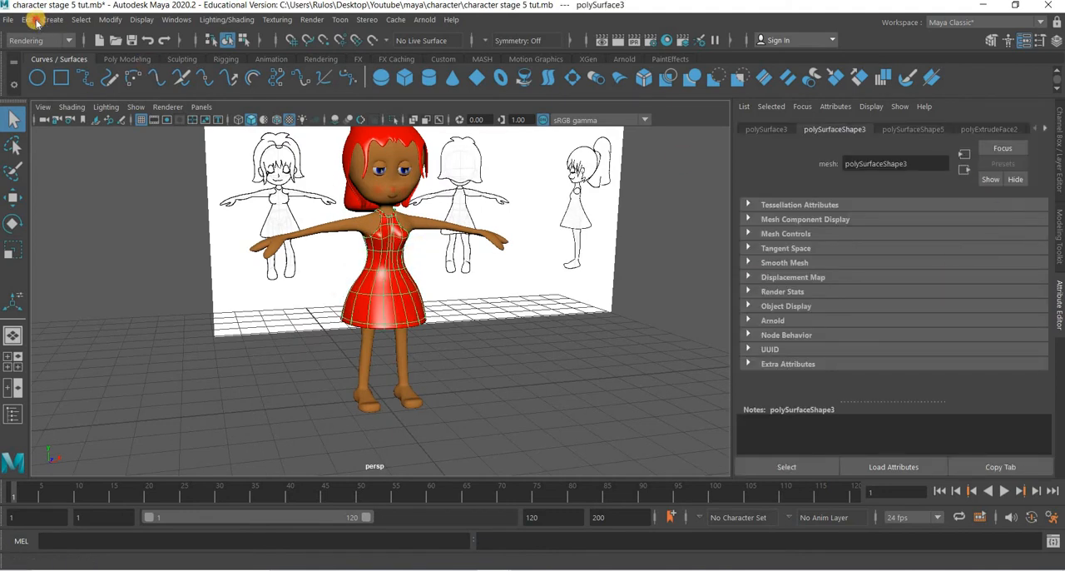
{"action": "left_click", "coordinate": [28, 20]}
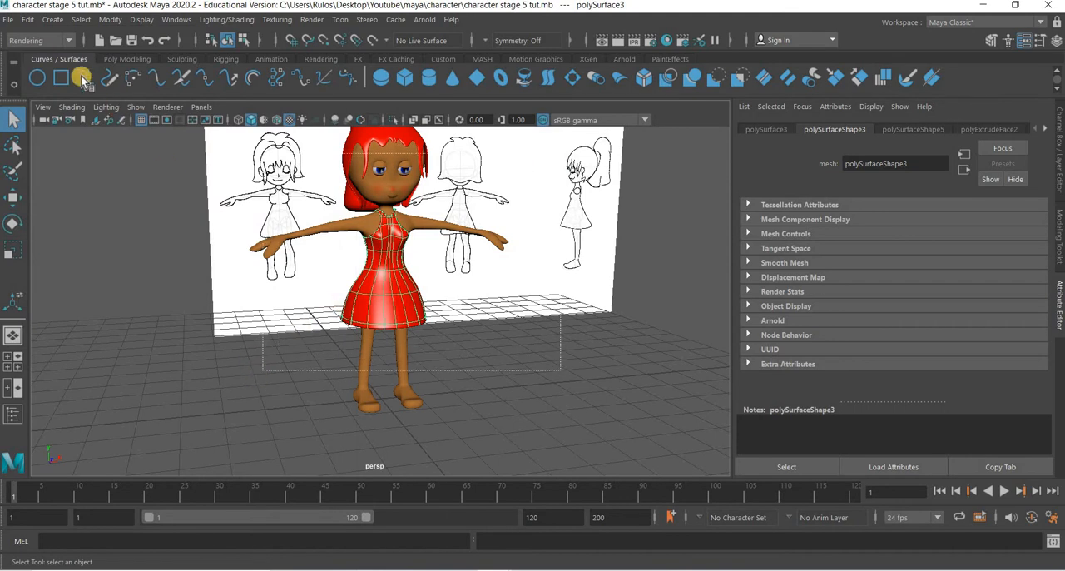
{"action": "left_click", "coordinate": [27, 19]}
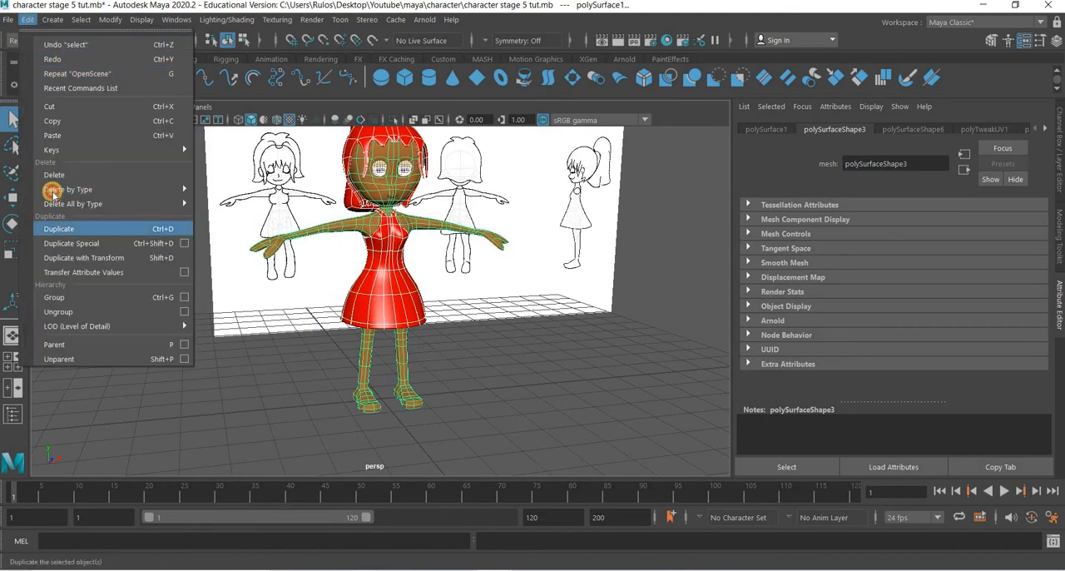
{"action": "left_click", "coordinate": [408, 312]}
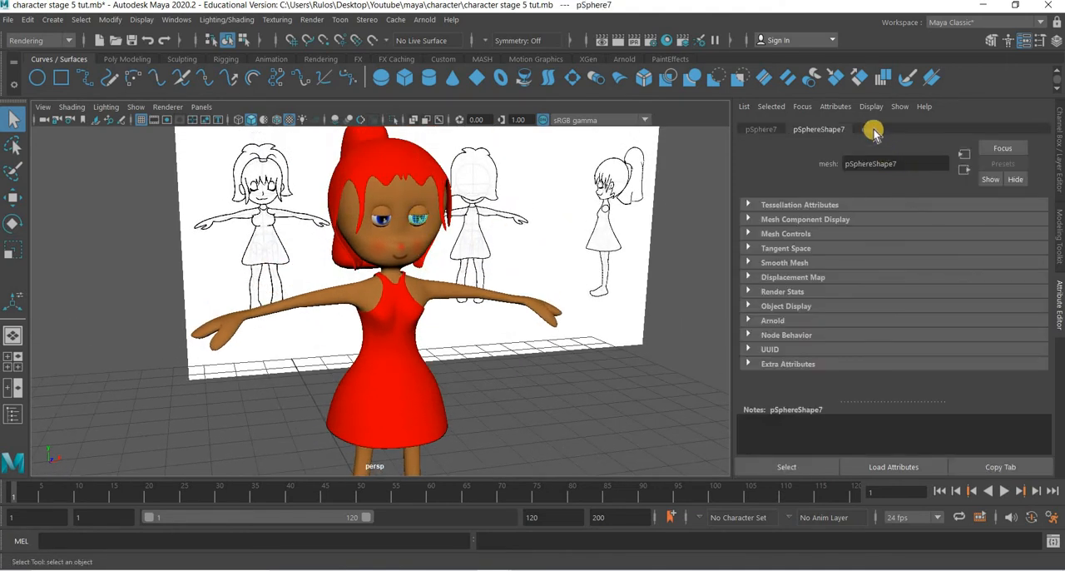
{"action": "left_click", "coordinate": [868, 129]}
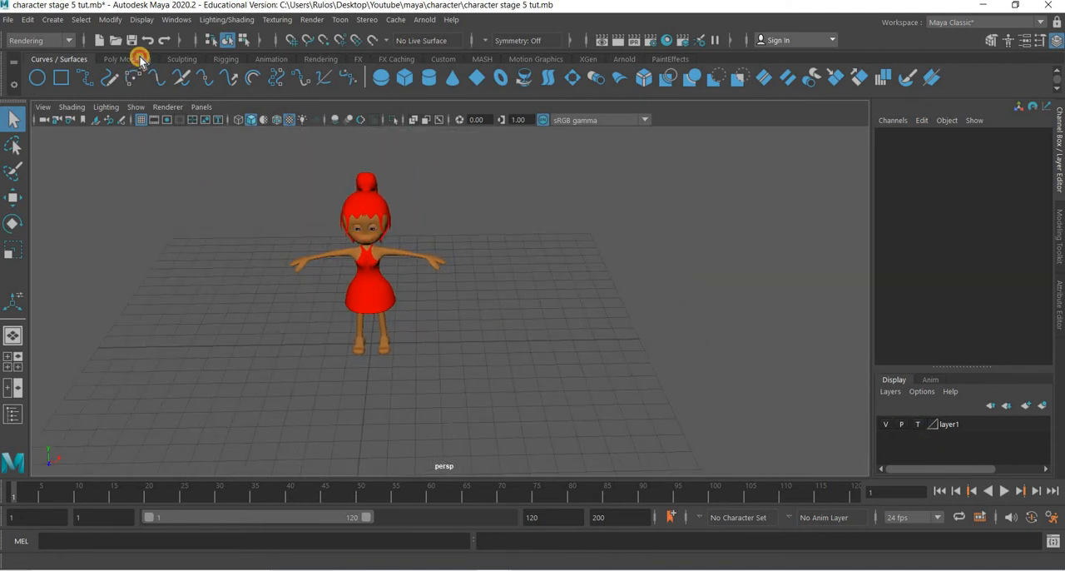
- Create a polygon cylinder under the character with radius 3 and height 0.5
{"action": "left_click", "coordinate": [128, 59]}
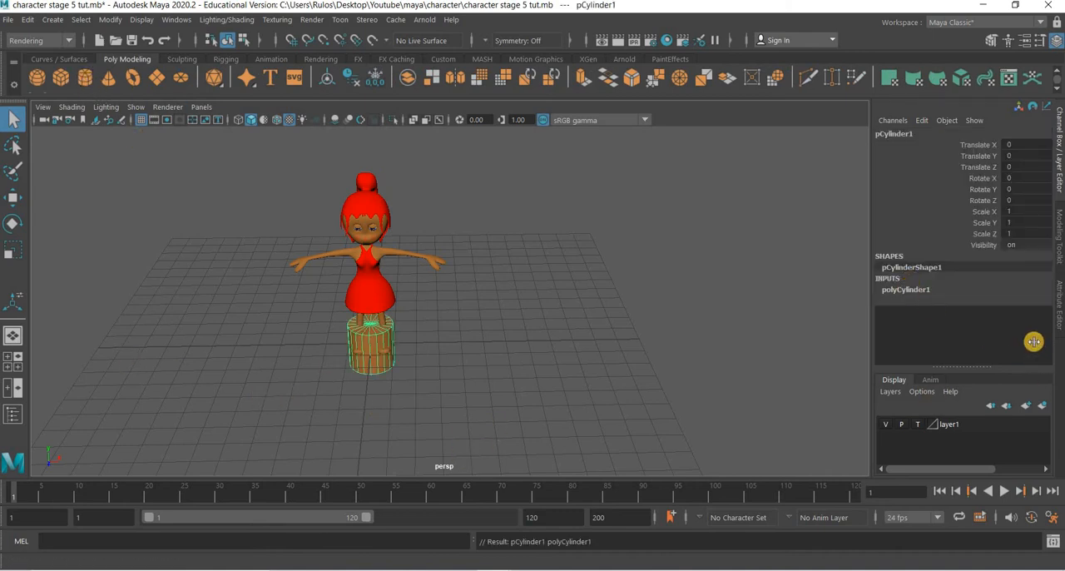
{"action": "left_click", "coordinate": [905, 288]}
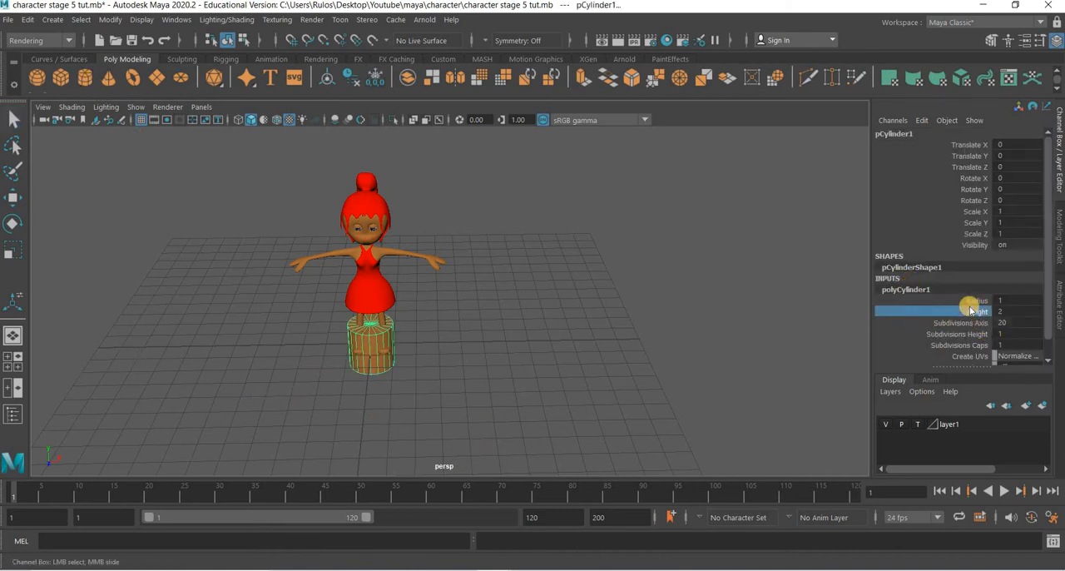
{"action": "left_click", "coordinate": [1010, 300]}
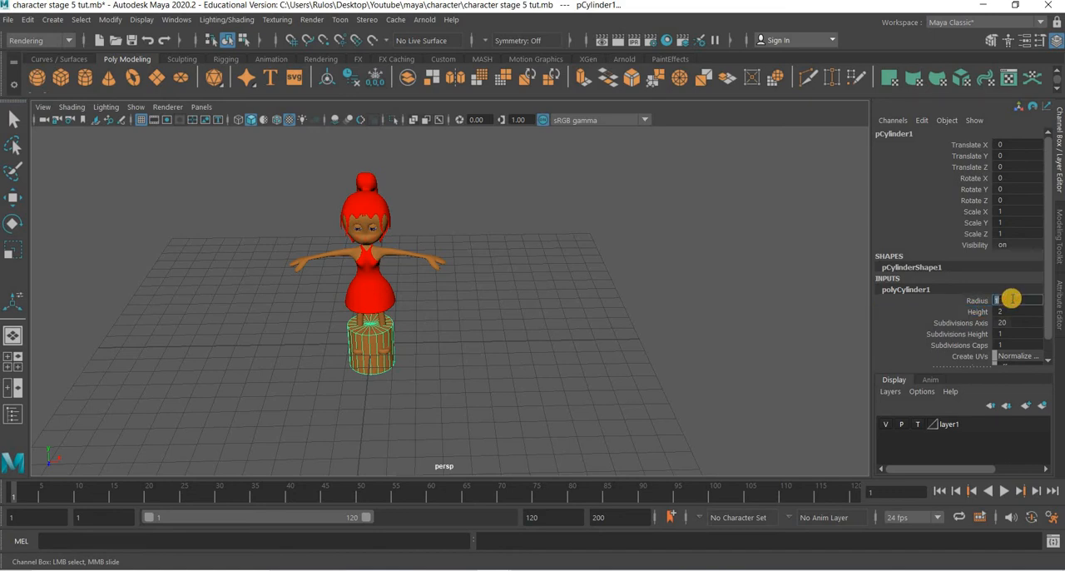
{"action": "left_click_drag", "start_coordinate": [1007, 300], "coordinate": [1032, 300]}
{"action": "type", "text": "3"}
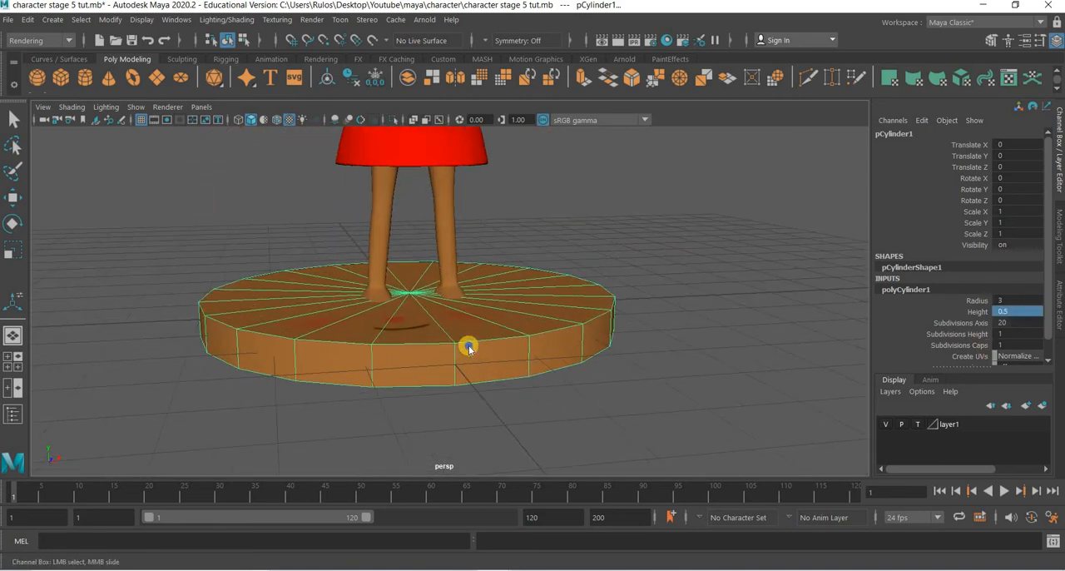
- Assign the platform a new Lambert material and set its colour to dark brown
{"action": "right_click", "coordinate": [469, 347]}
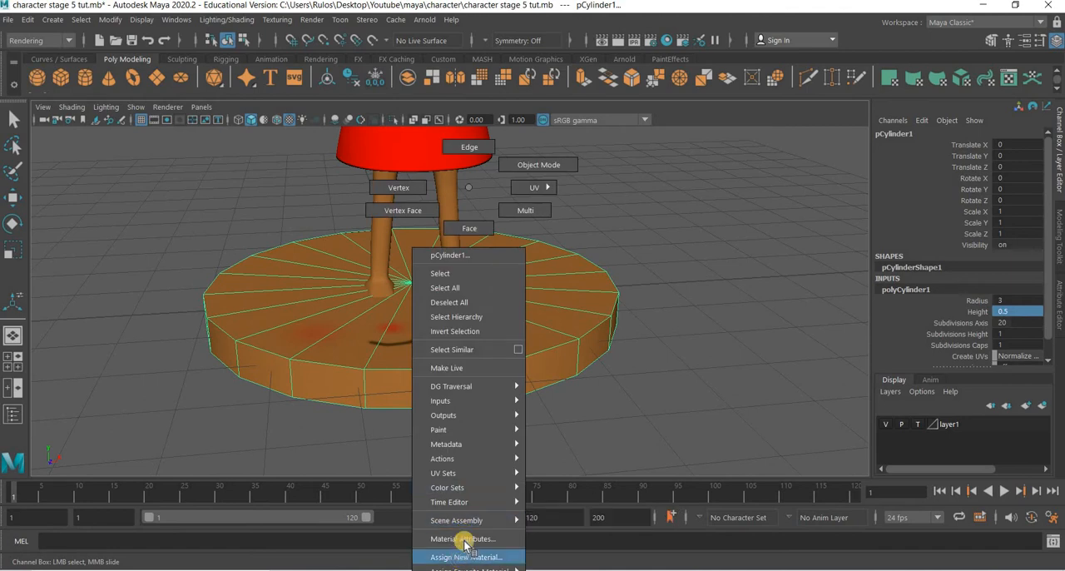
{"action": "left_click", "coordinate": [465, 556]}
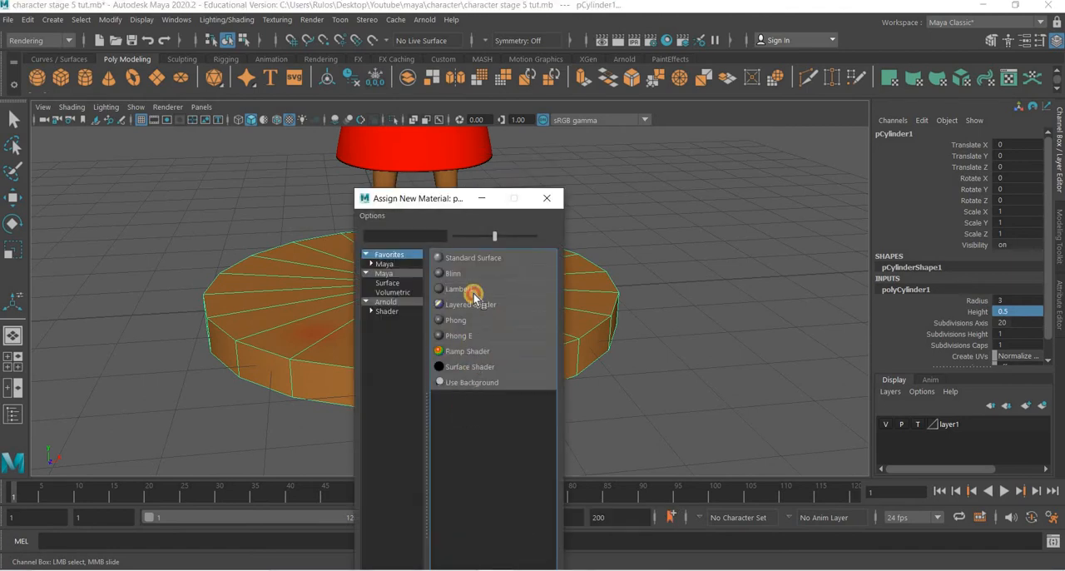
{"action": "left_click", "coordinate": [456, 289]}
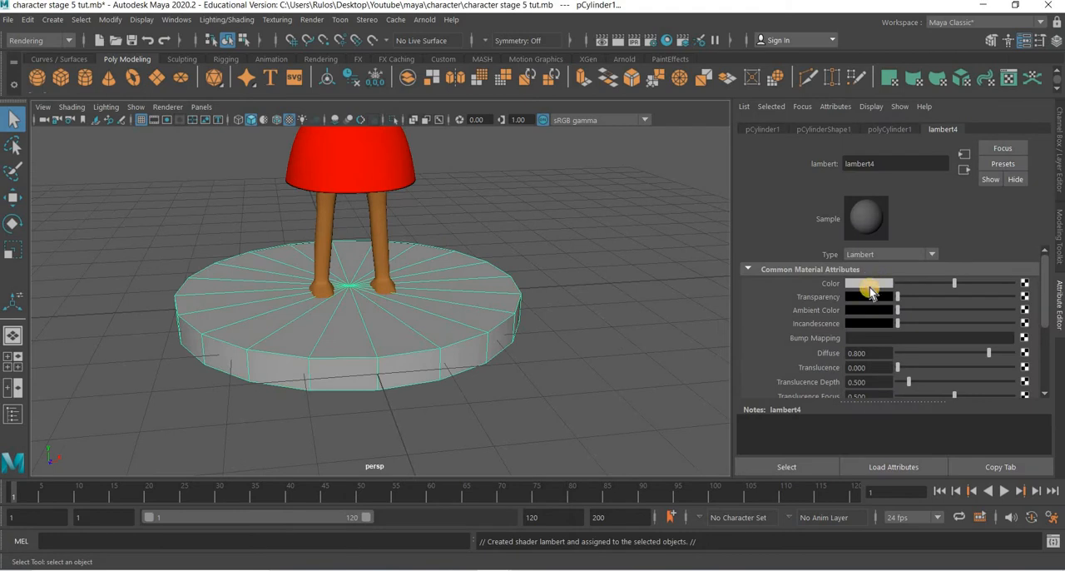
{"action": "left_click", "coordinate": [868, 283]}
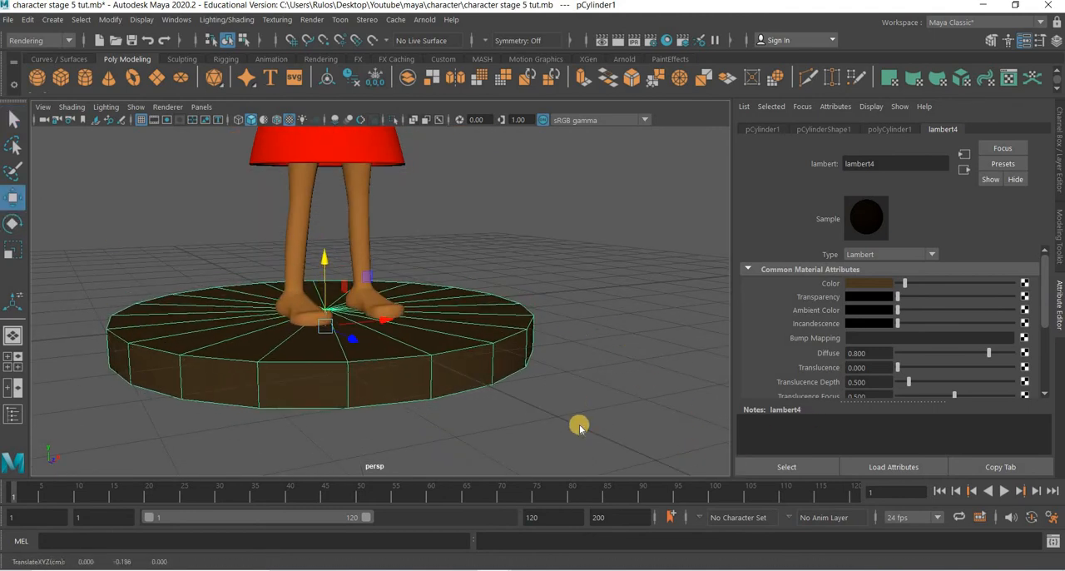
- Thin the platform to height 0.2 and move it until its top touches the feet
{"action": "key", "text": "space"}
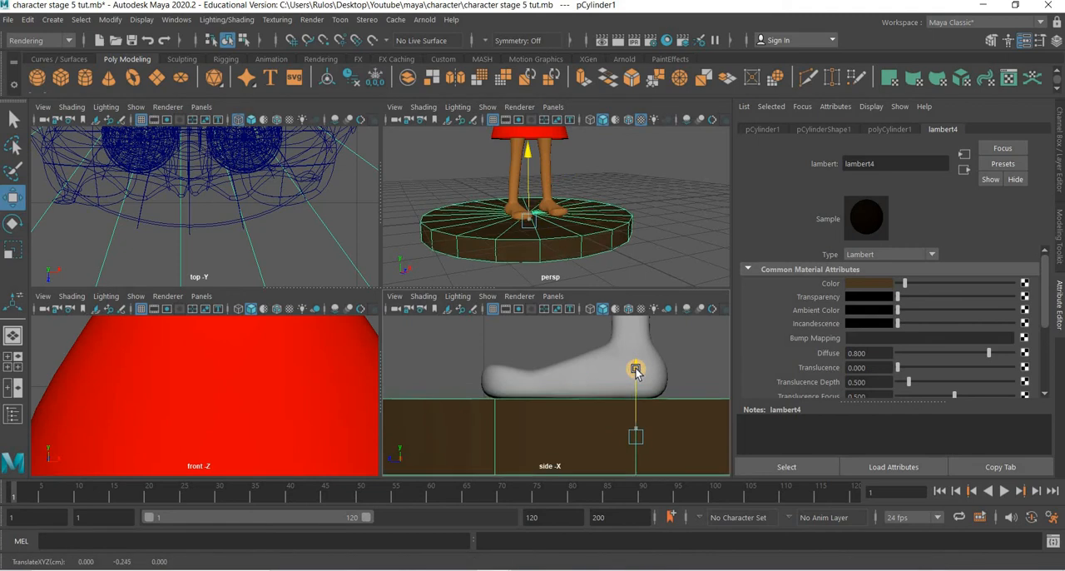
{"action": "left_click_drag", "start_coordinate": [636, 371], "coordinate": [416, 408]}
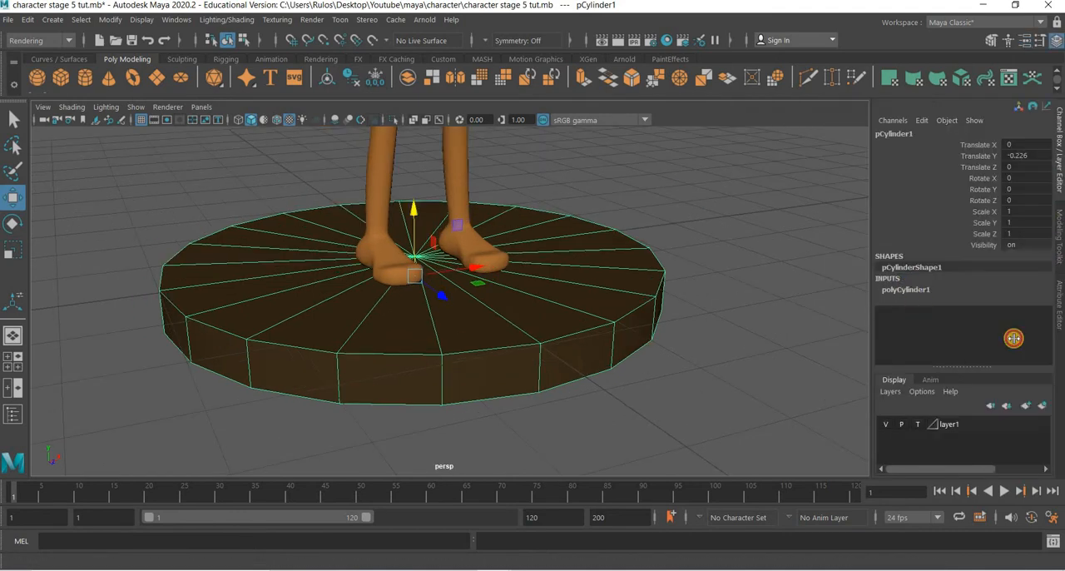
{"action": "left_click", "coordinate": [905, 288]}
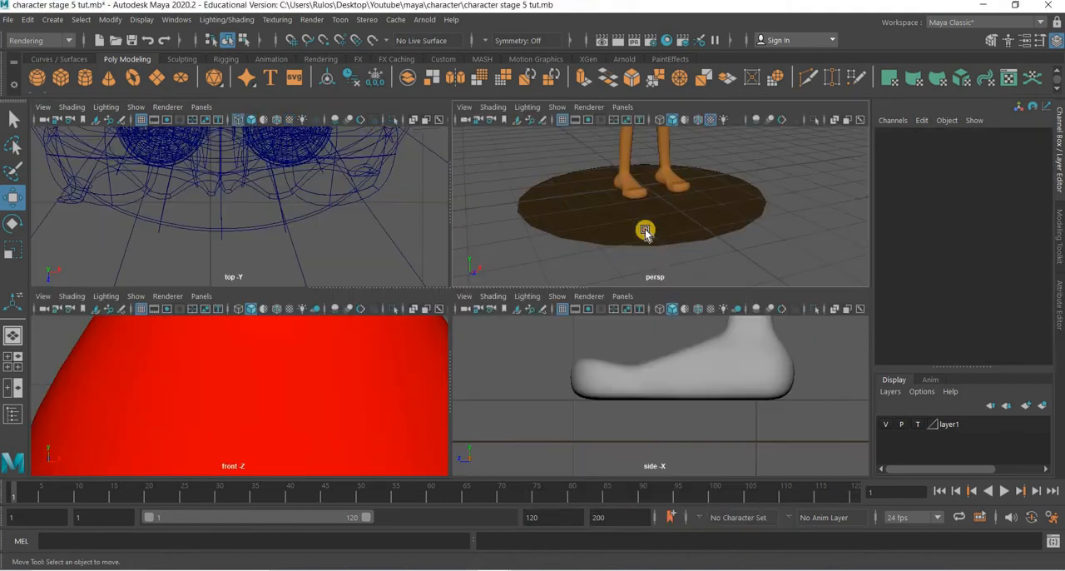
{"action": "left_click", "coordinate": [645, 230]}
{"action": "type", "text": "0.2"}
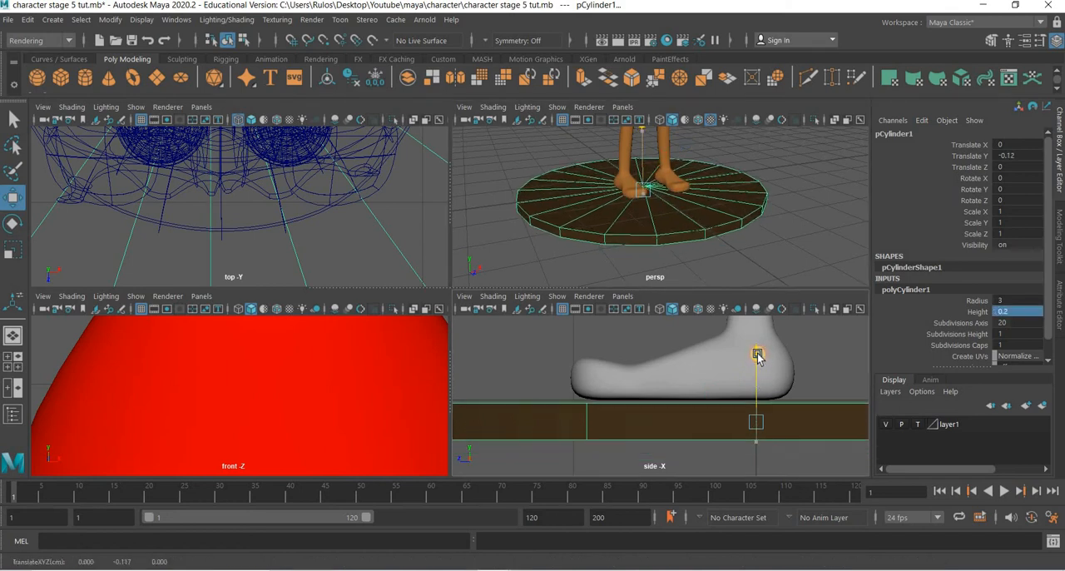
{"action": "left_click_drag", "start_coordinate": [757, 357], "coordinate": [757, 350]}
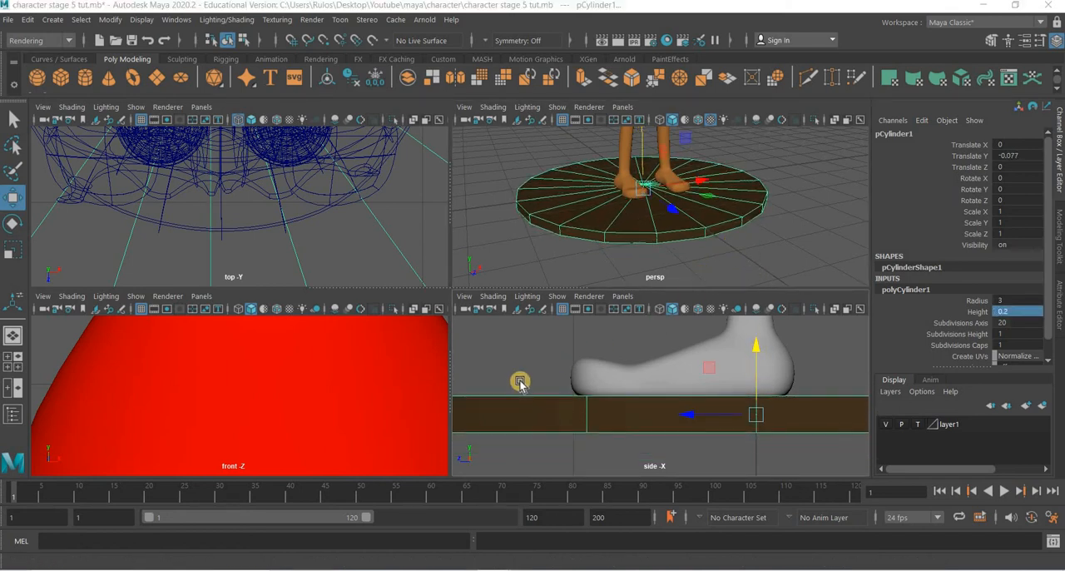
{"action": "right_click", "coordinate": [520, 383]}
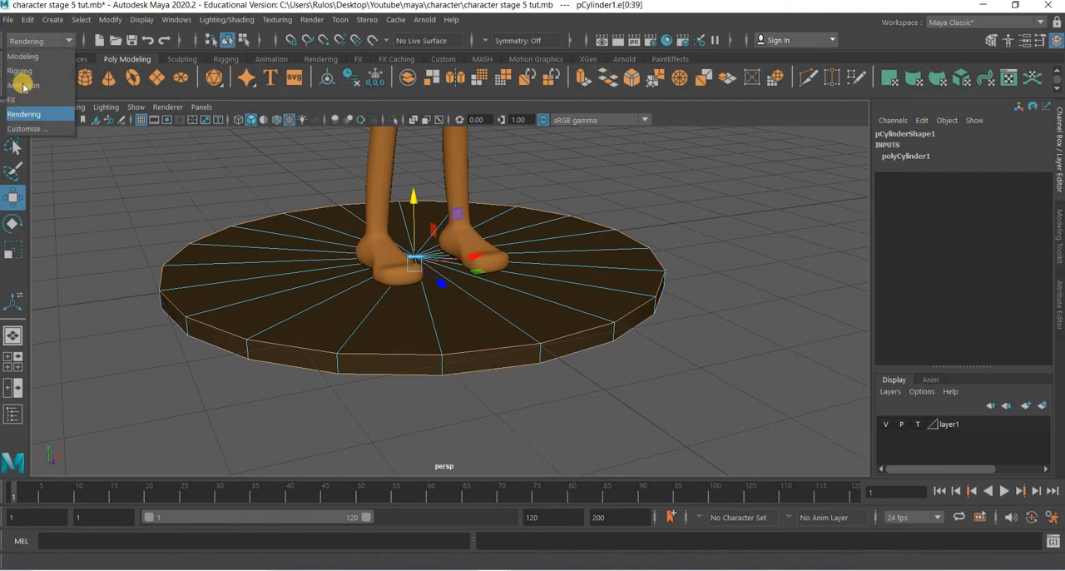
- Bevel the platform's rim edges with 3 segments and a 0.7 fraction
{"action": "left_click", "coordinate": [25, 56]}
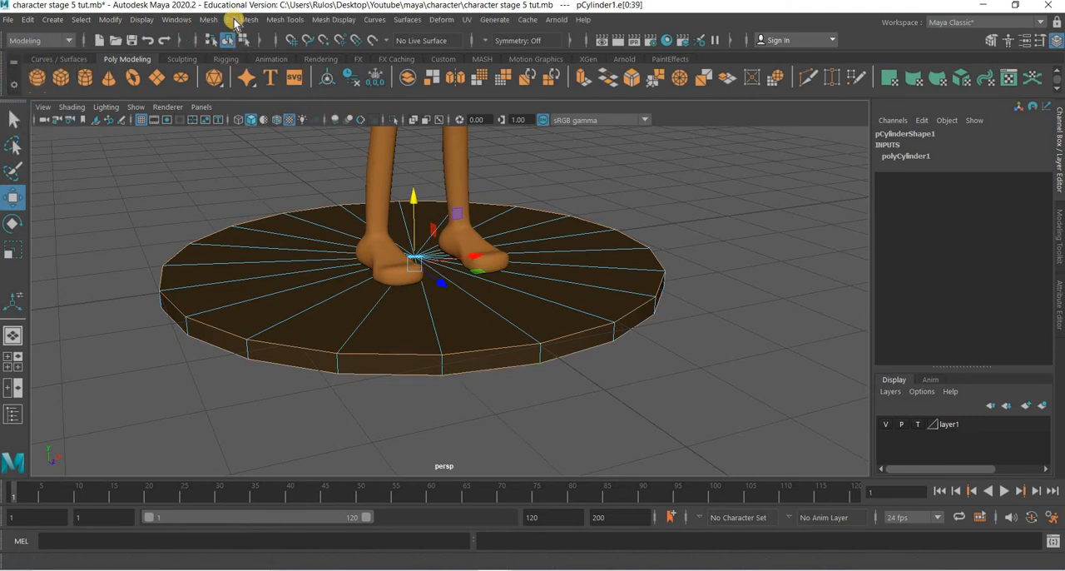
{"action": "left_click", "coordinate": [241, 19]}
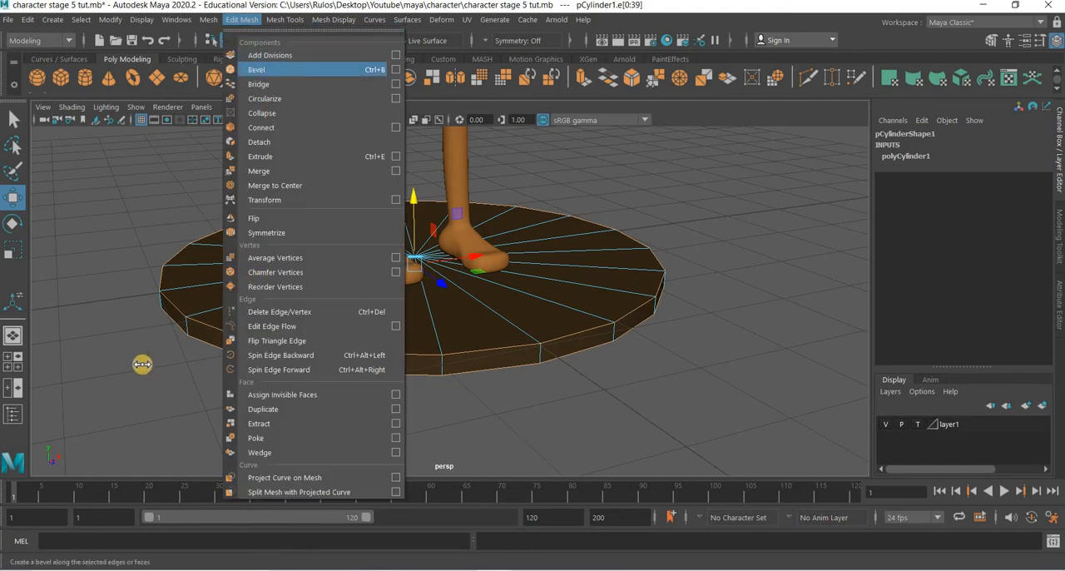
{"action": "left_click", "coordinate": [255, 69]}
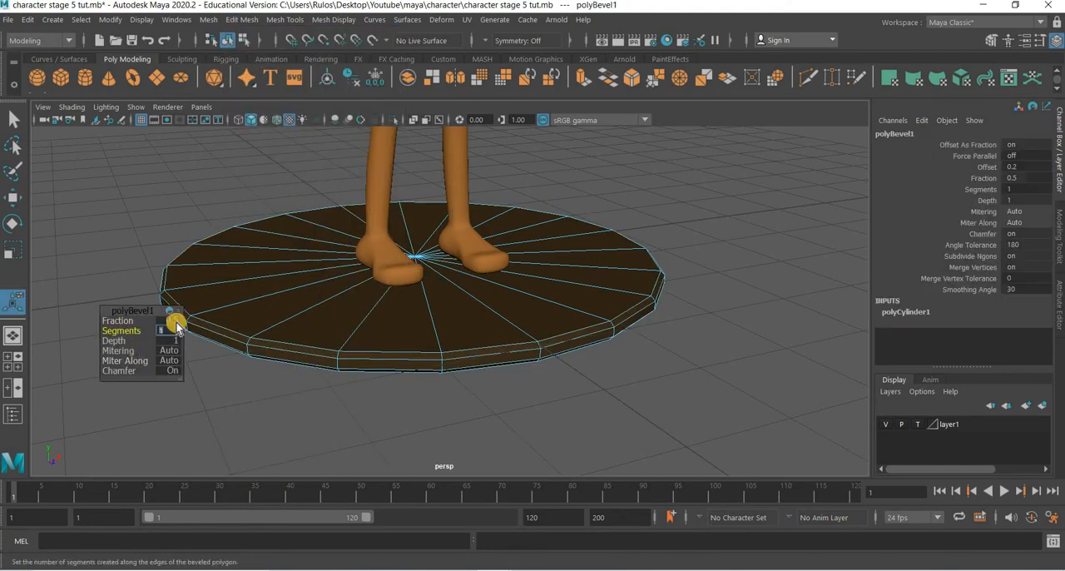
{"action": "left_click_drag", "start_coordinate": [162, 330], "coordinate": [175, 330]}
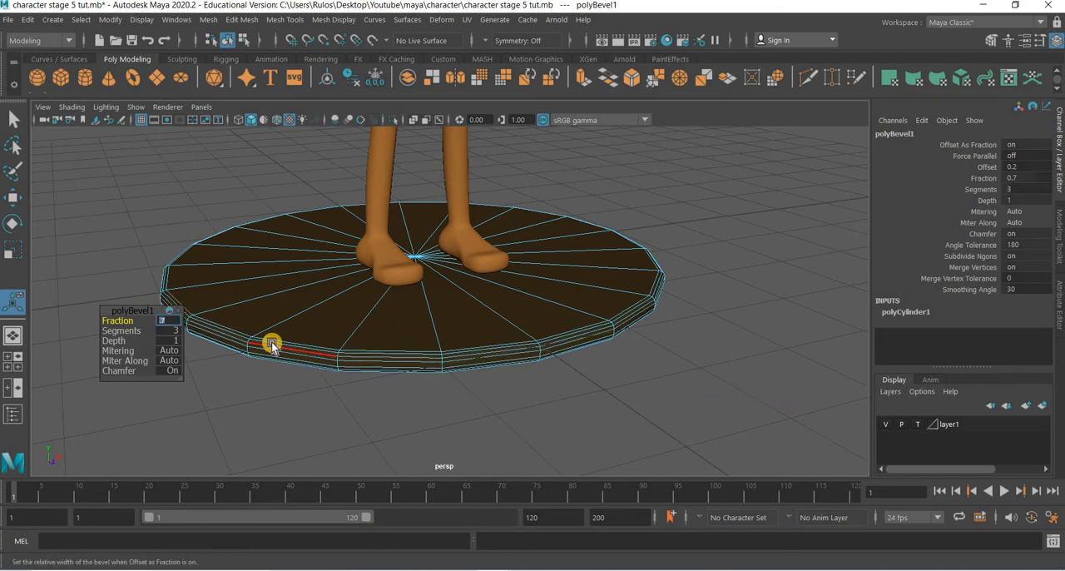
{"action": "left_click_drag", "start_coordinate": [272, 344], "coordinate": [607, 426]}
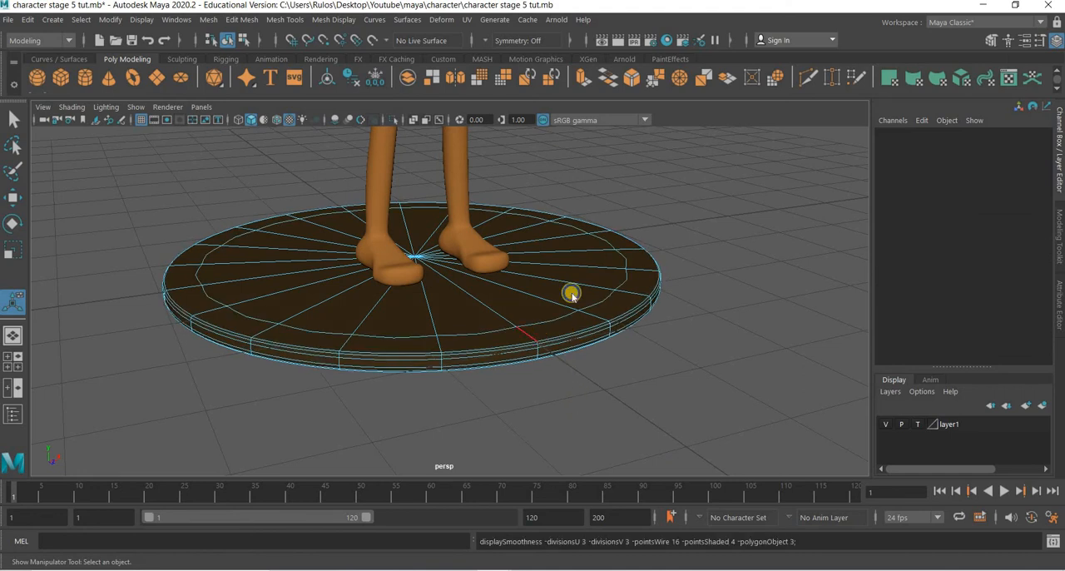
{"action": "left_click", "coordinate": [504, 350]}
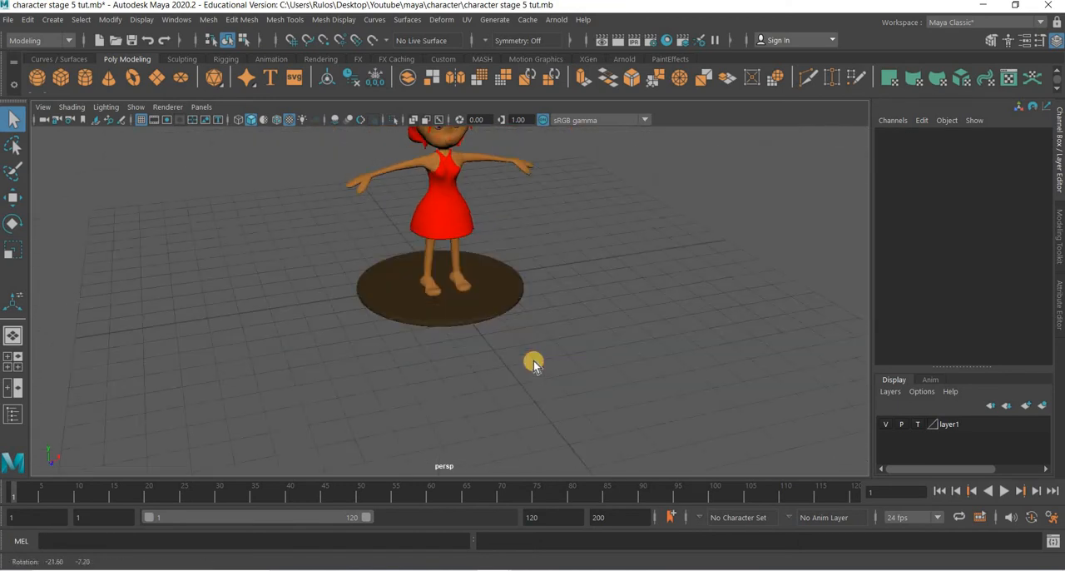
- Create a large NURBS circle ringing the girl and her bevelled platform
{"action": "left_click", "coordinate": [438, 291]}
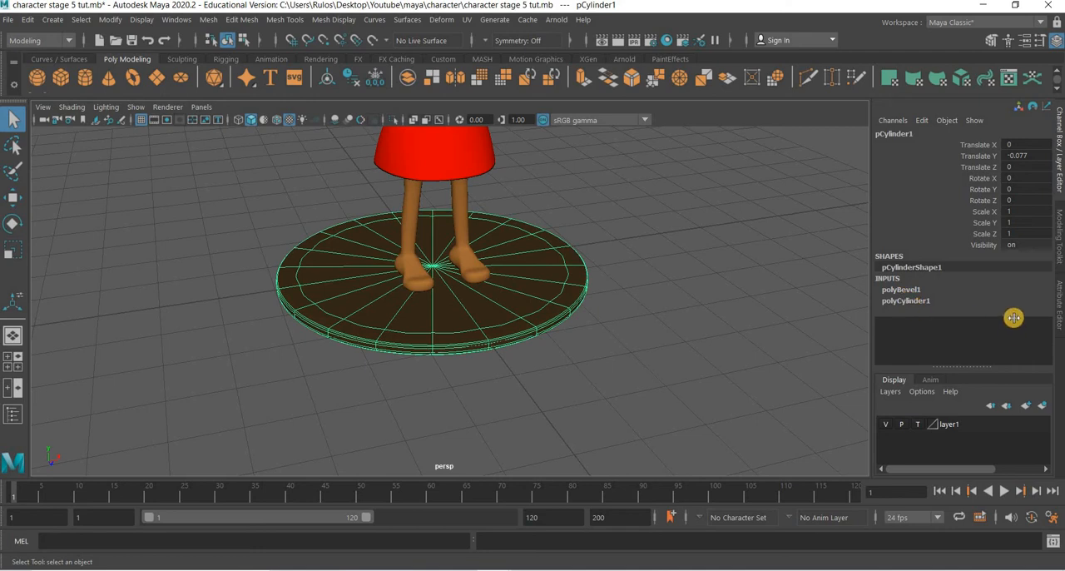
{"action": "left_click", "coordinate": [905, 301]}
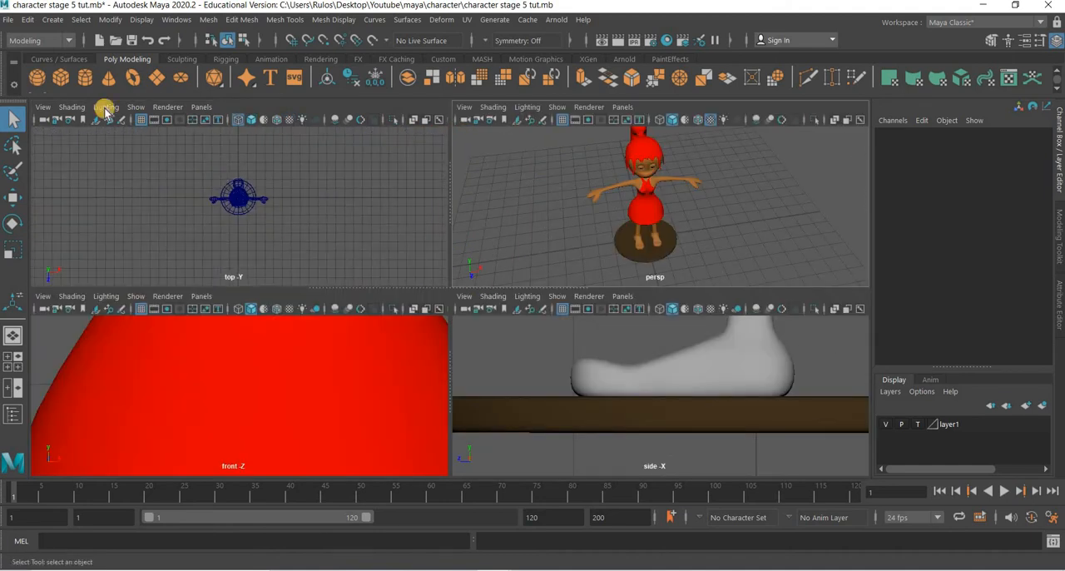
{"action": "left_click", "coordinate": [58, 59]}
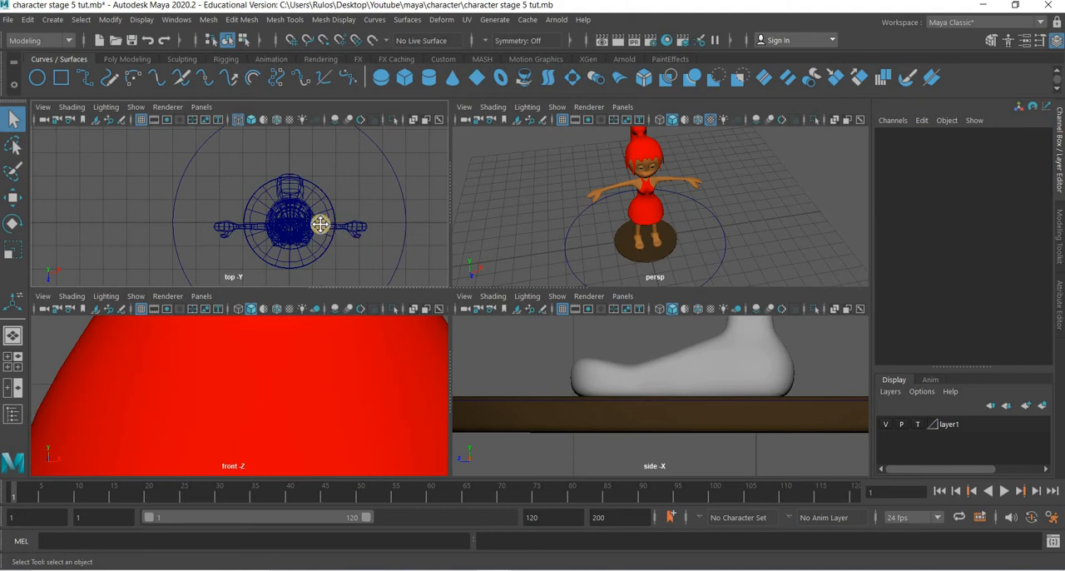
- Create a camera and open Constrain > Motion Paths in the Animation menu set
{"action": "left_click_drag", "start_coordinate": [320, 225], "coordinate": [291, 242]}
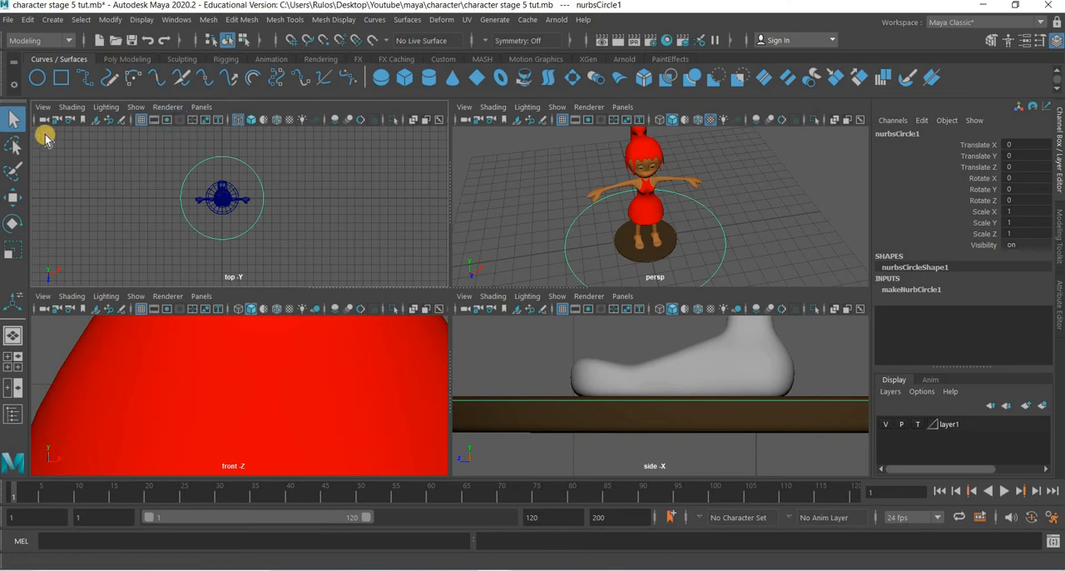
{"action": "left_click", "coordinate": [127, 58]}
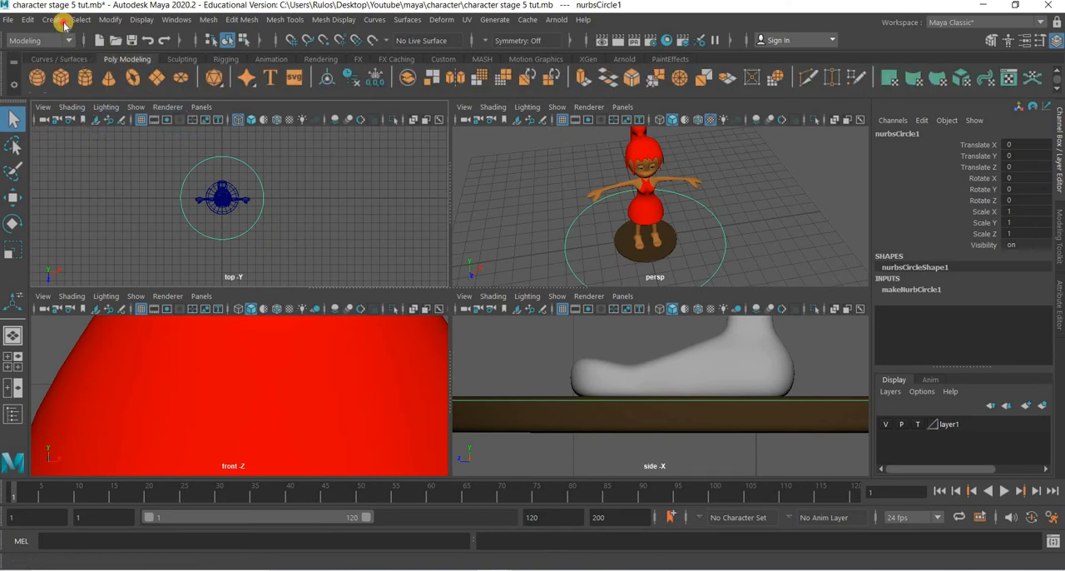
{"action": "left_click", "coordinate": [52, 20]}
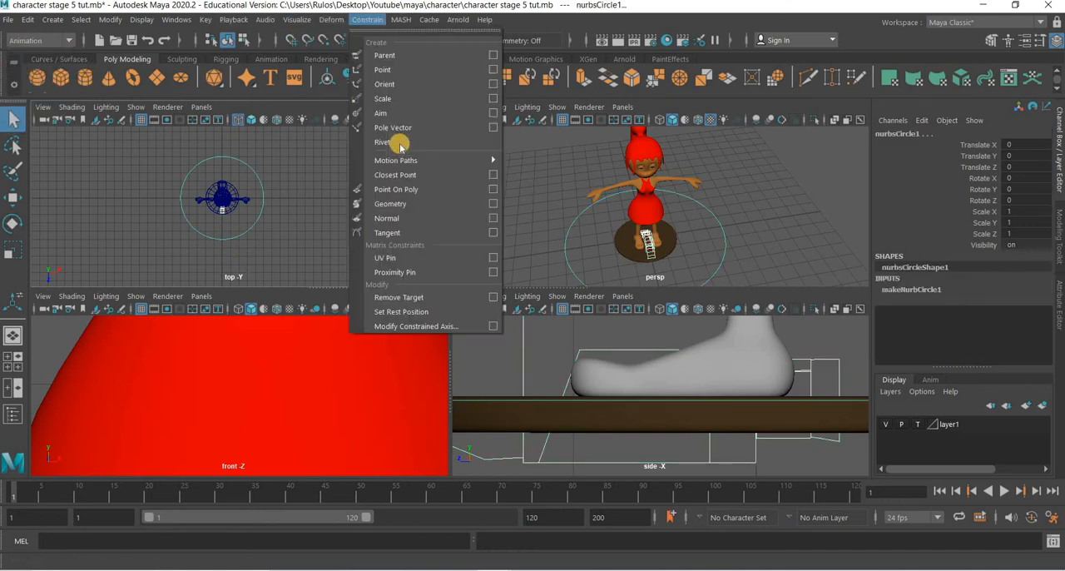
{"action": "mouse_move", "coordinate": [395, 160]}
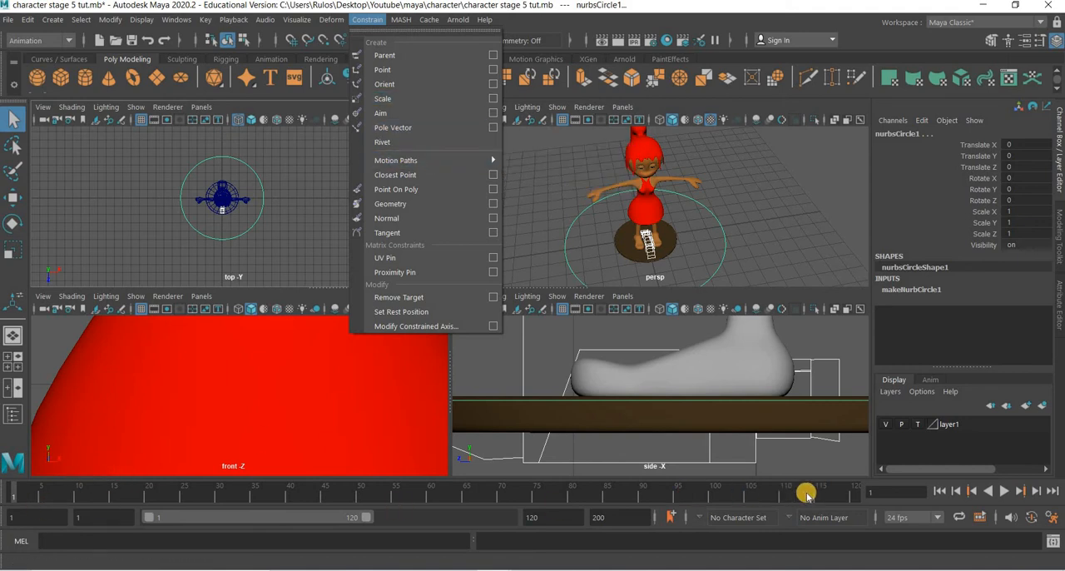
{"action": "mouse_move", "coordinate": [396, 159]}
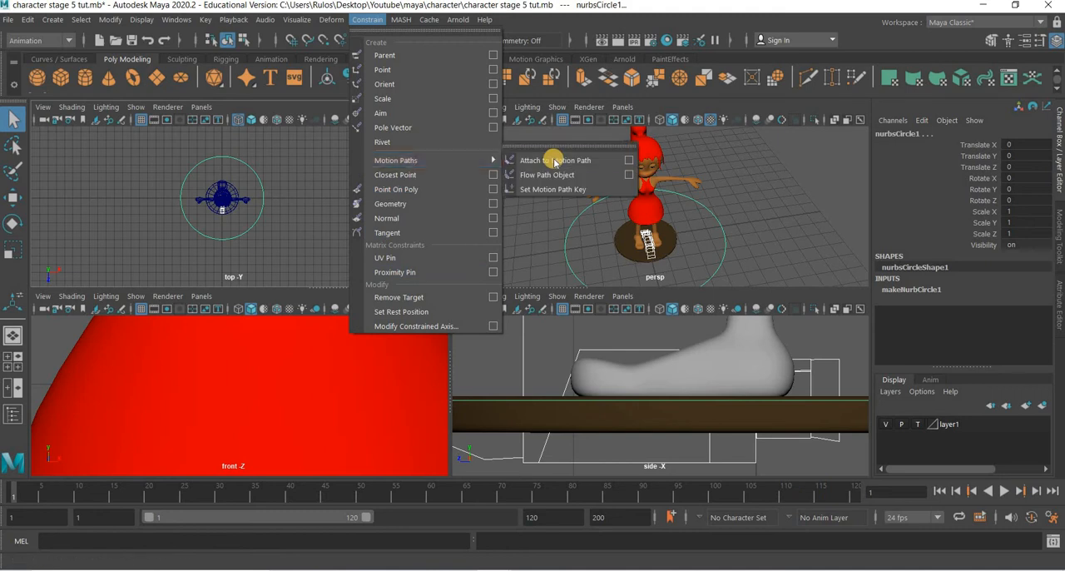
- Attach camera1 to the circle path, look through camera1, and raise the circle to Y 2.847
{"action": "left_click", "coordinate": [554, 160]}
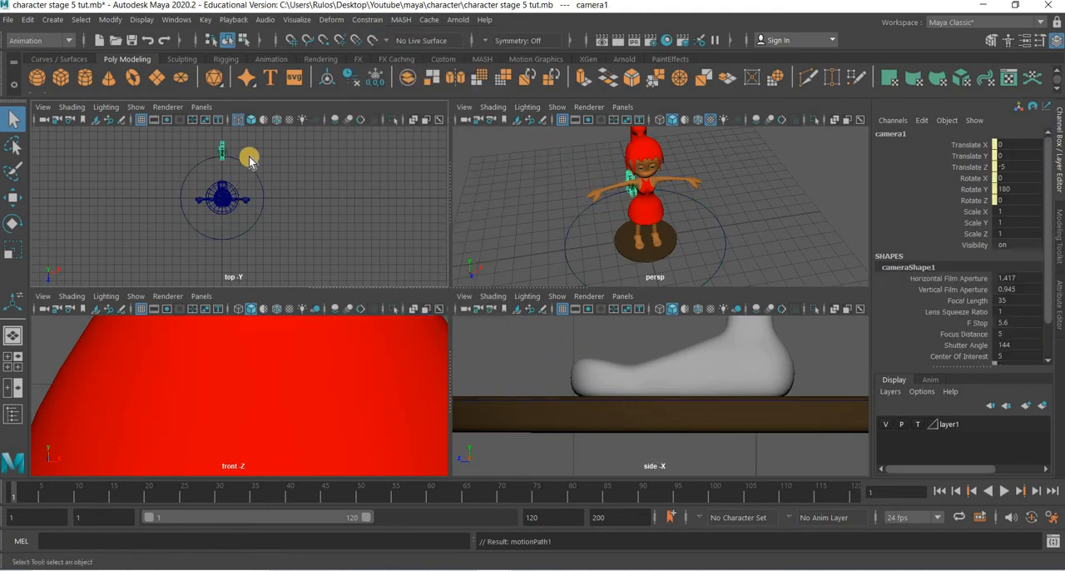
{"action": "mouse_move", "coordinate": [22, 491]}
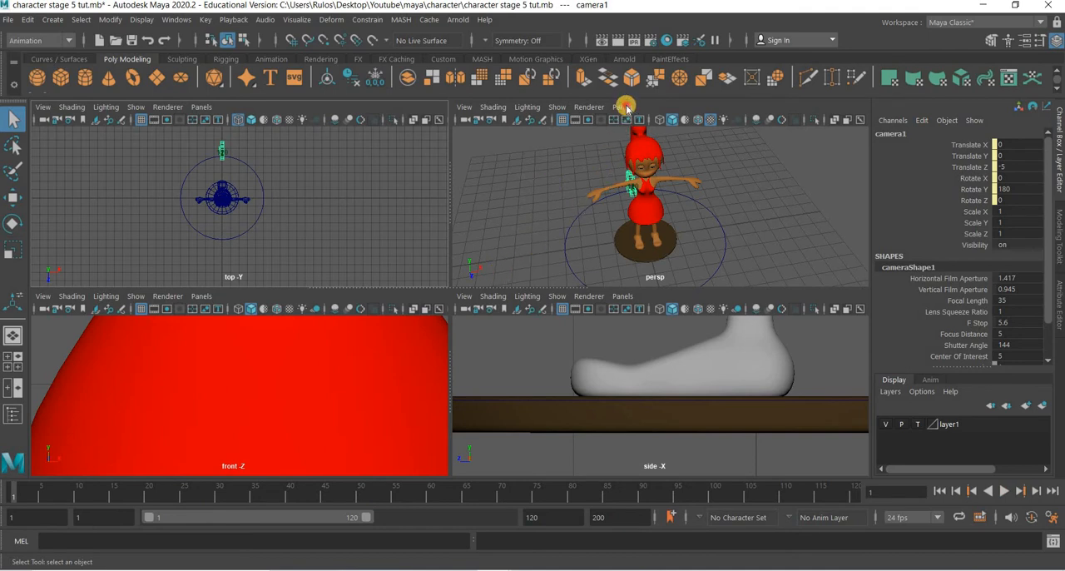
{"action": "left_click", "coordinate": [622, 107]}
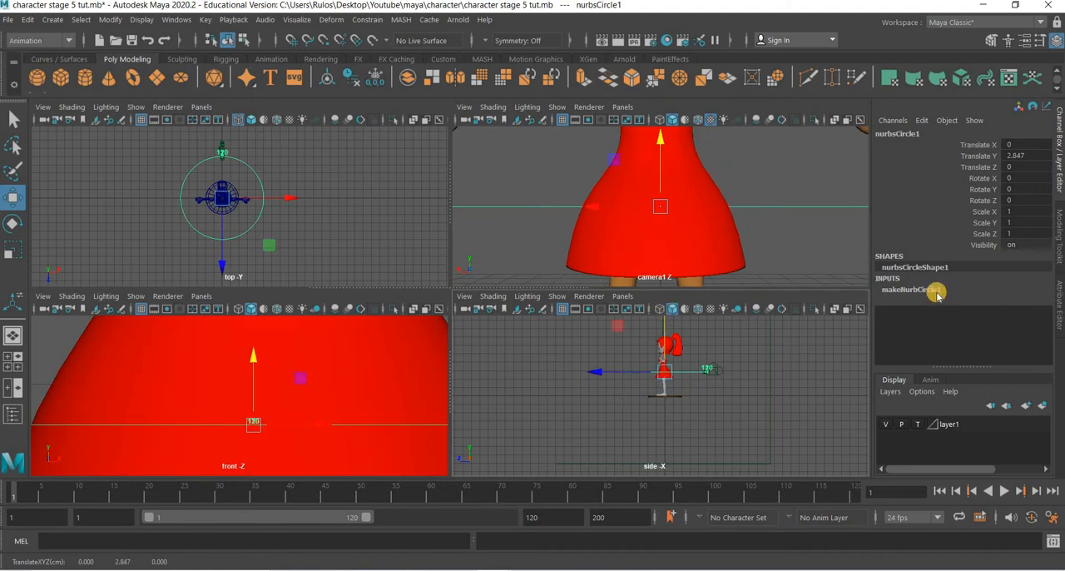
- Set the makeNurbCircle1 radius to 15
{"action": "left_click", "coordinate": [907, 289]}
{"action": "type", "text": "15"}
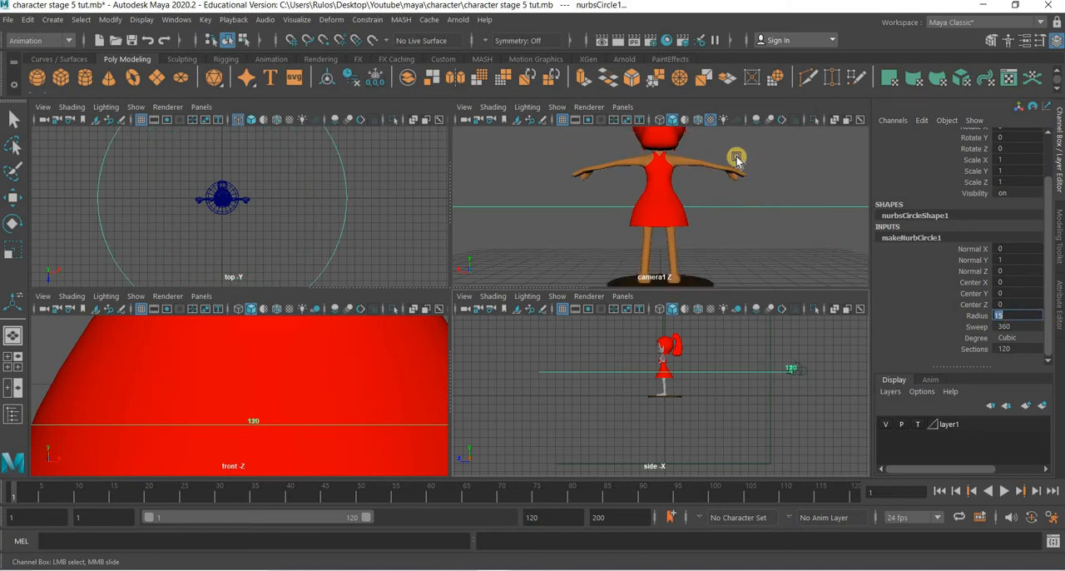
{"action": "left_click", "coordinate": [667, 40]}
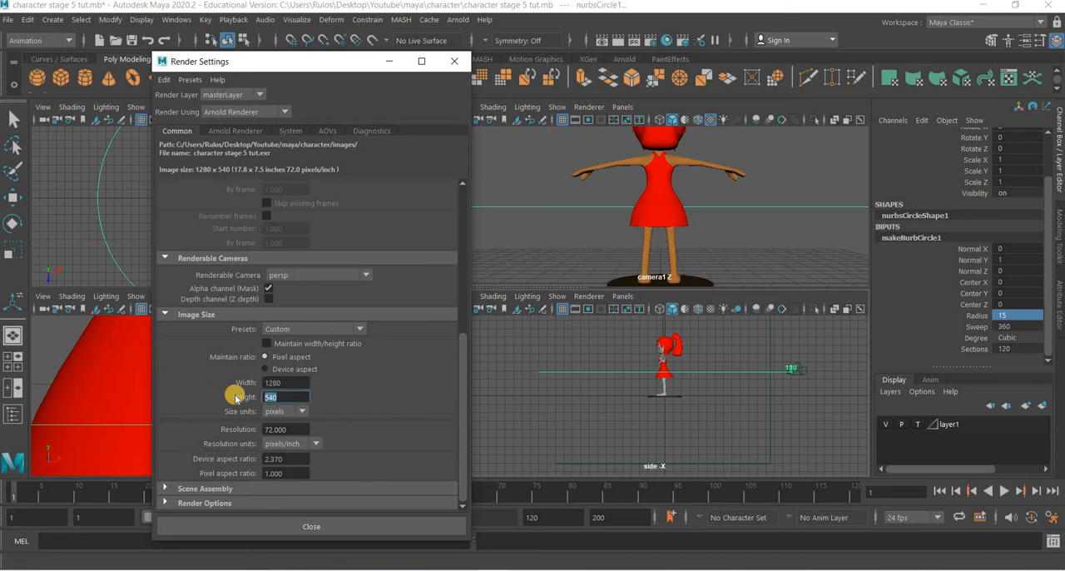
- Choose the HD_720 preset (1280 x 720) in Render Settings and close the window
{"action": "left_click", "coordinate": [312, 328]}
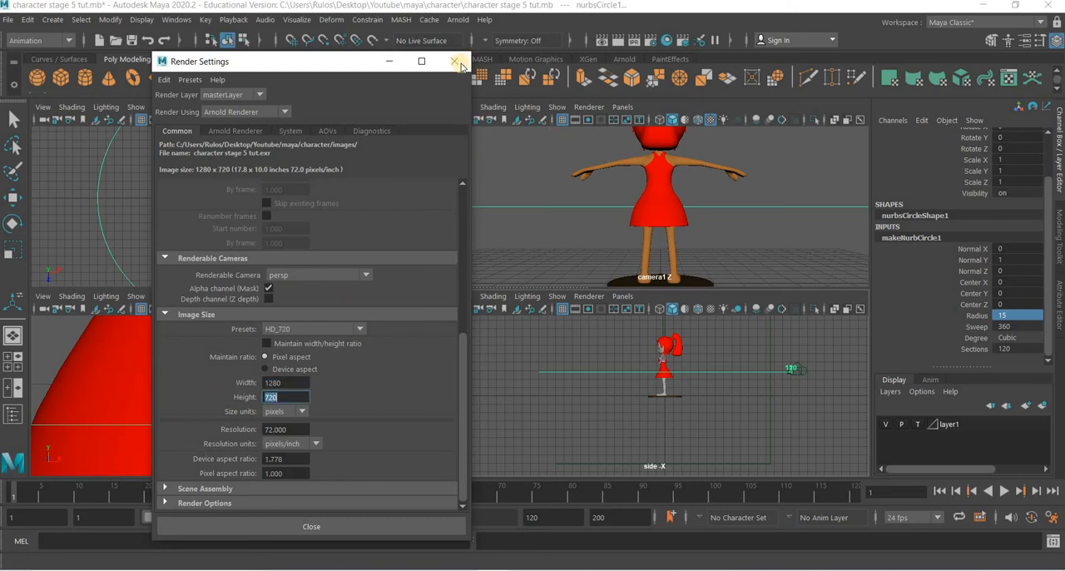
{"action": "left_click", "coordinate": [454, 61]}
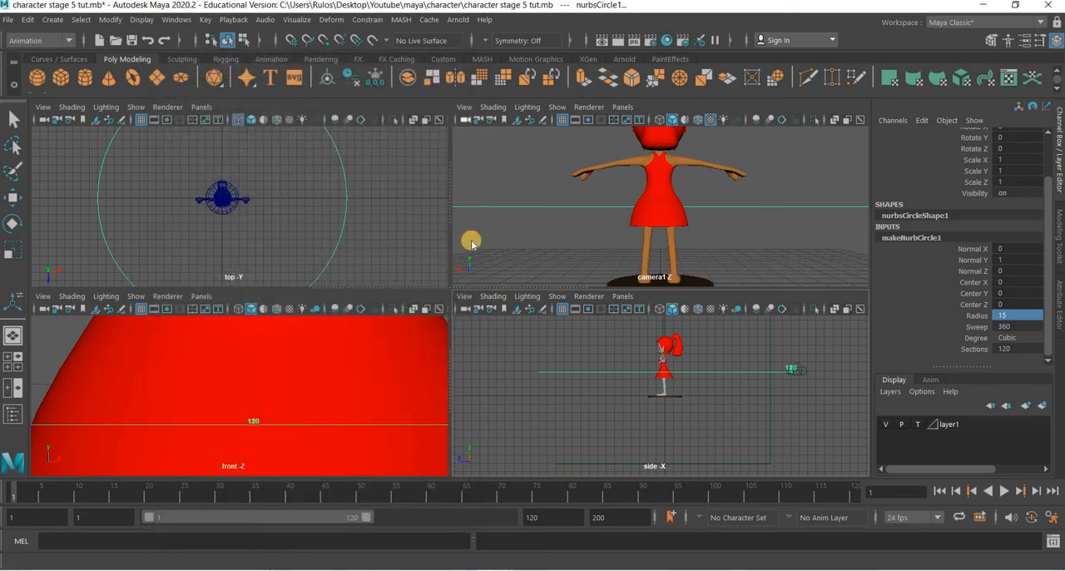
- Preview the camera orbit, then set the path circle's radius to 14 and refine its height and rotation
{"action": "left_click", "coordinate": [464, 107]}
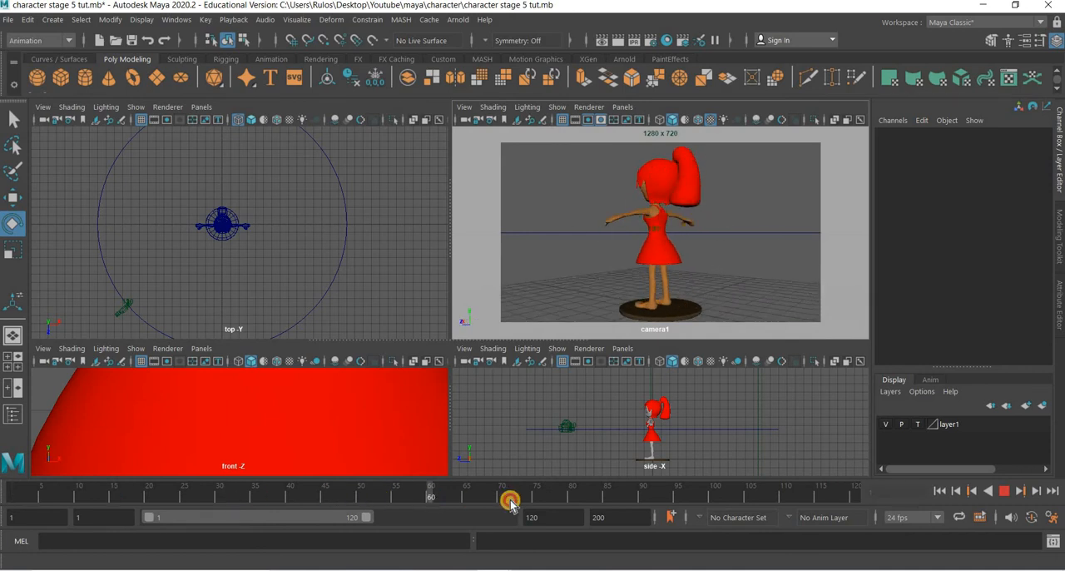
{"action": "left_click_drag", "start_coordinate": [511, 500], "coordinate": [250, 489]}
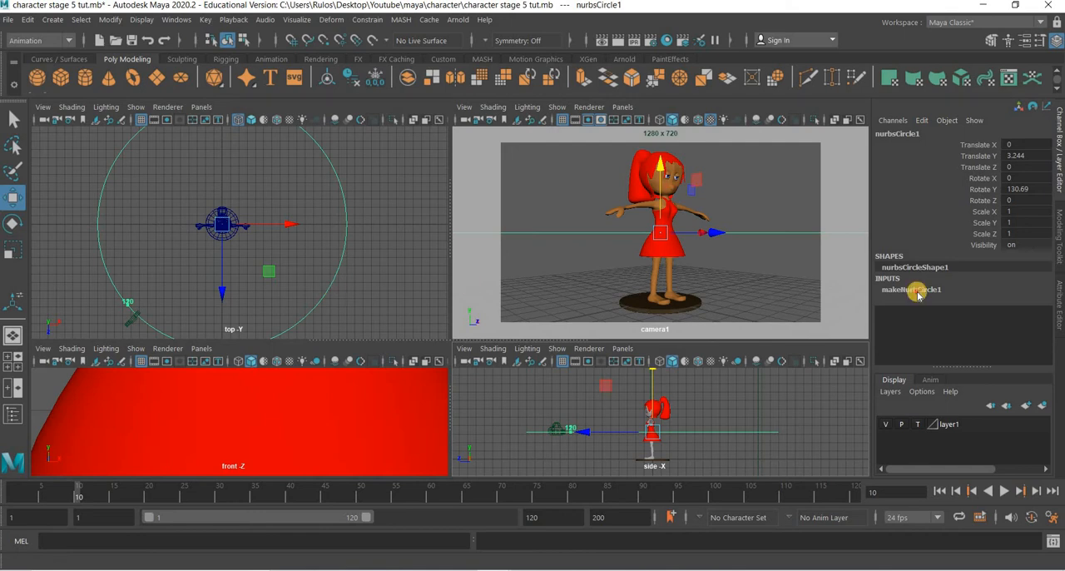
{"action": "left_click", "coordinate": [910, 289]}
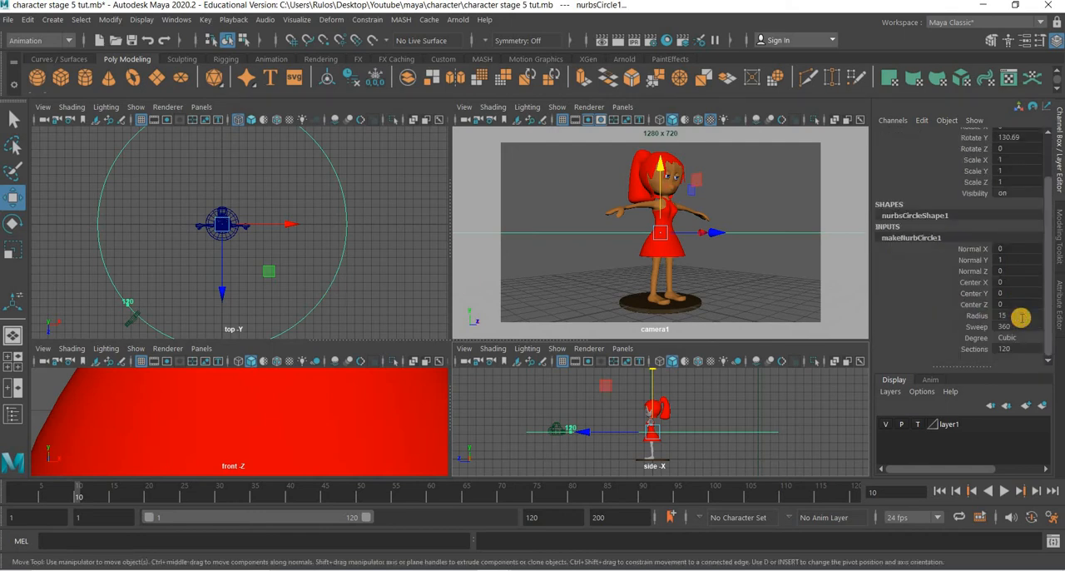
{"action": "type", "text": "14"}
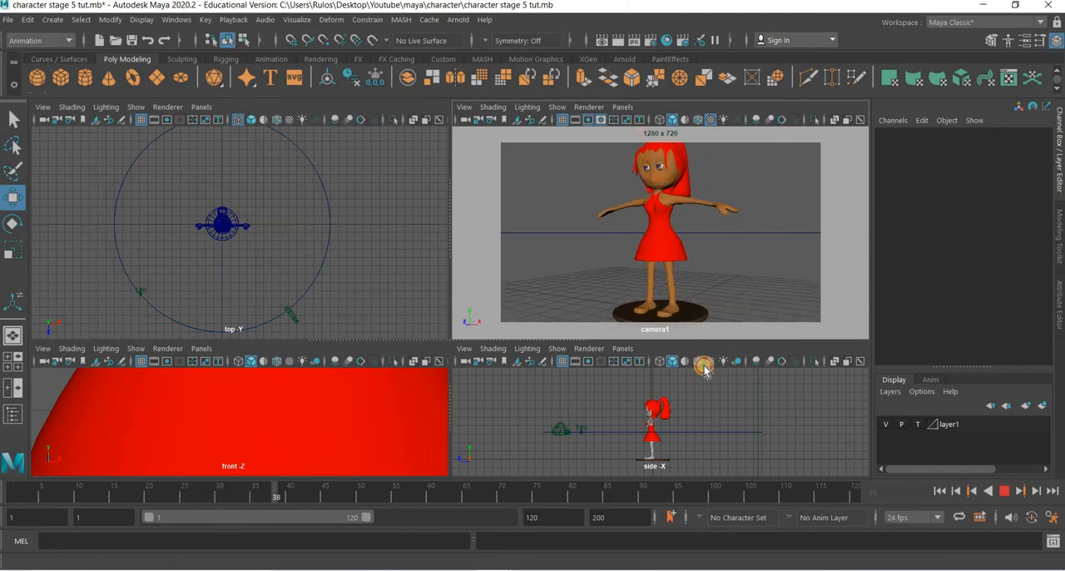
{"action": "left_click", "coordinate": [705, 367]}
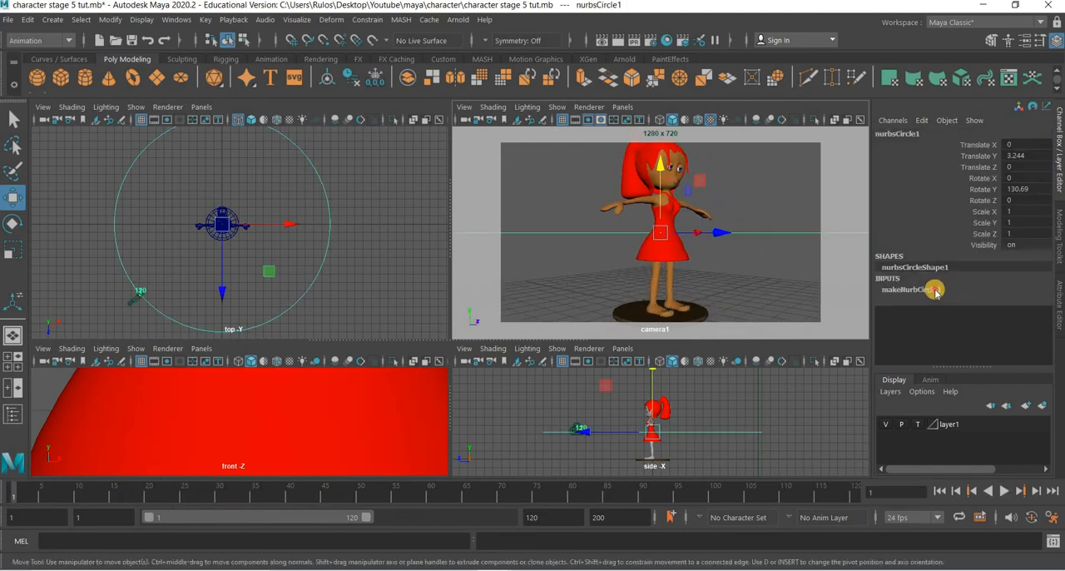
{"action": "left_click", "coordinate": [909, 288]}
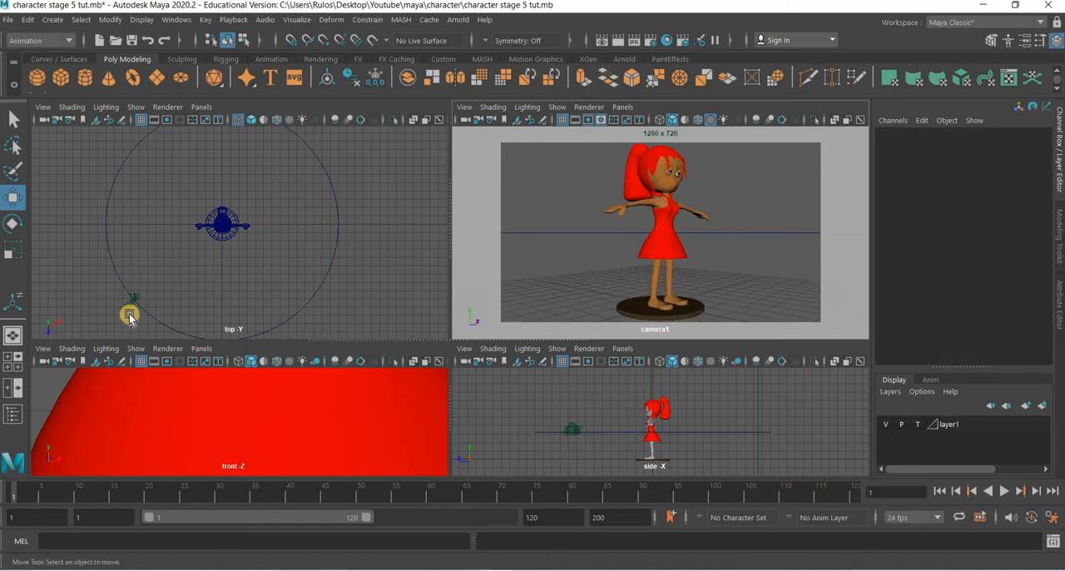
- Select camera1 and select its motionPath U Value keys in the Graph Editor
{"action": "left_click", "coordinate": [130, 312]}
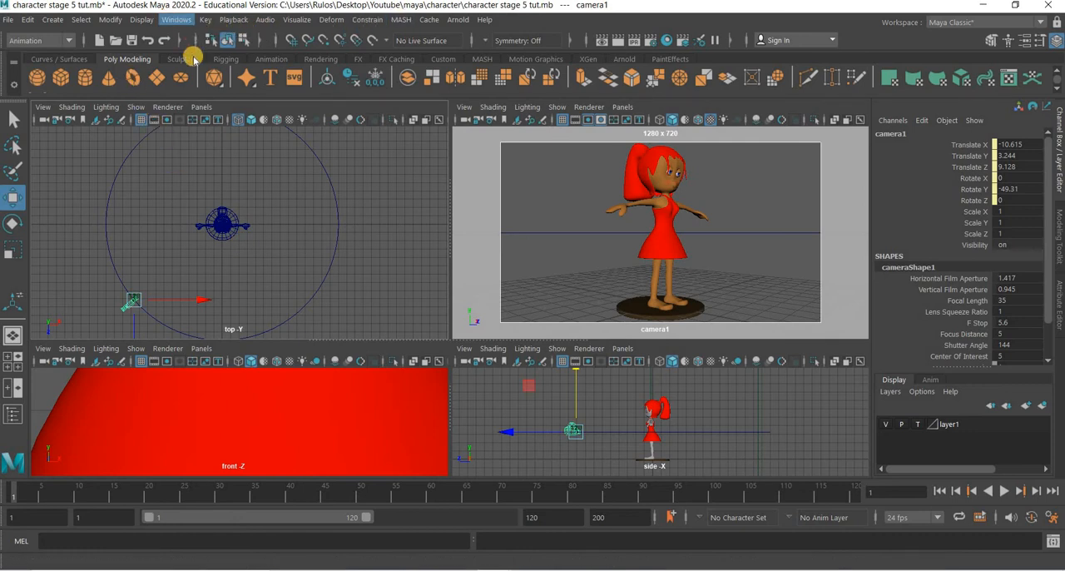
{"action": "left_click", "coordinate": [177, 19]}
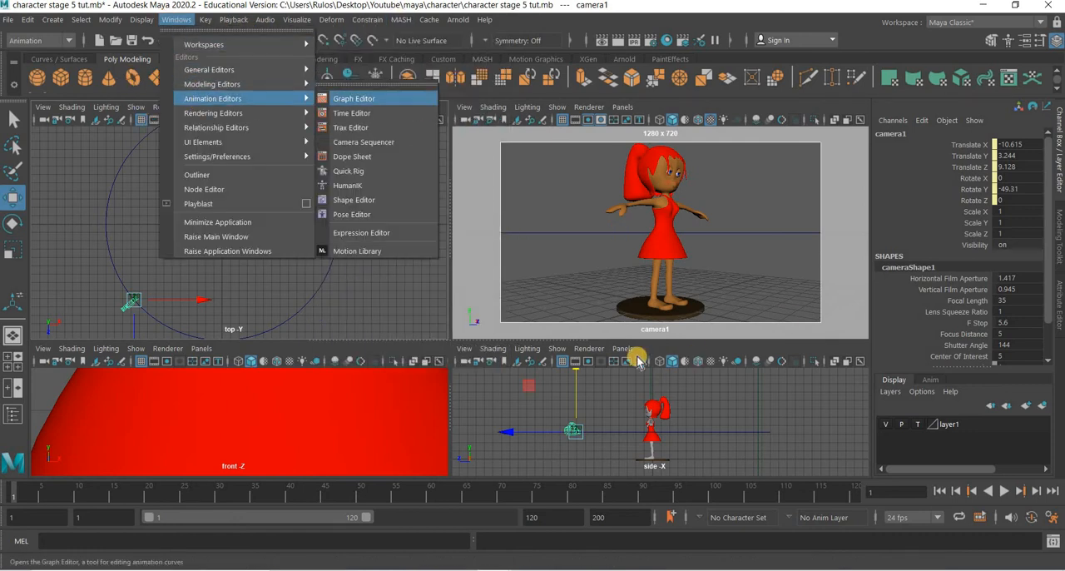
{"action": "left_click", "coordinate": [354, 98]}
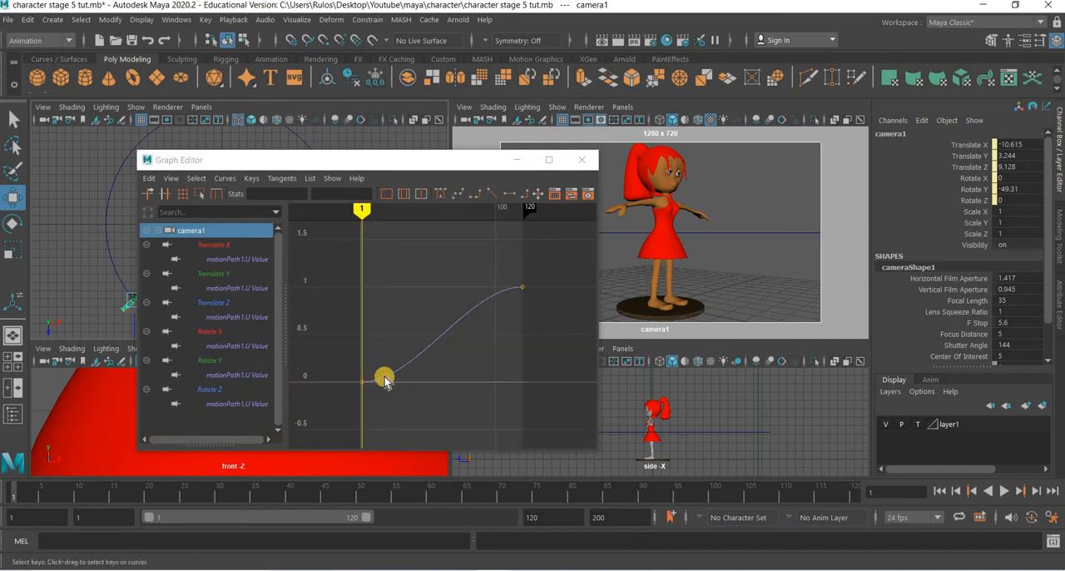
{"action": "left_click_drag", "start_coordinate": [384, 379], "coordinate": [346, 404]}
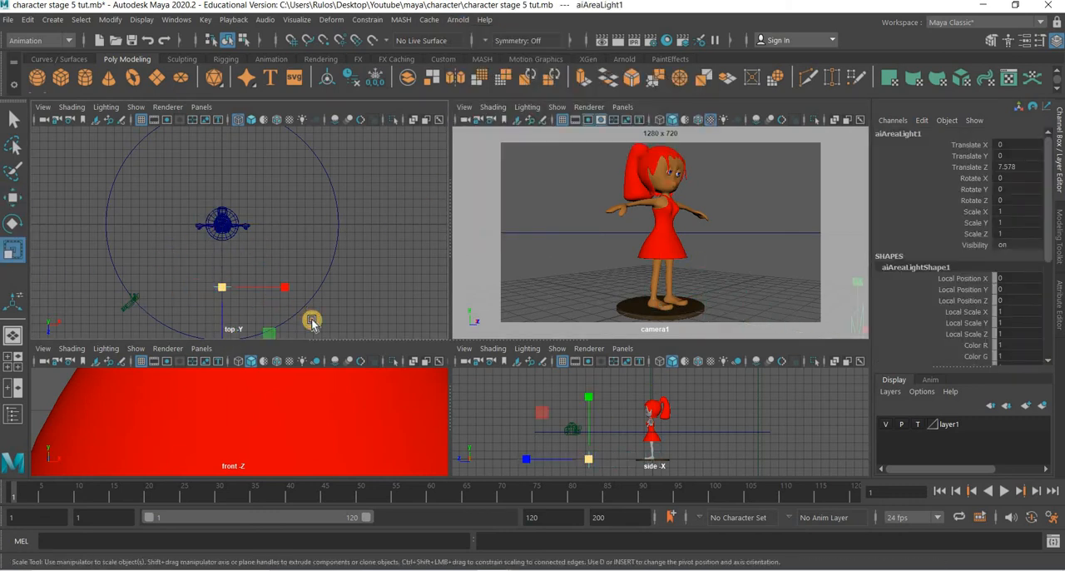
- Scale the Arnold area light up to 6.498
{"action": "left_click_drag", "start_coordinate": [312, 321], "coordinate": [117, 259]}
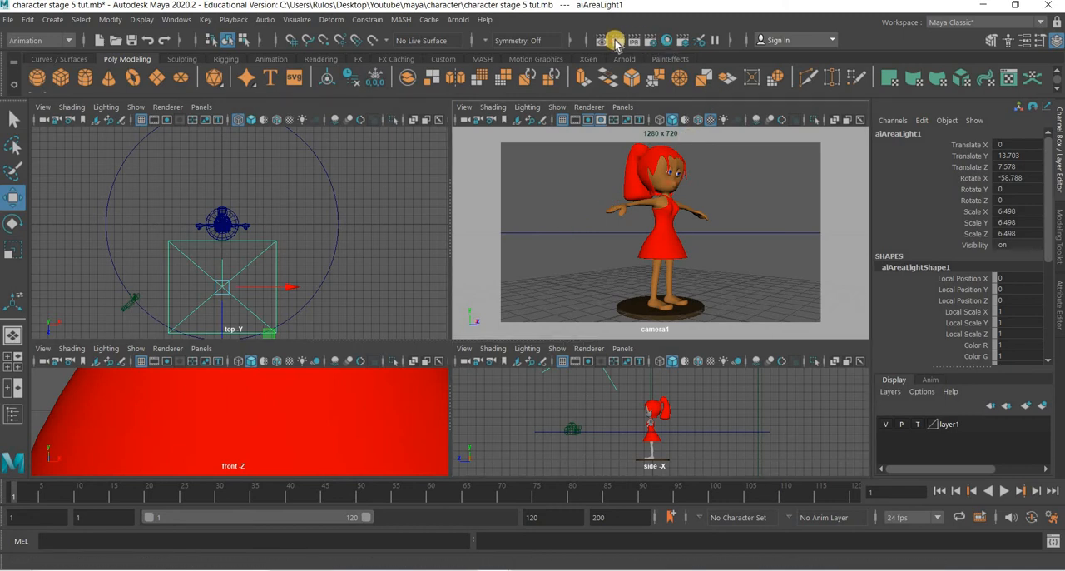
- Test-render the frame, raise the area light's Intensity and Exposure, re-render, and close Render View
{"action": "left_click", "coordinate": [616, 40]}
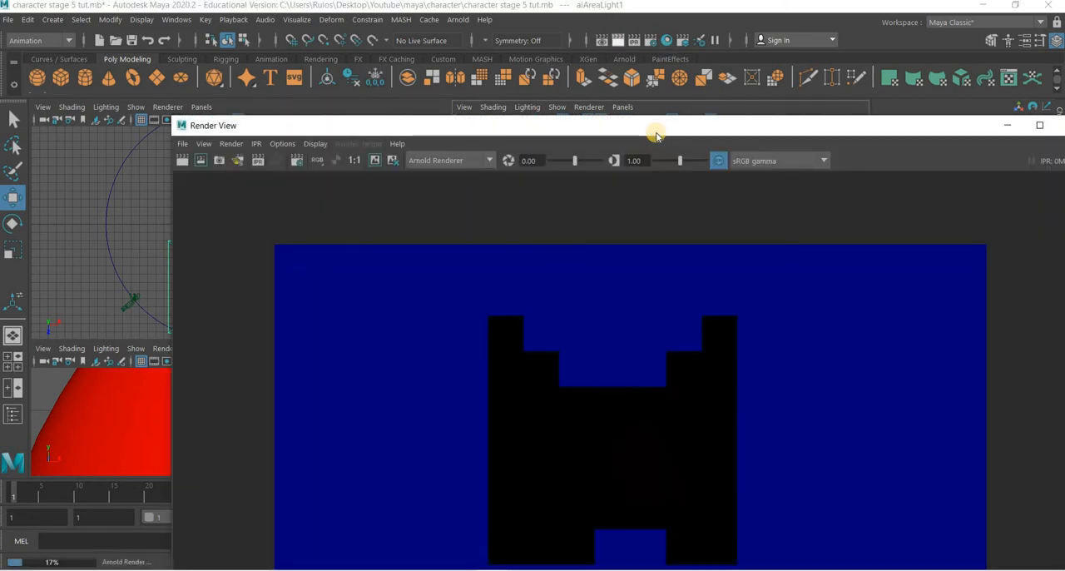
{"action": "left_click", "coordinate": [1039, 125]}
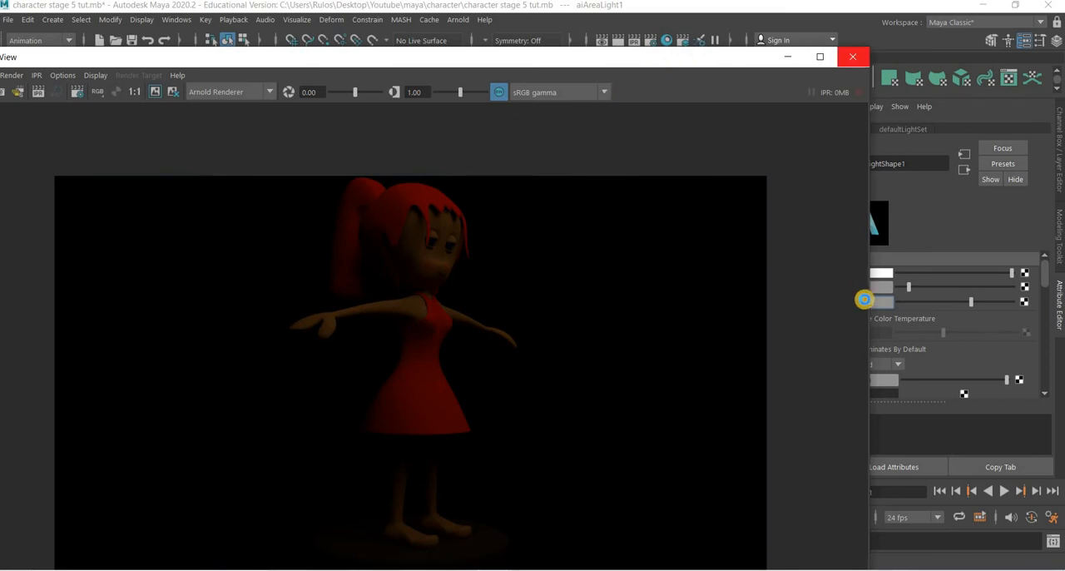
{"action": "left_click", "coordinate": [852, 57]}
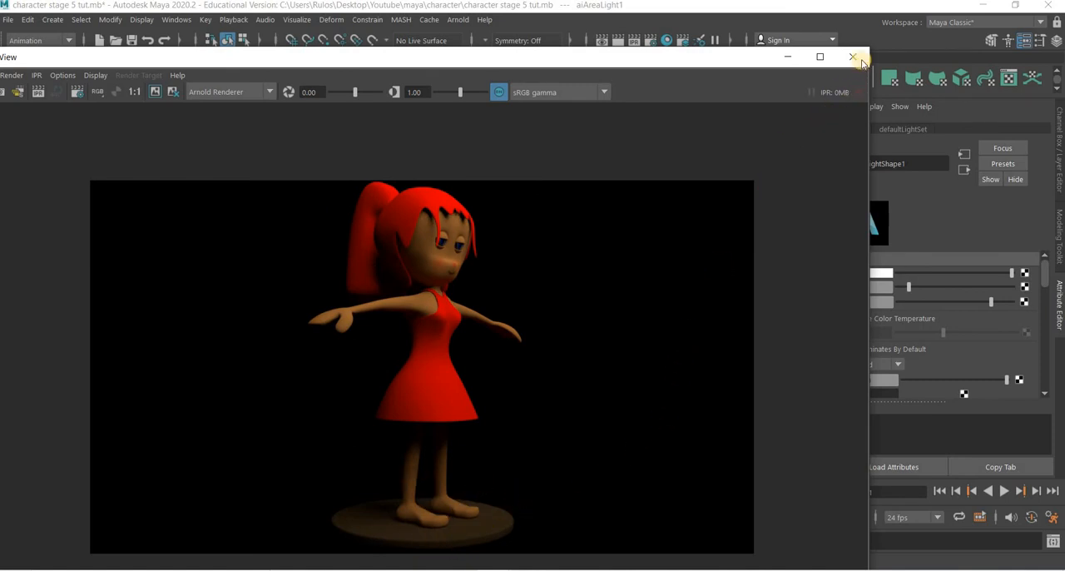
{"action": "left_click", "coordinate": [851, 56]}
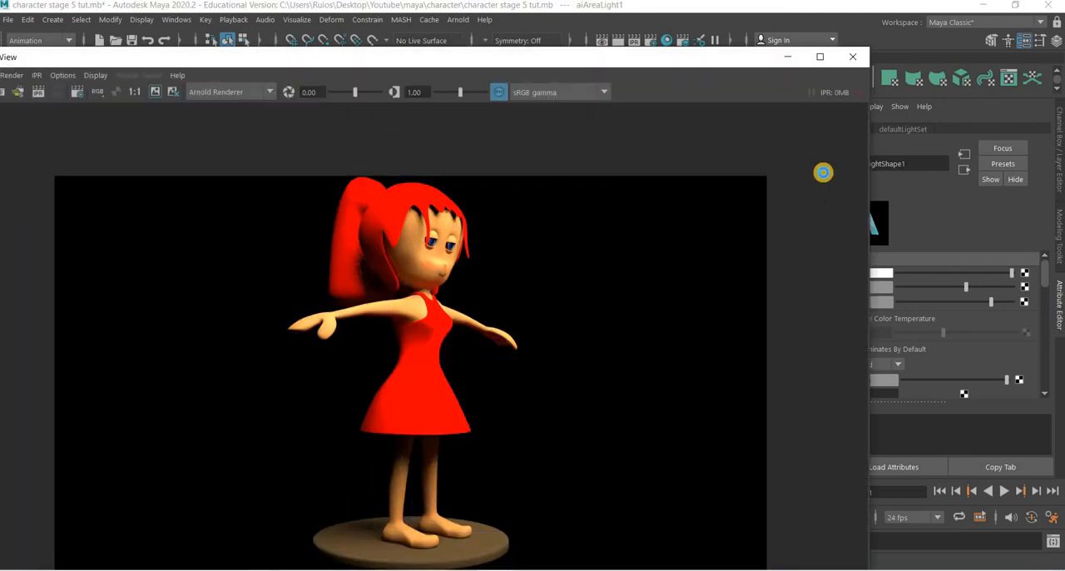
{"action": "left_click", "coordinate": [852, 56]}
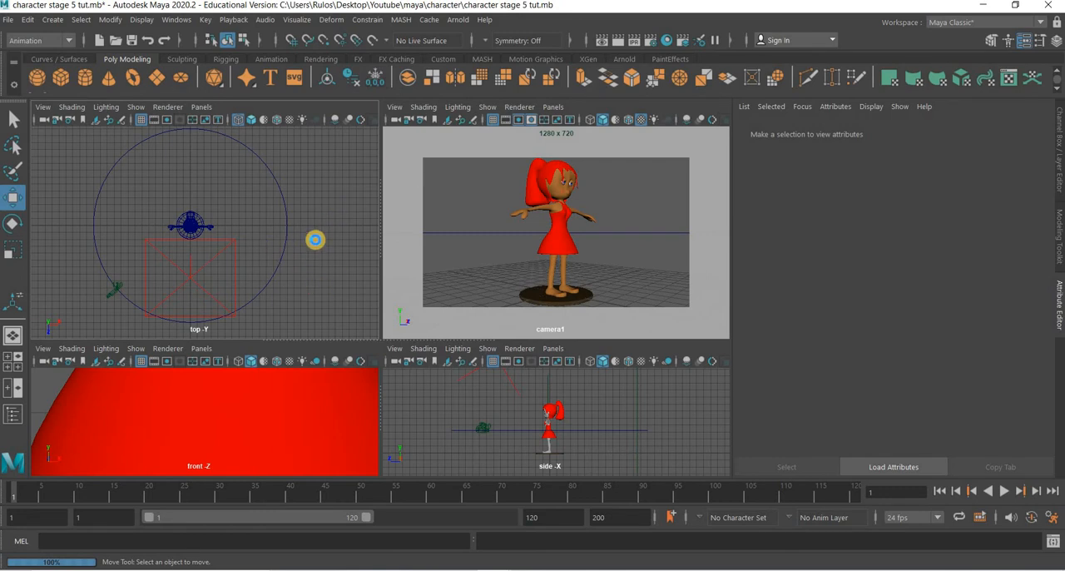
{"action": "mouse_move", "coordinate": [502, 112]}
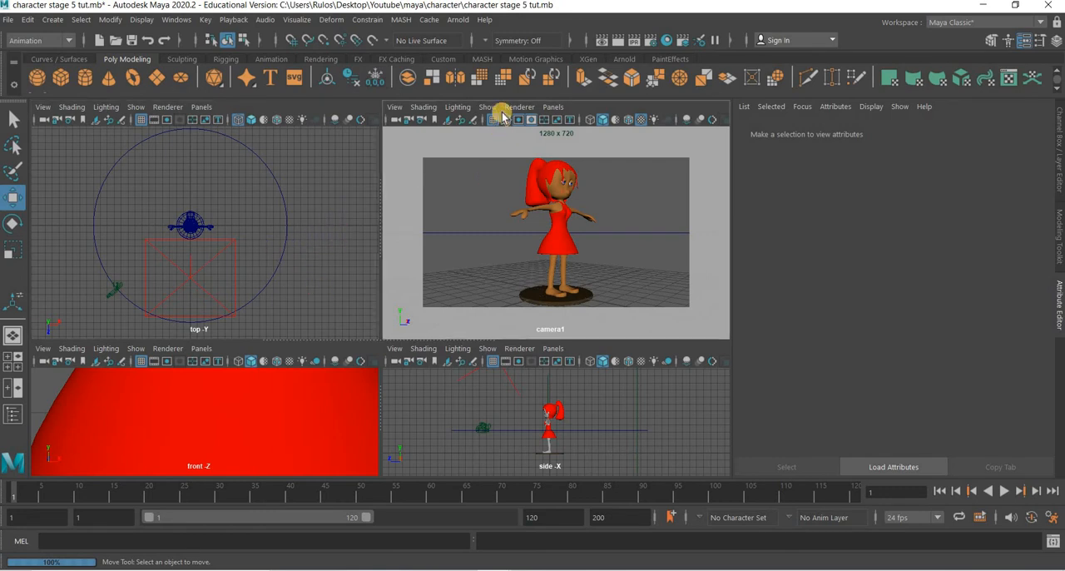
- Create an Arnold skydome light from the Arnold menu
{"action": "left_click", "coordinate": [457, 19]}
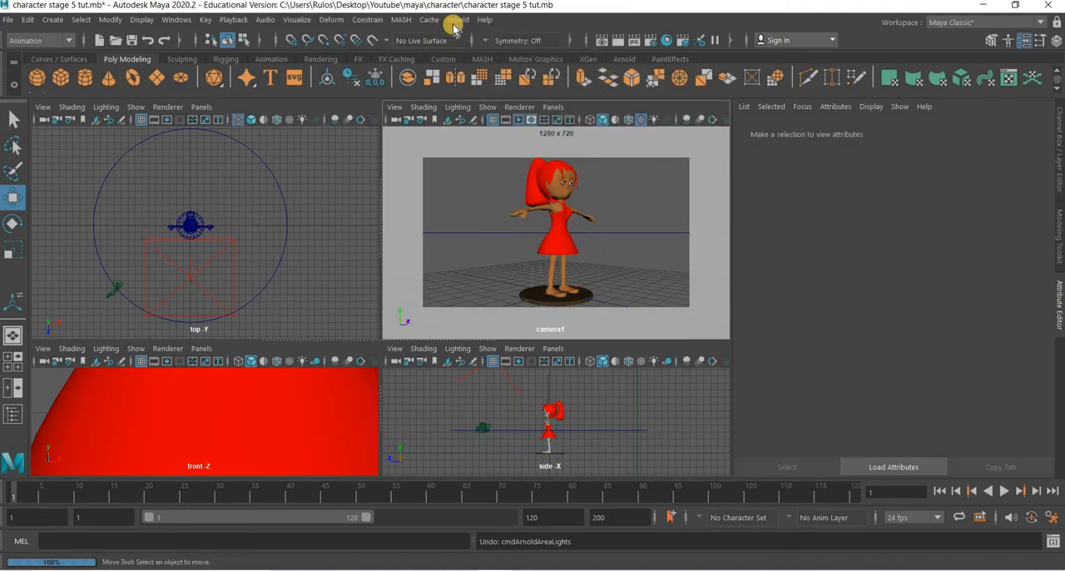
{"action": "left_click", "coordinate": [458, 20]}
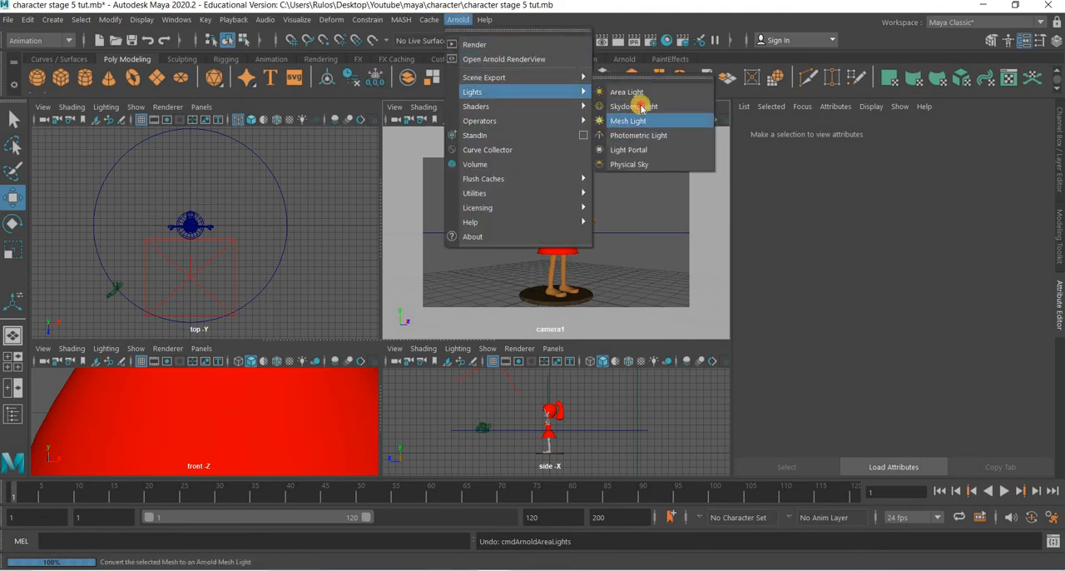
{"action": "left_click", "coordinate": [633, 106]}
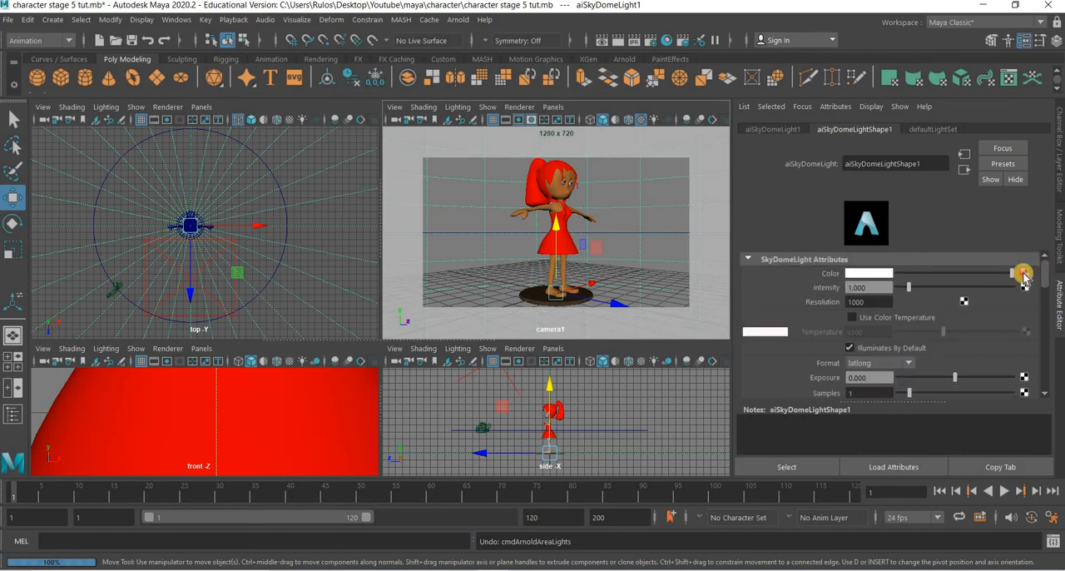
- Map a File texture to the skydome's Color and browse the HDRI images
{"action": "left_click", "coordinate": [1024, 273]}
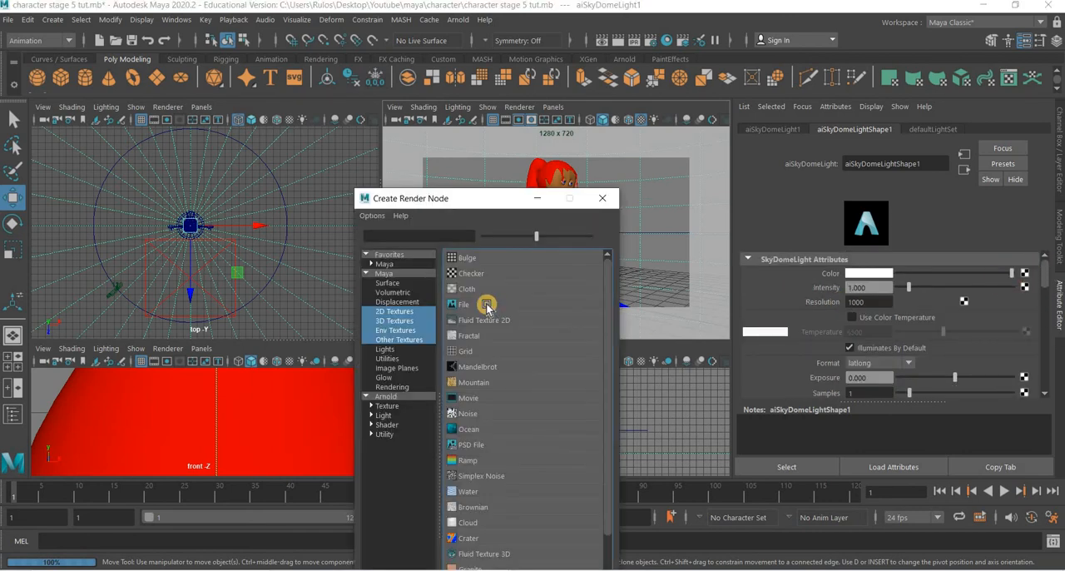
{"action": "left_click", "coordinate": [463, 303]}
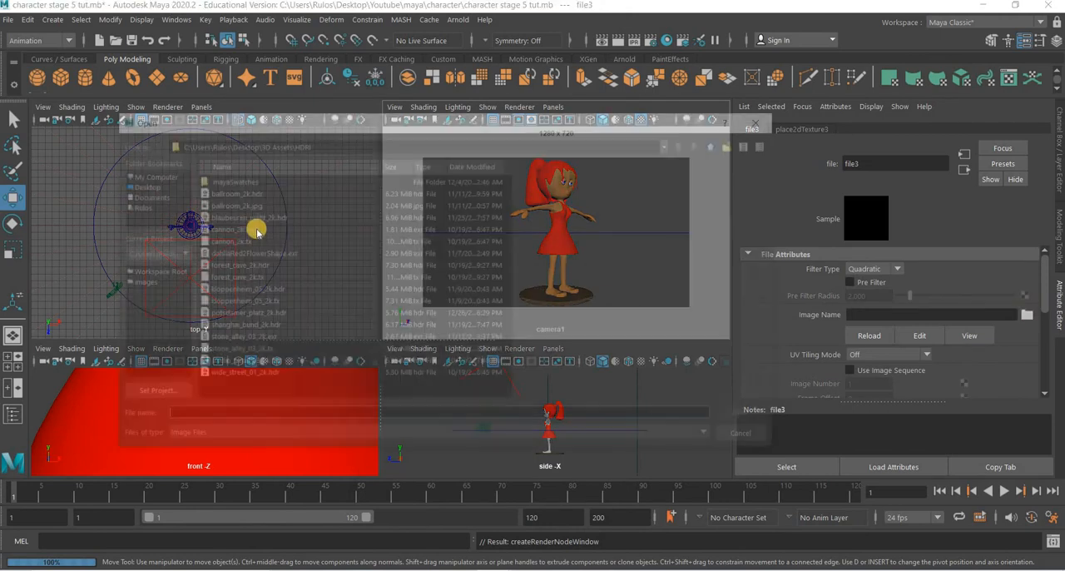
{"action": "left_click", "coordinate": [231, 191]}
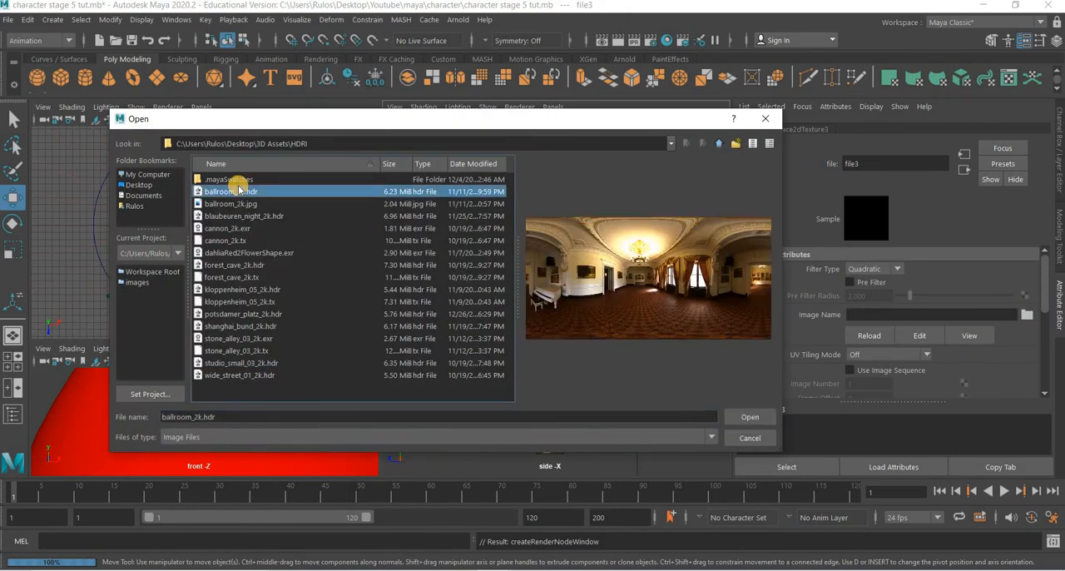
{"action": "left_click", "coordinate": [231, 204]}
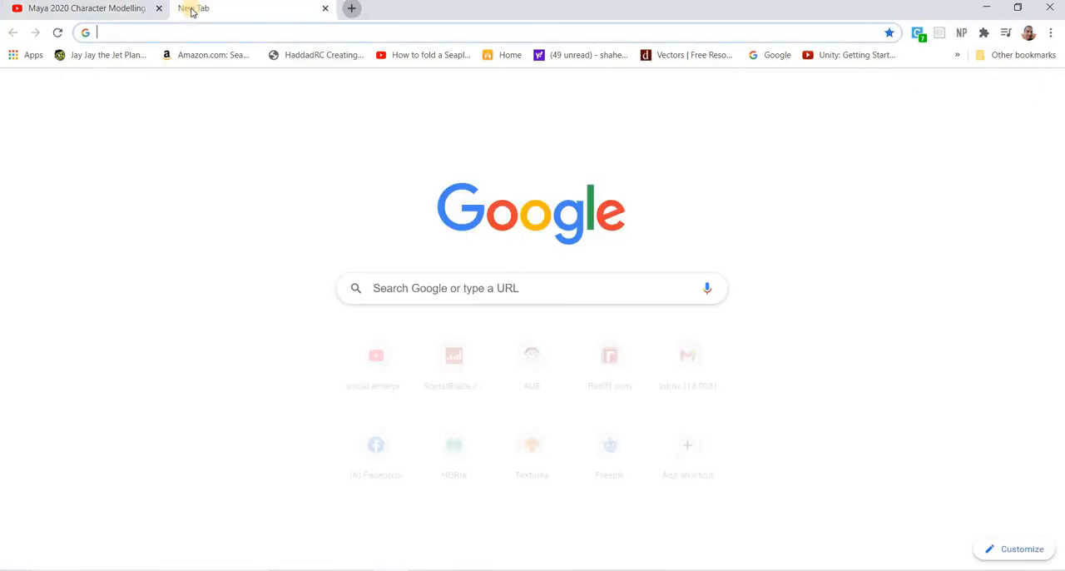
- Search 'hdri haven' in Chrome and open the Lilienstein HDRI download page
{"action": "type", "text": "hdrihaven.com/hdris"}
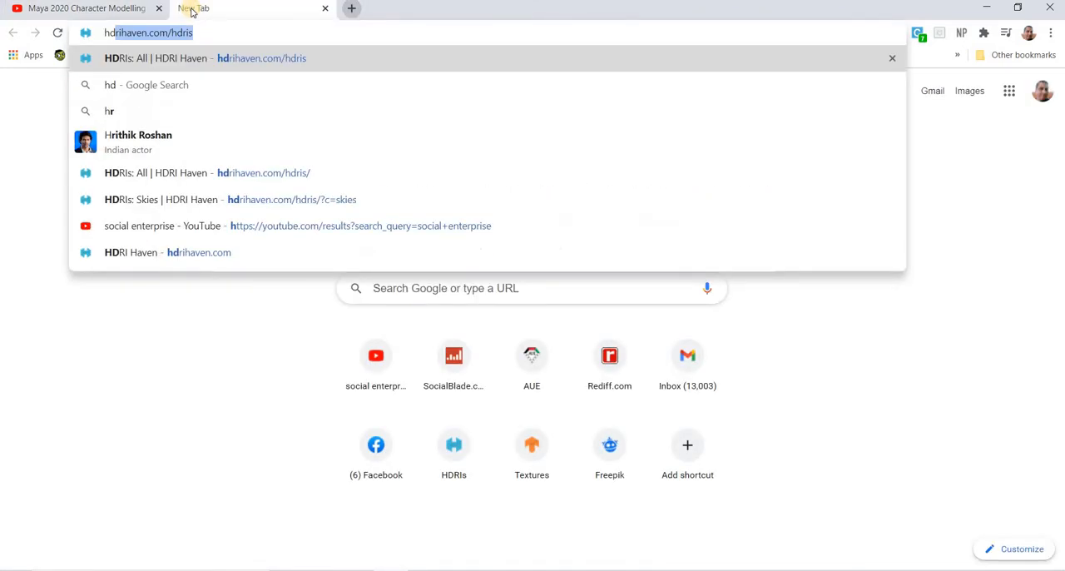
{"action": "type", "text": "hdri haven"}
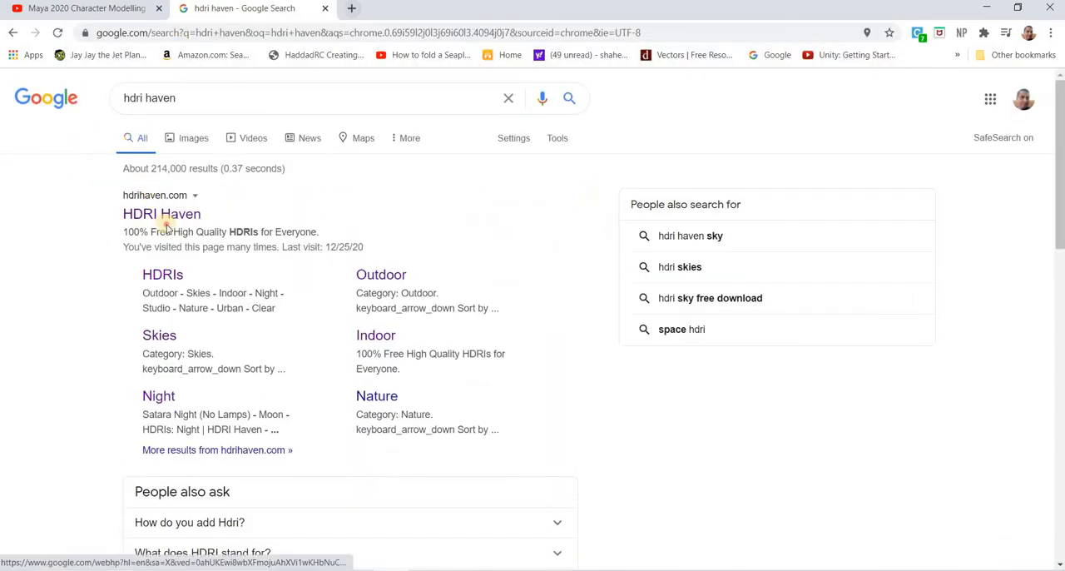
{"action": "left_click", "coordinate": [162, 213]}
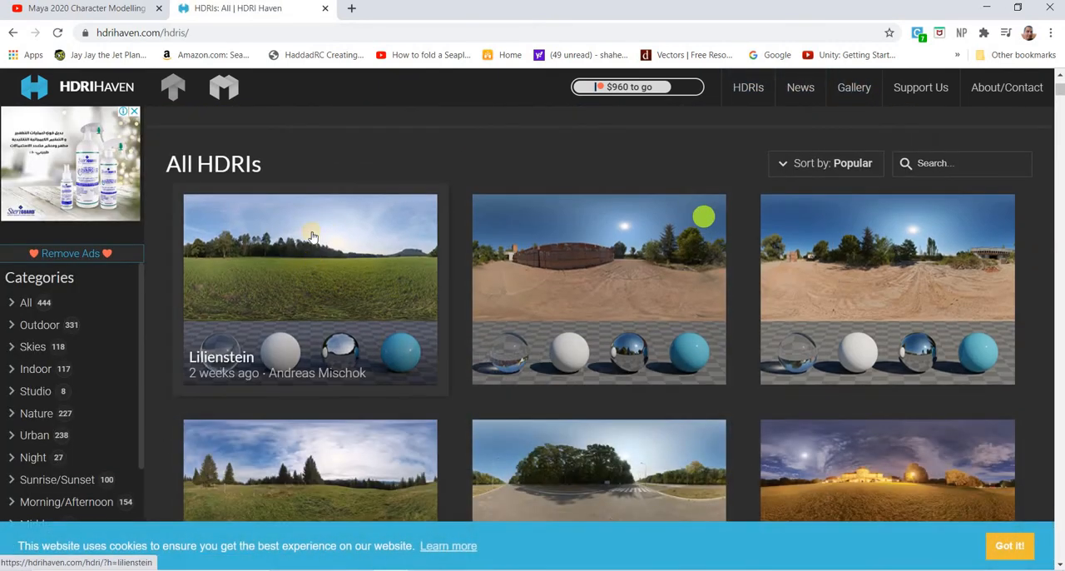
{"action": "scroll", "scroll_direction": "down", "scroll_amount": 3}
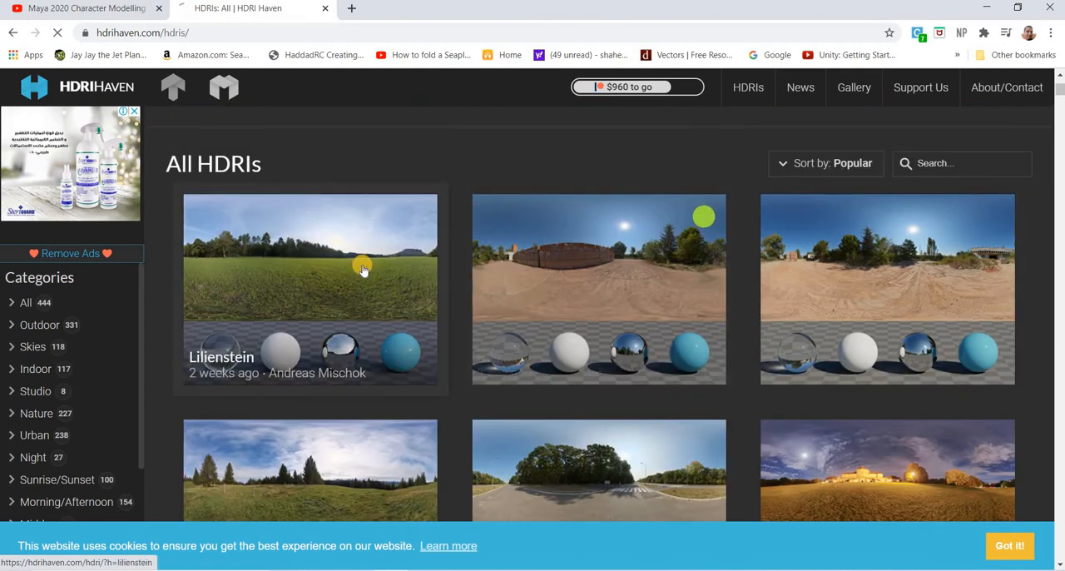
{"action": "left_click", "coordinate": [362, 270]}
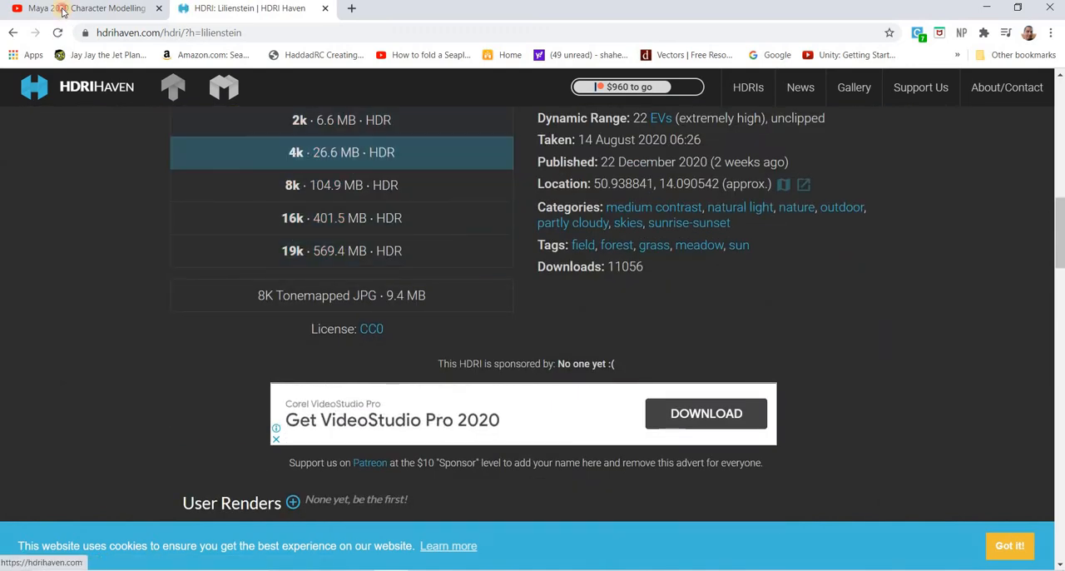
{"action": "left_click", "coordinate": [83, 8]}
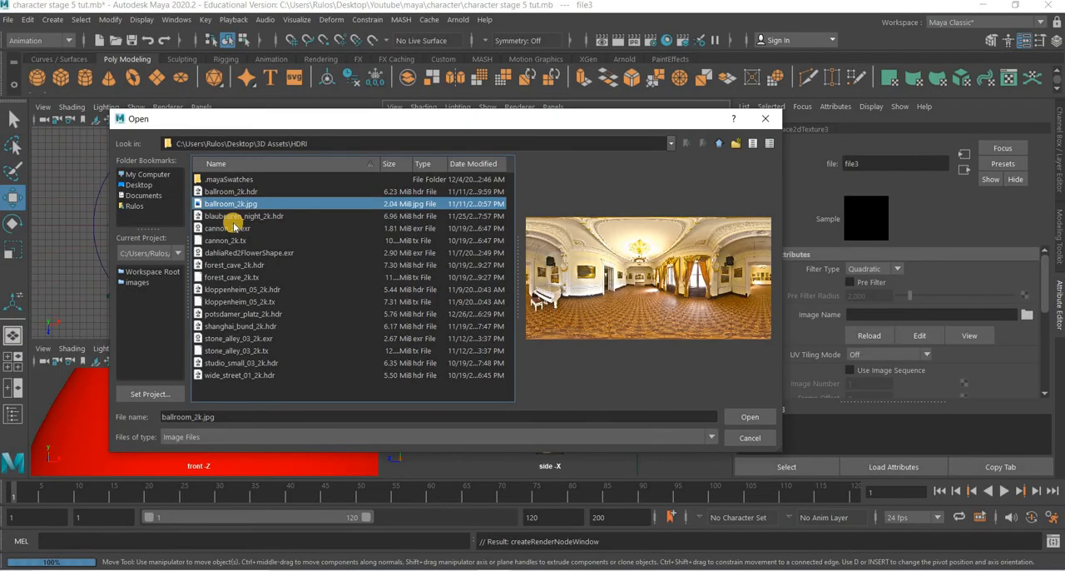
- Load cannon_2k.exr as the skydome's image file
{"action": "left_click", "coordinate": [227, 228]}
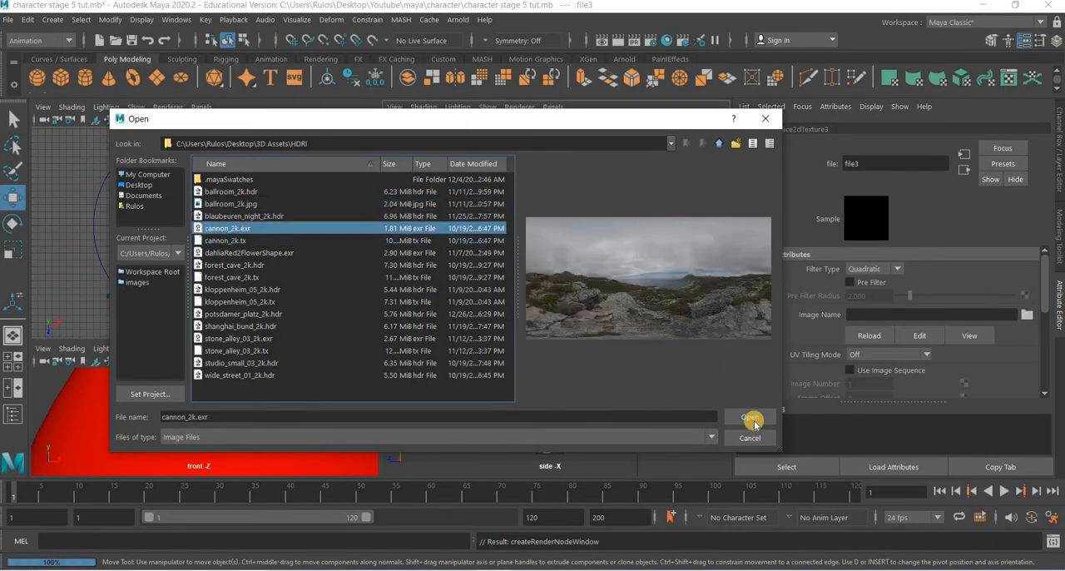
{"action": "left_click", "coordinate": [749, 417]}
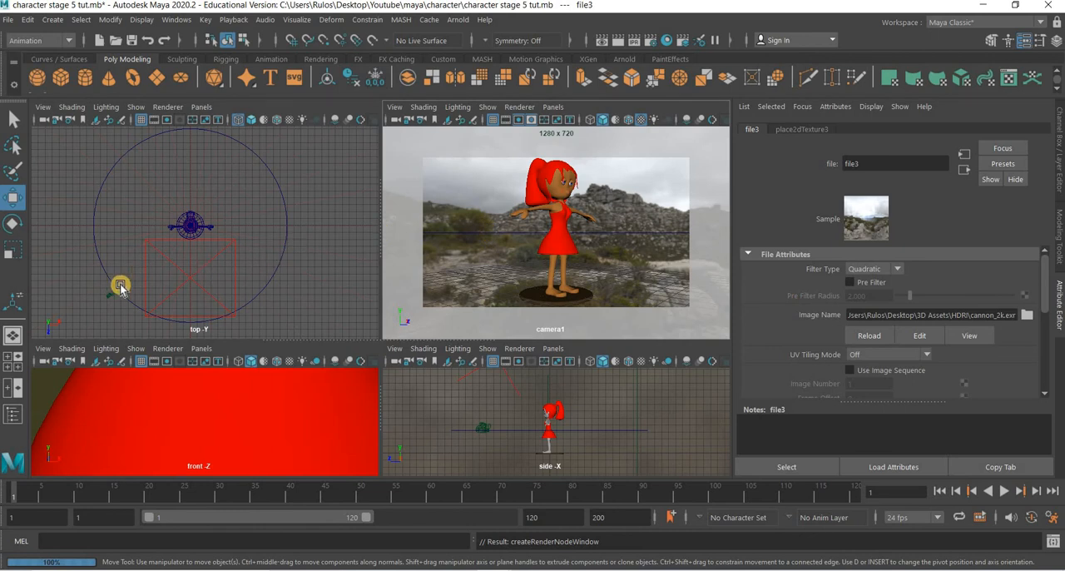
{"action": "mouse_move", "coordinate": [315, 272]}
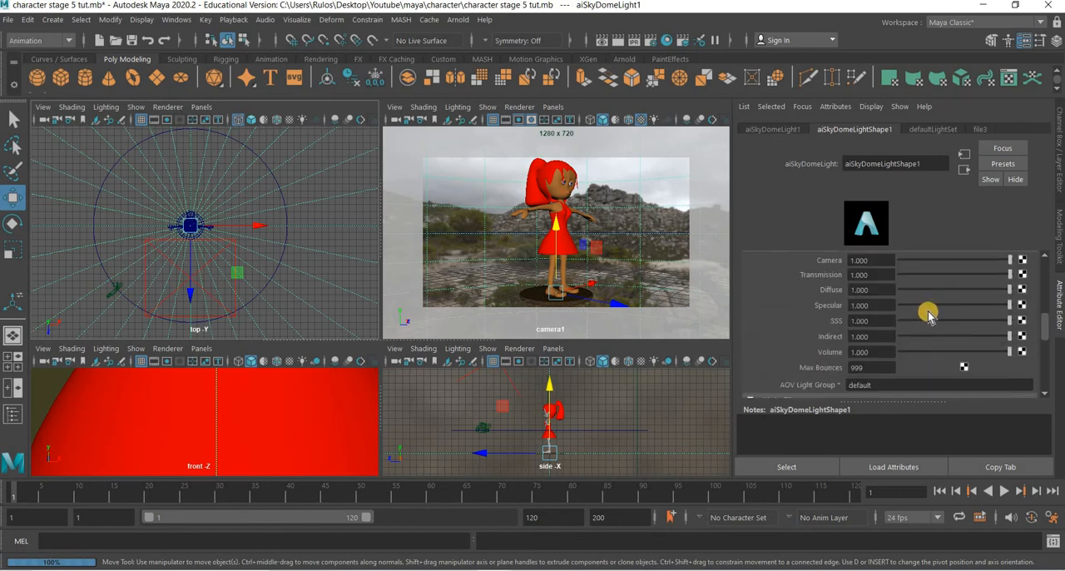
- Set aiSkyDomeLightShape1's Camera visibility to 0
{"action": "scroll", "scroll_direction": "down", "scroll_amount": 3}
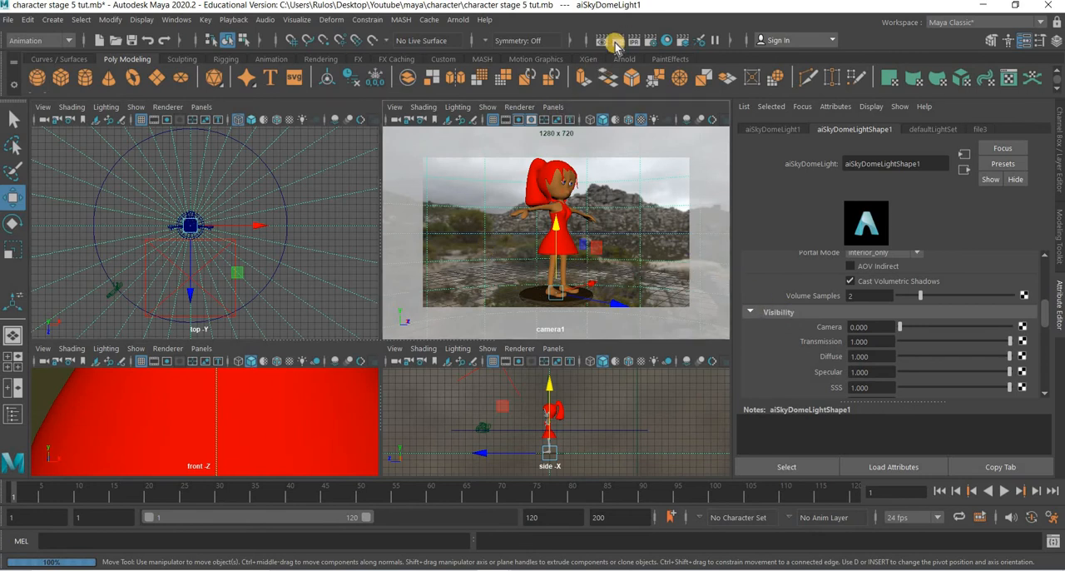
{"action": "left_click", "coordinate": [614, 40]}
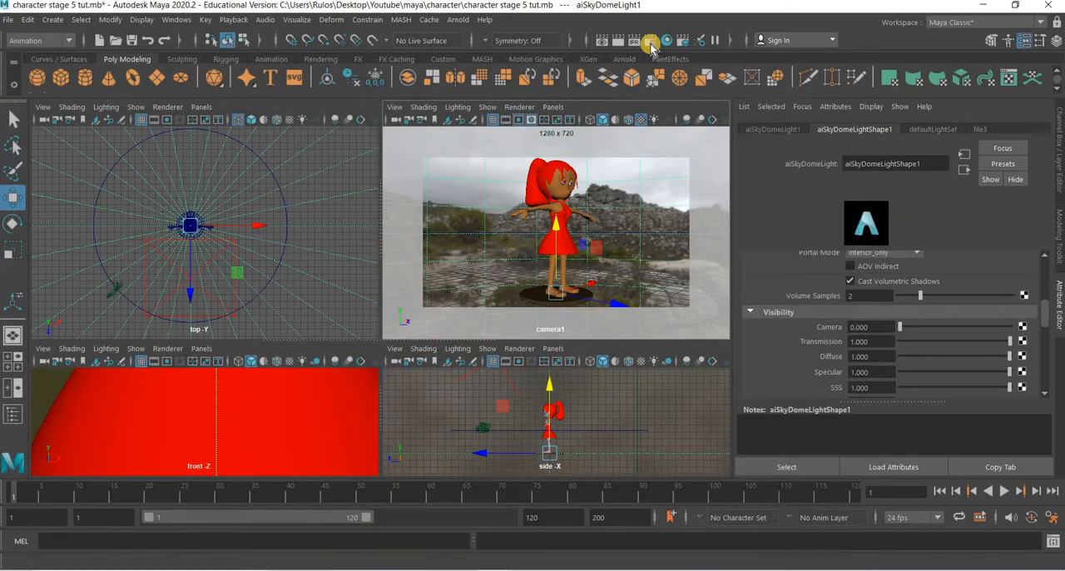
- In Render Settings AOVs, enable Optix Denoise Beauty AOV
{"action": "left_click", "coordinate": [651, 39]}
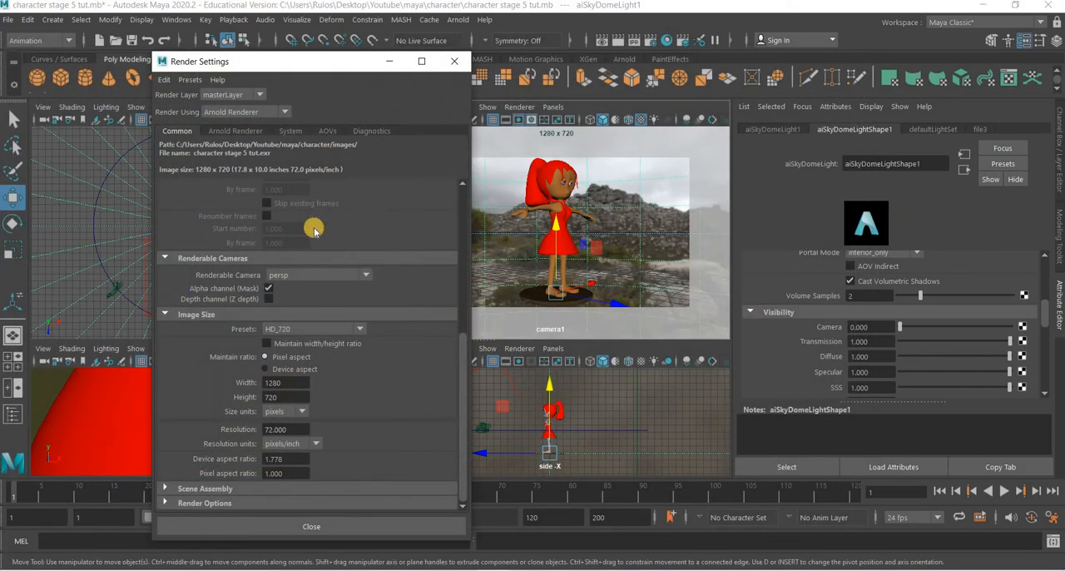
{"action": "left_click", "coordinate": [327, 131]}
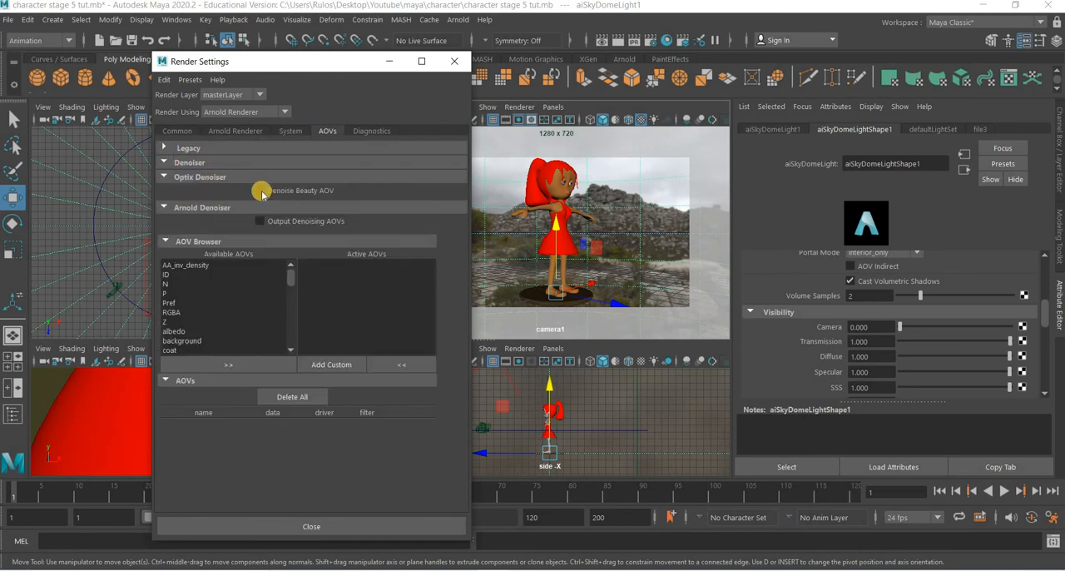
{"action": "left_click", "coordinate": [258, 190]}
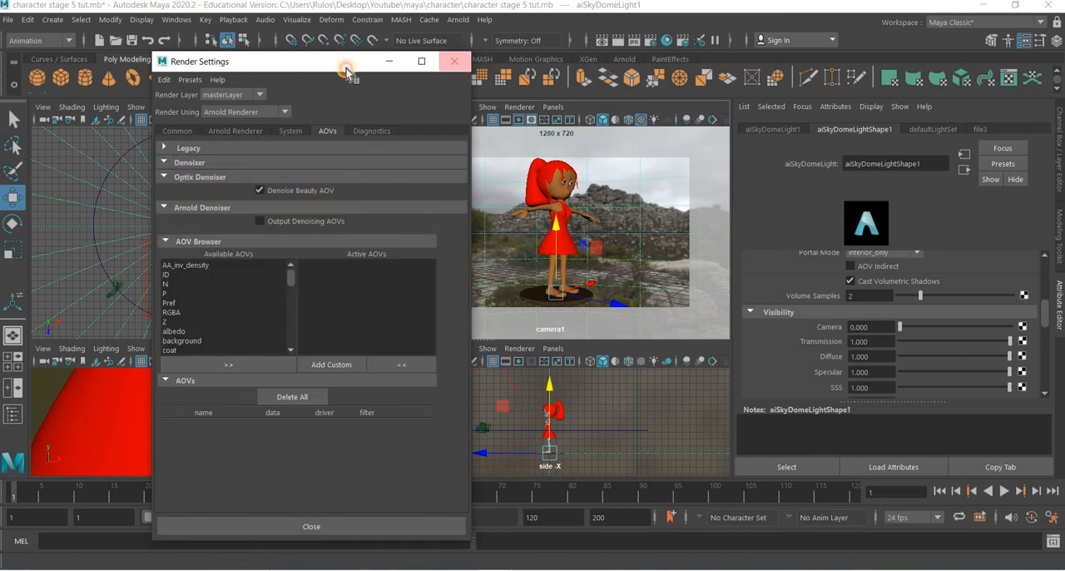
{"action": "left_click", "coordinate": [7, 19]}
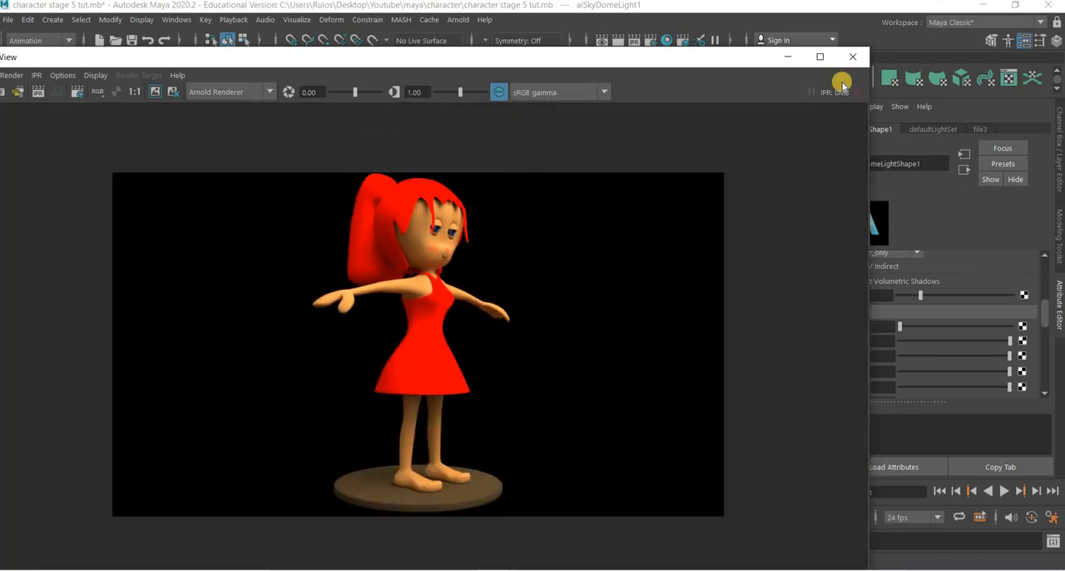
- Close the test render, enable Output Denoising AOVs, and close Render Settings
{"action": "left_click", "coordinate": [852, 57]}
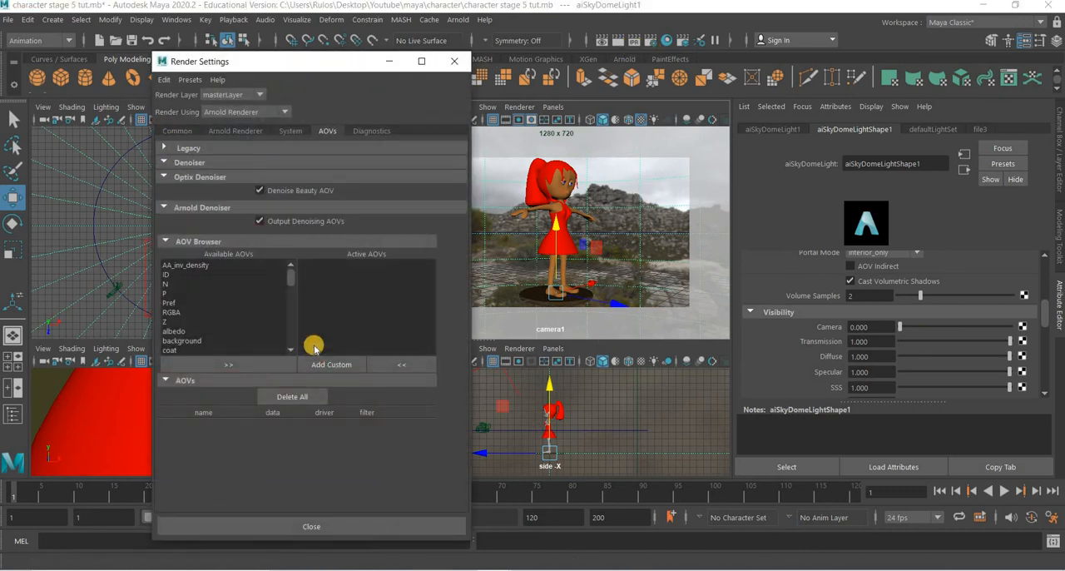
{"action": "left_click", "coordinate": [177, 131]}
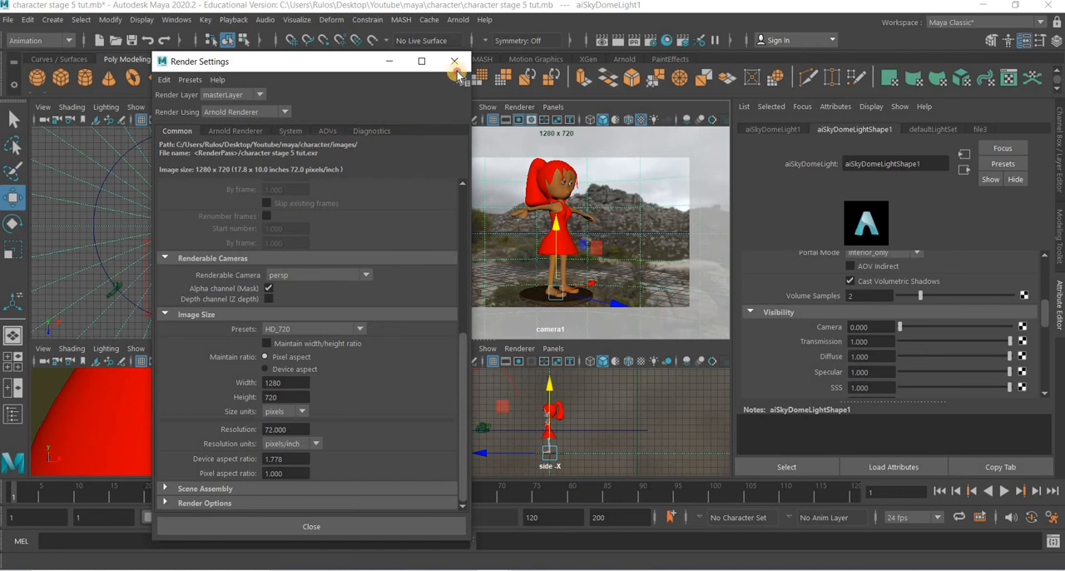
{"action": "left_click", "coordinate": [453, 60]}
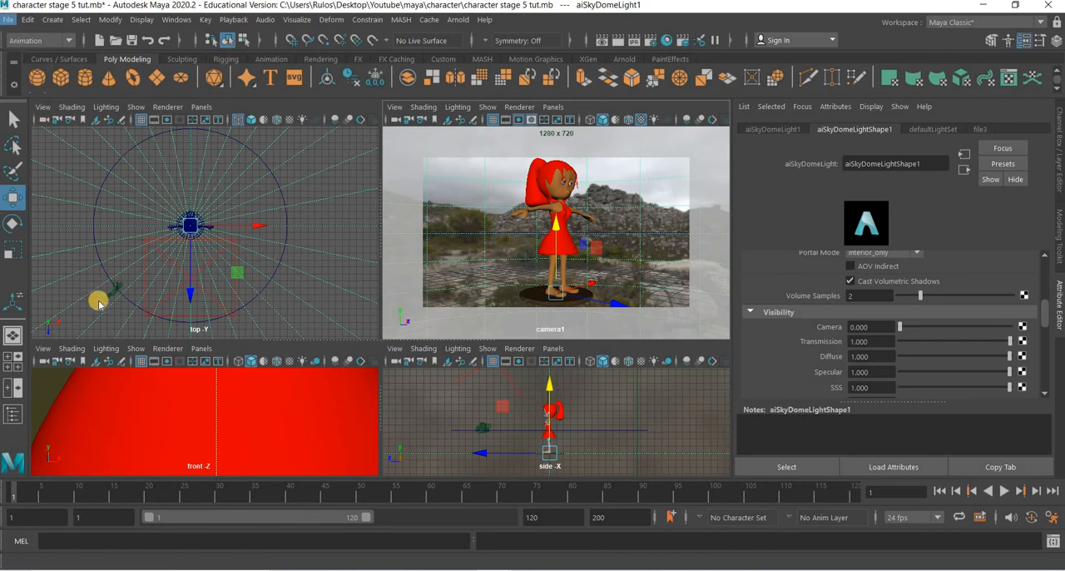
- Set the Maya project to the character folder via File > Set Project
{"action": "left_click", "coordinate": [7, 19]}
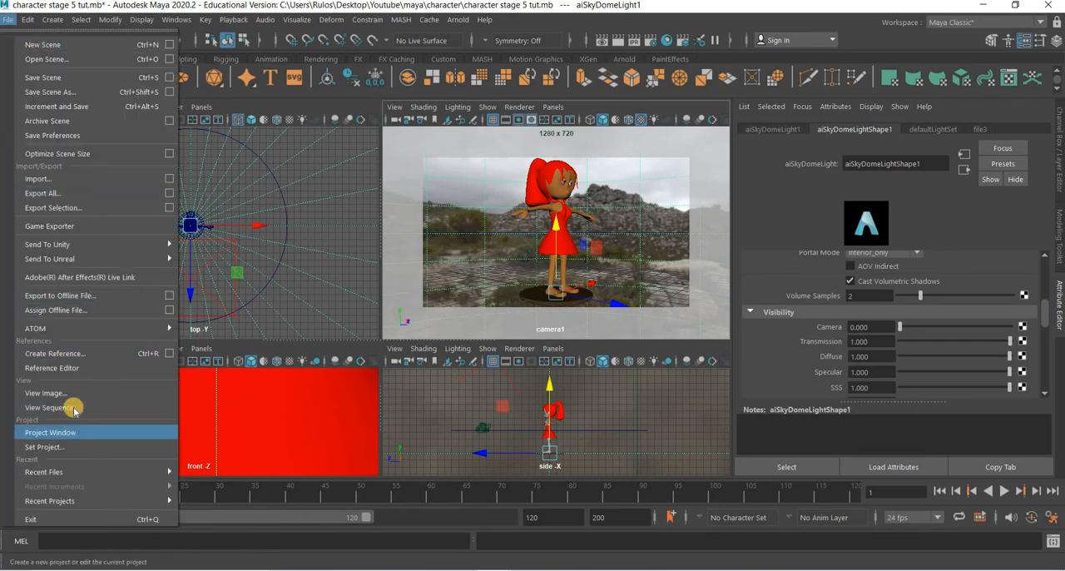
{"action": "left_click", "coordinate": [43, 446]}
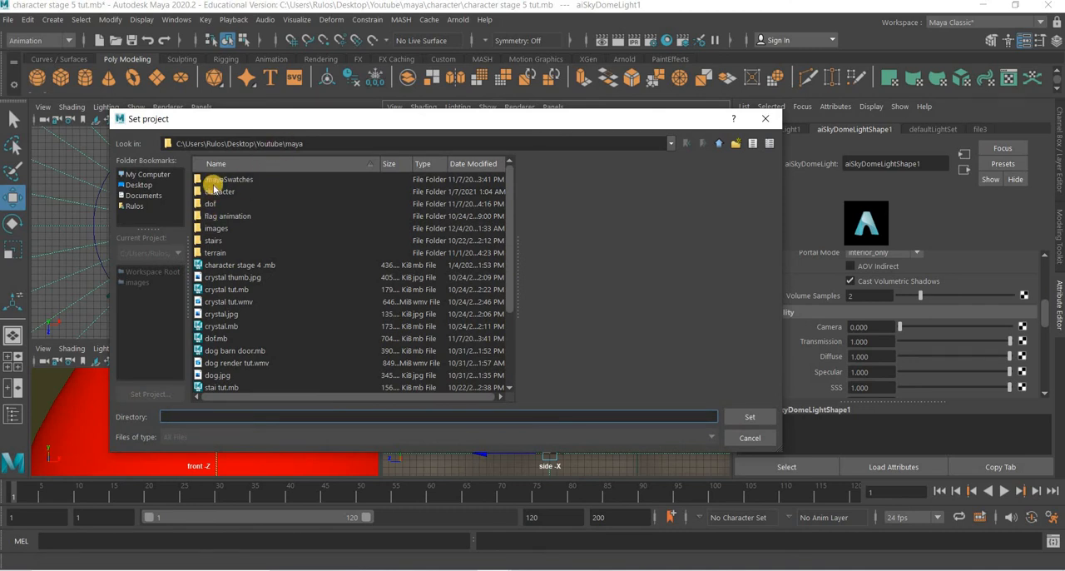
{"action": "left_click", "coordinate": [219, 191]}
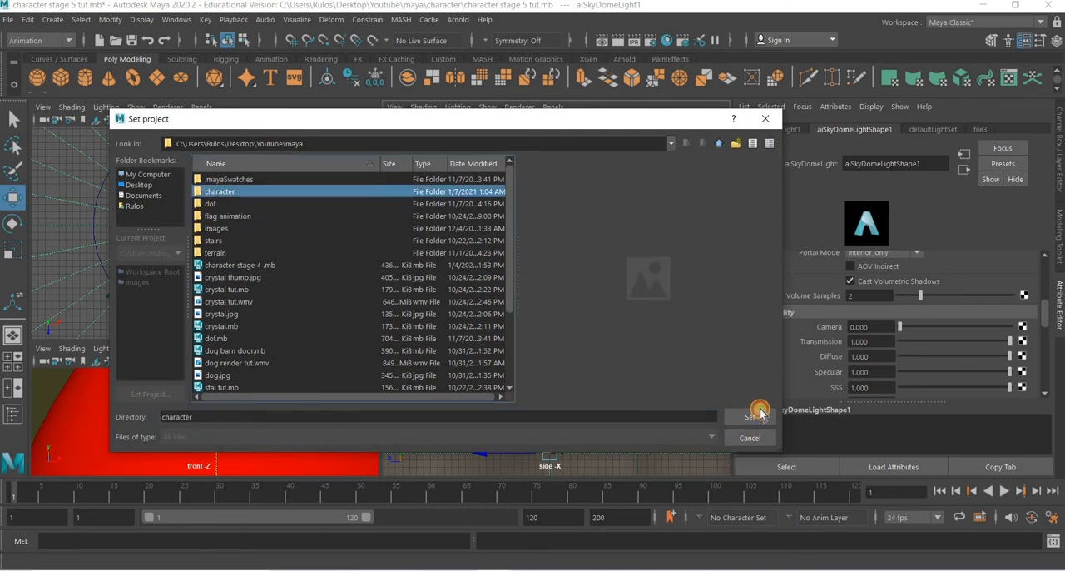
{"action": "left_click", "coordinate": [750, 416]}
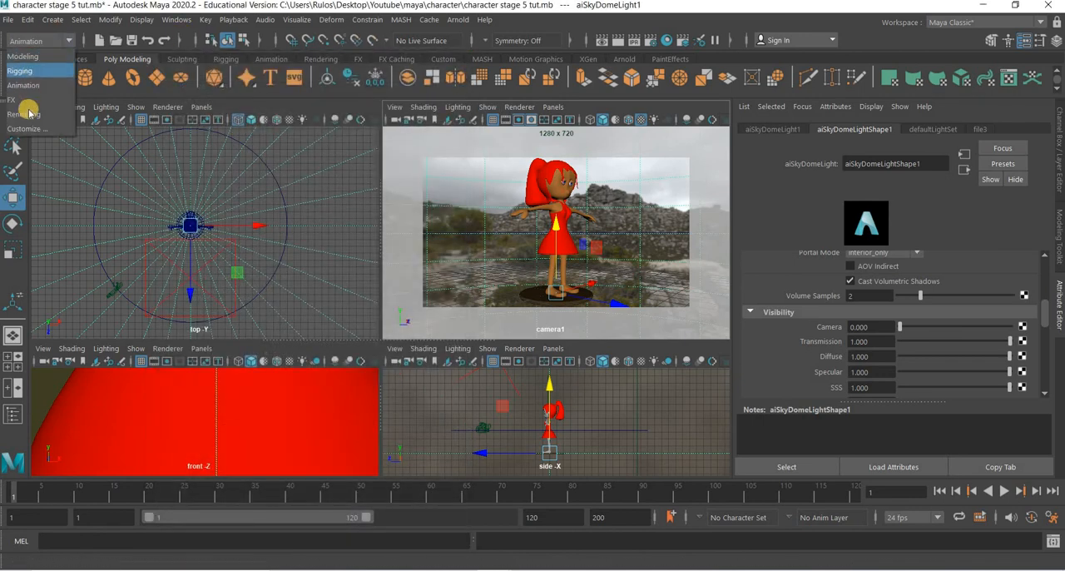
- Render the whole animation sequence from the Rendering menu set, then close the render preview
{"action": "left_click", "coordinate": [24, 113]}
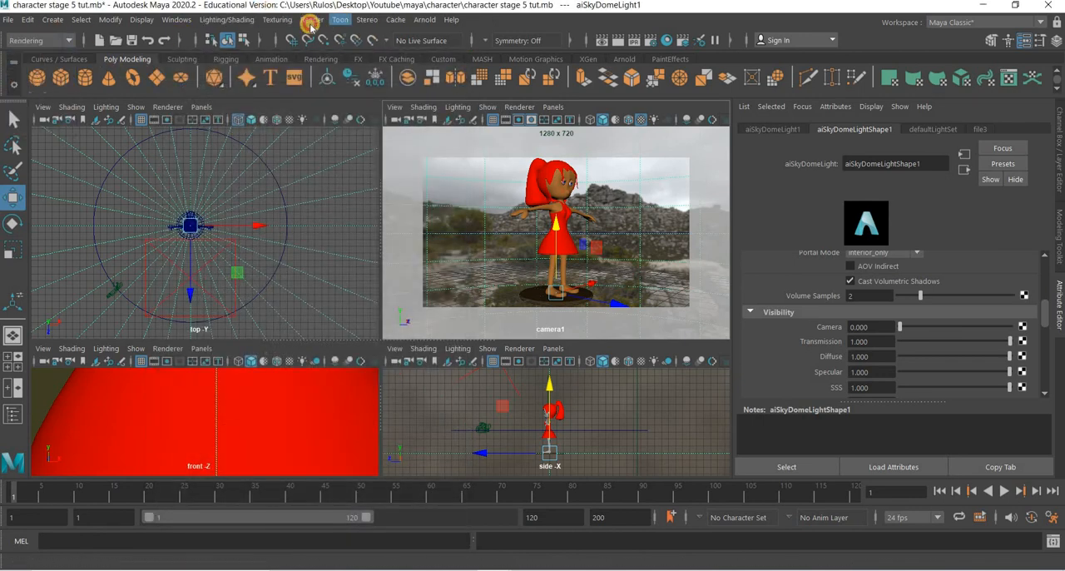
{"action": "left_click", "coordinate": [312, 19]}
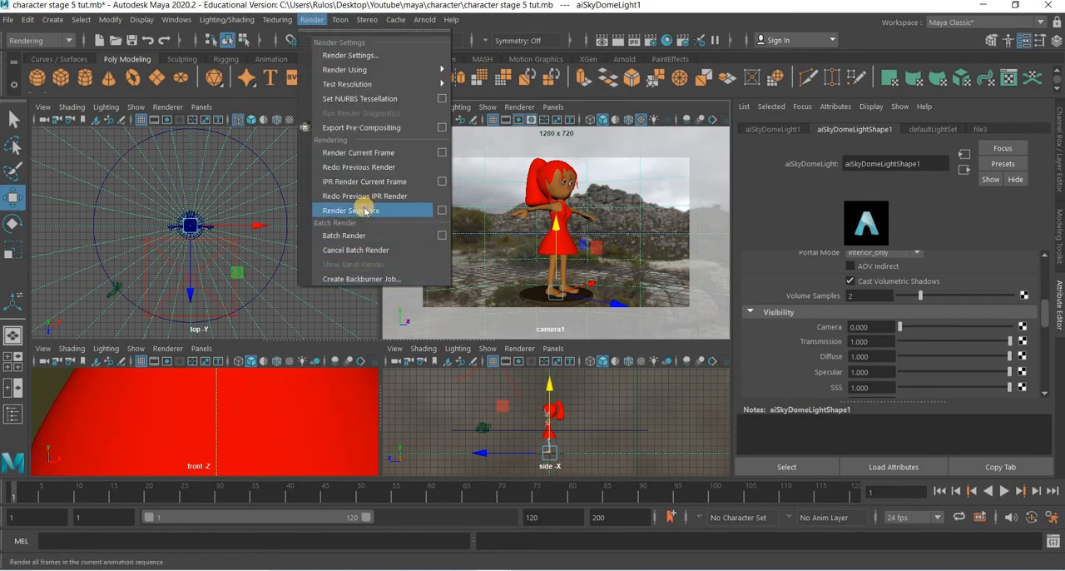
{"action": "left_click", "coordinate": [348, 209]}
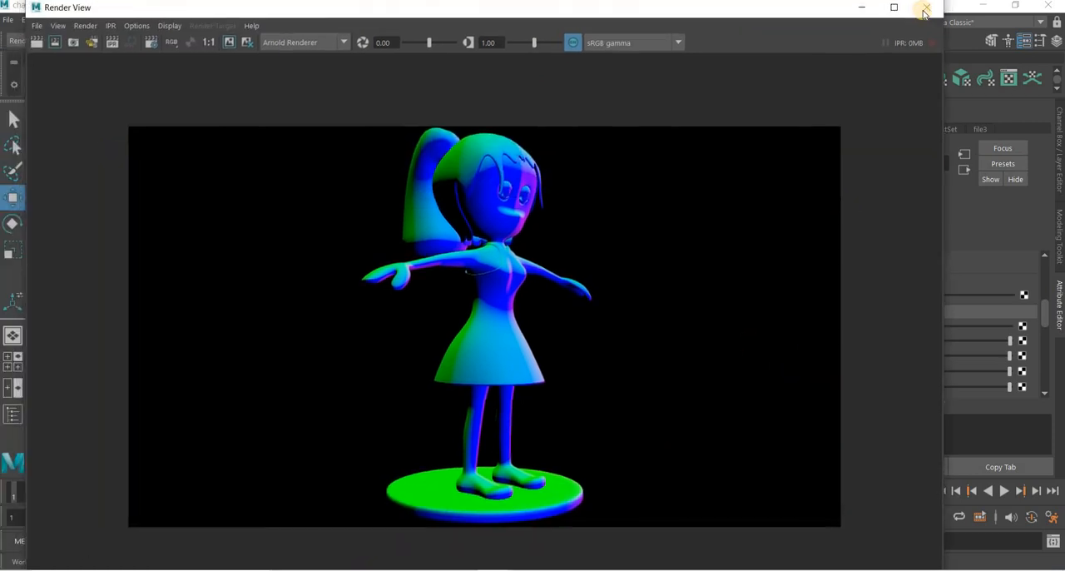
{"action": "left_click", "coordinate": [923, 8]}
{"action": "type", "text": "phot"}
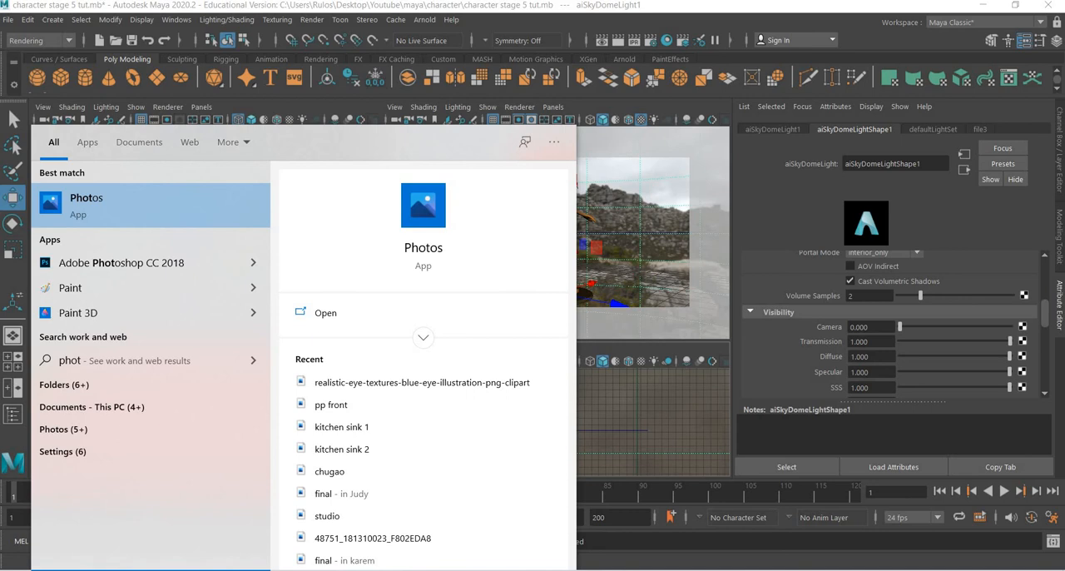
- Launch Adobe Photoshop CC 2018 from search results and maximise its window
{"action": "left_click", "coordinate": [120, 262]}
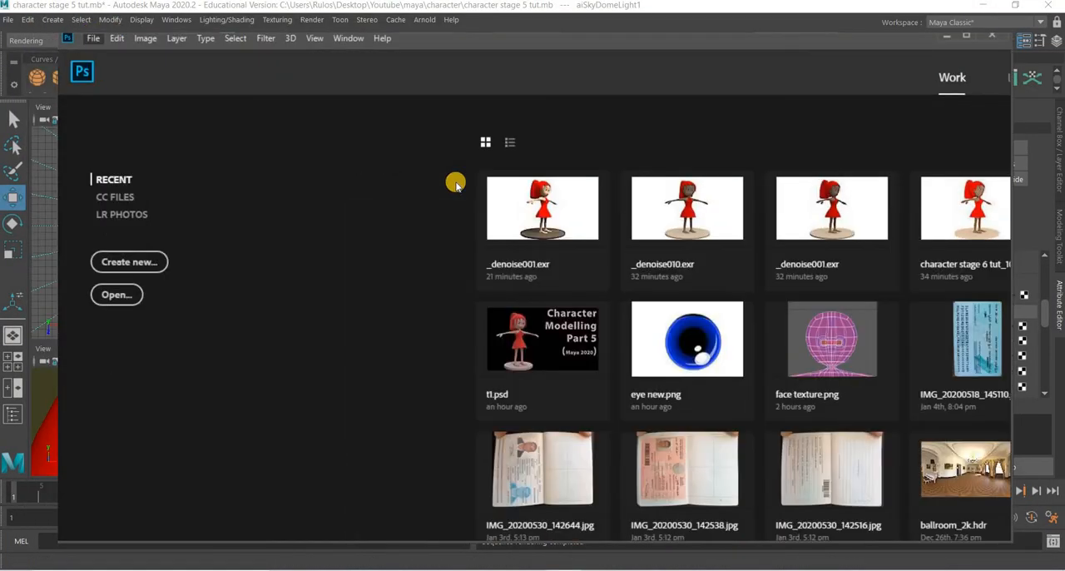
{"action": "mouse_move", "coordinate": [598, 96]}
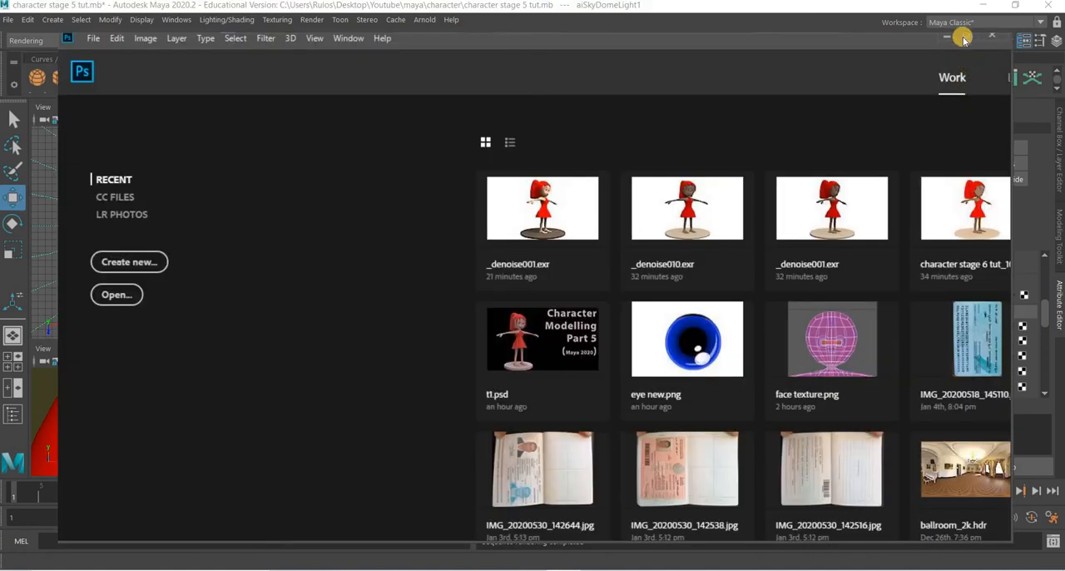
{"action": "left_click", "coordinate": [962, 39]}
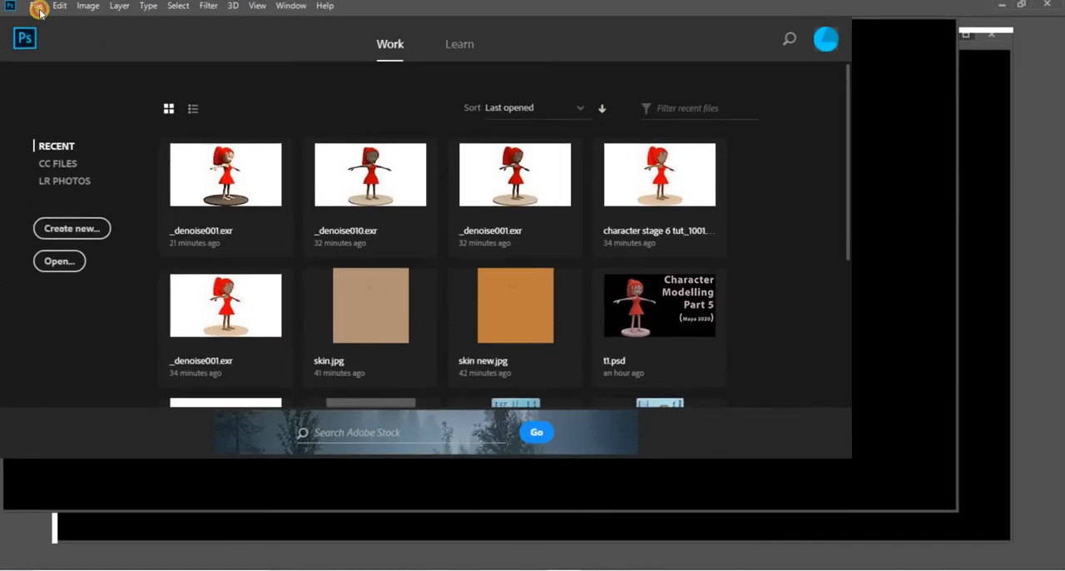
- Open the _denoise and character stage 5 tut_1 EXRs, reading alpha as transparency
{"action": "left_click", "coordinate": [59, 260]}
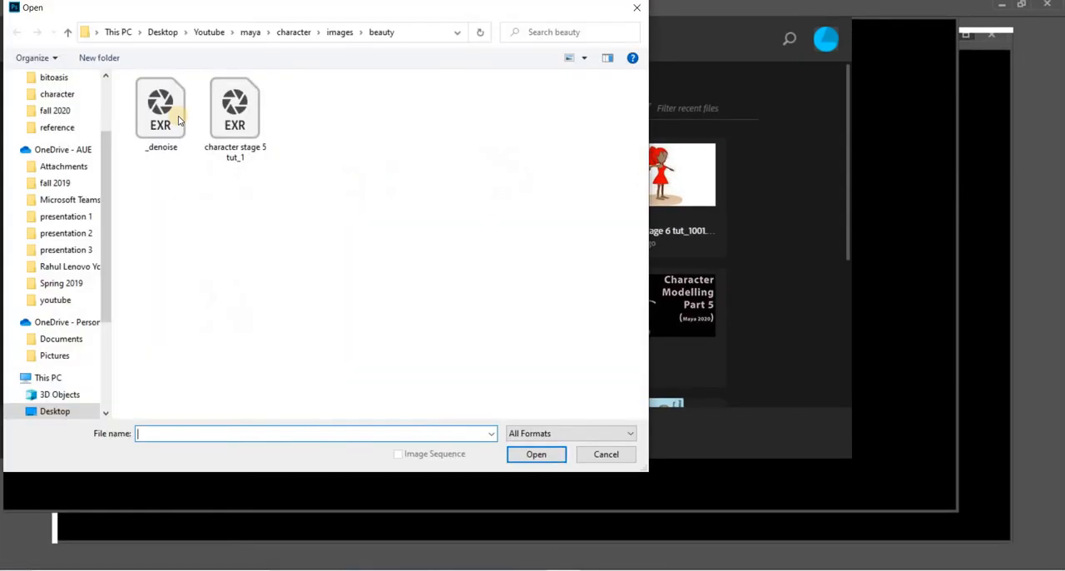
{"action": "left_click", "coordinate": [160, 108]}
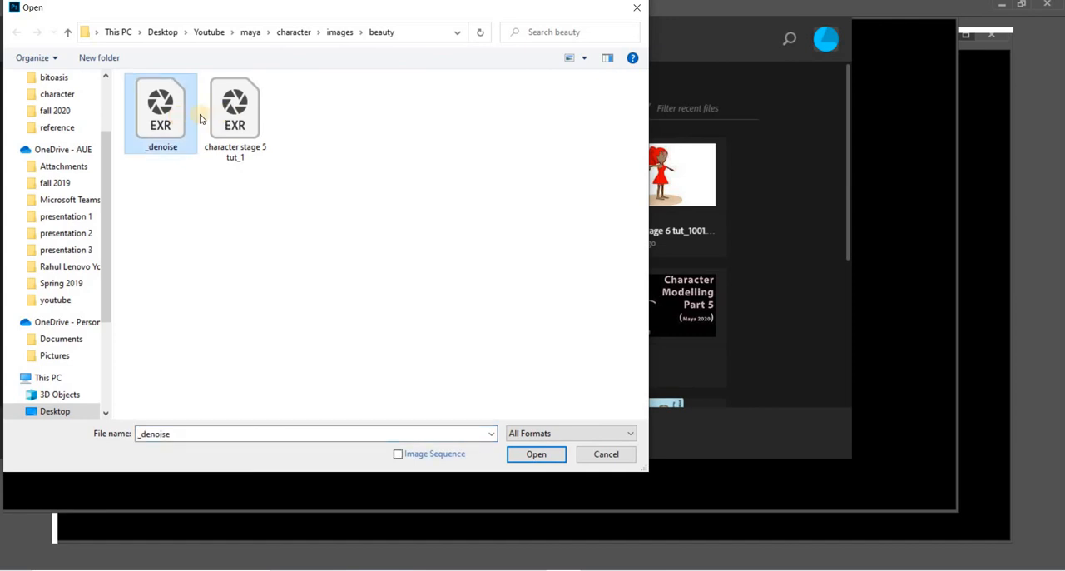
{"action": "left_click", "coordinate": [234, 108]}
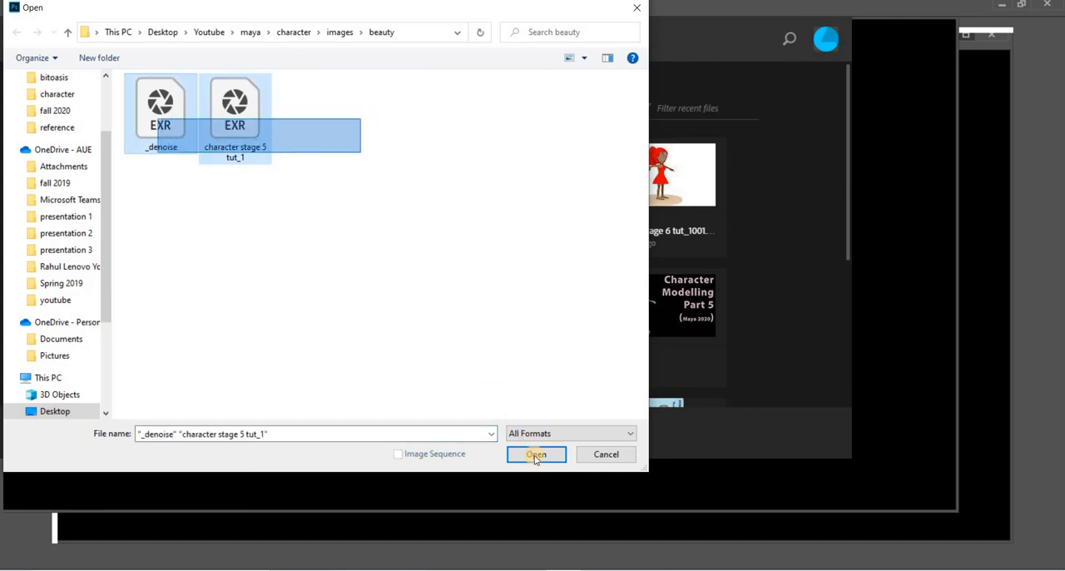
{"action": "left_click", "coordinate": [535, 453]}
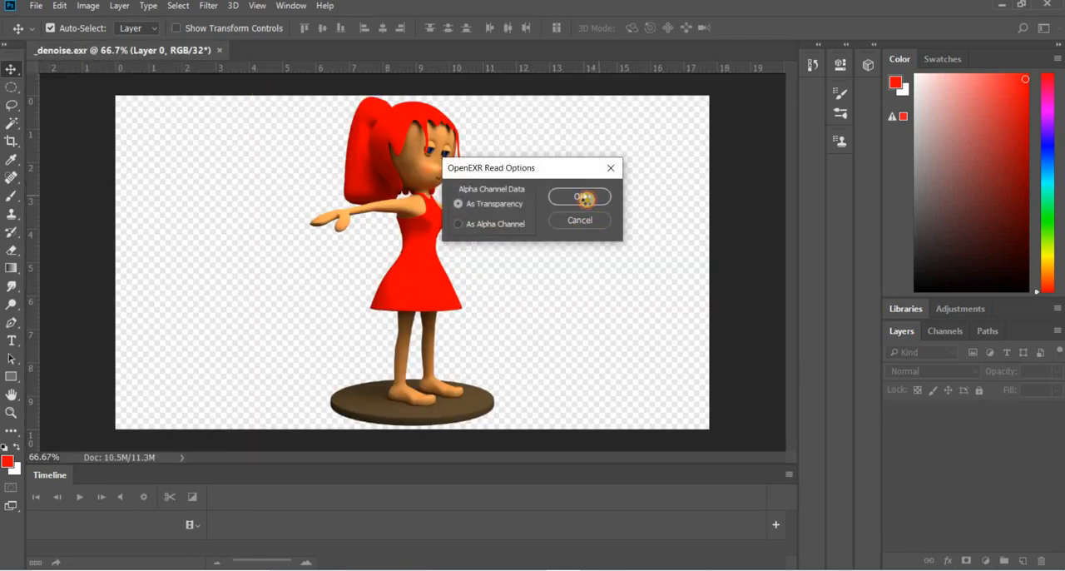
{"action": "left_click", "coordinate": [579, 196]}
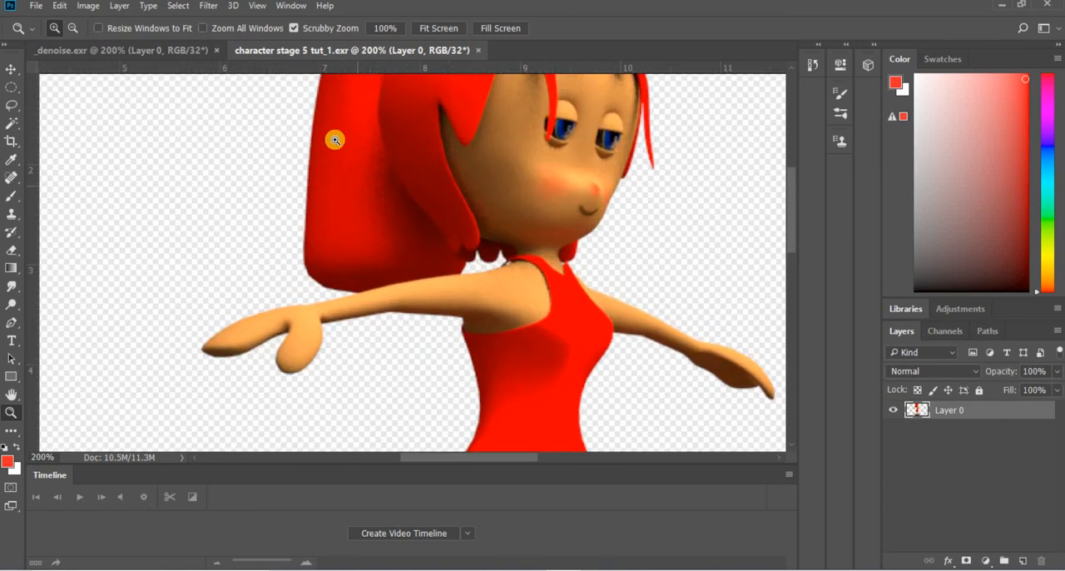
{"action": "mouse_move", "coordinate": [157, 96]}
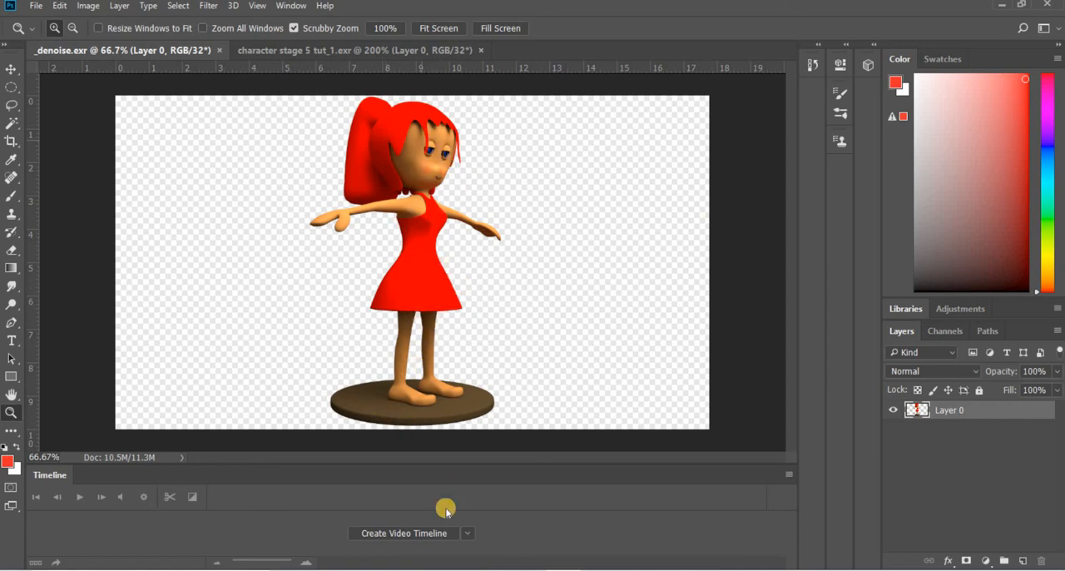
{"action": "mouse_move", "coordinate": [541, 508]}
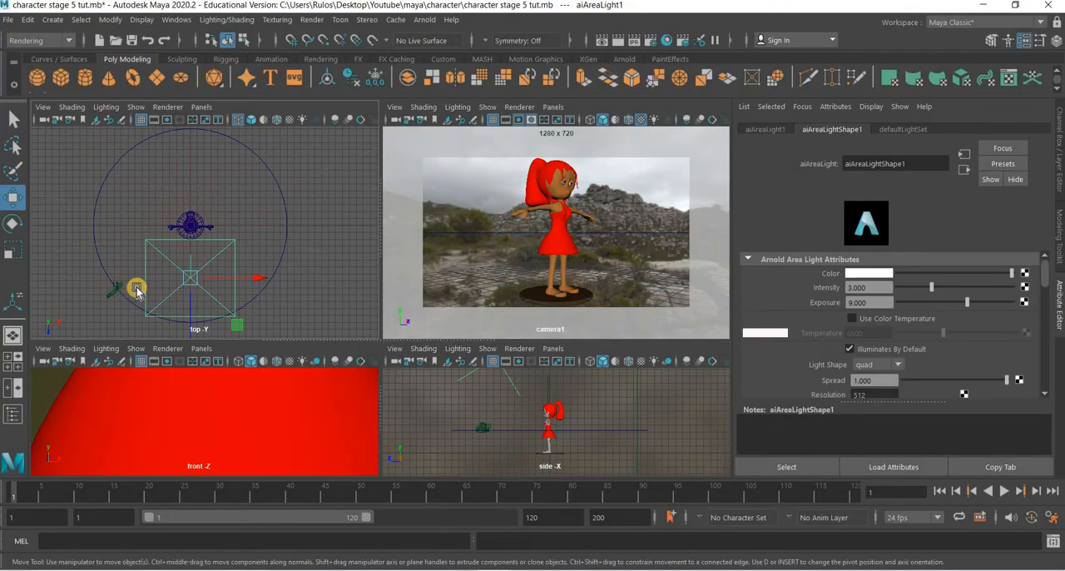
{"action": "left_click", "coordinate": [81, 326]}
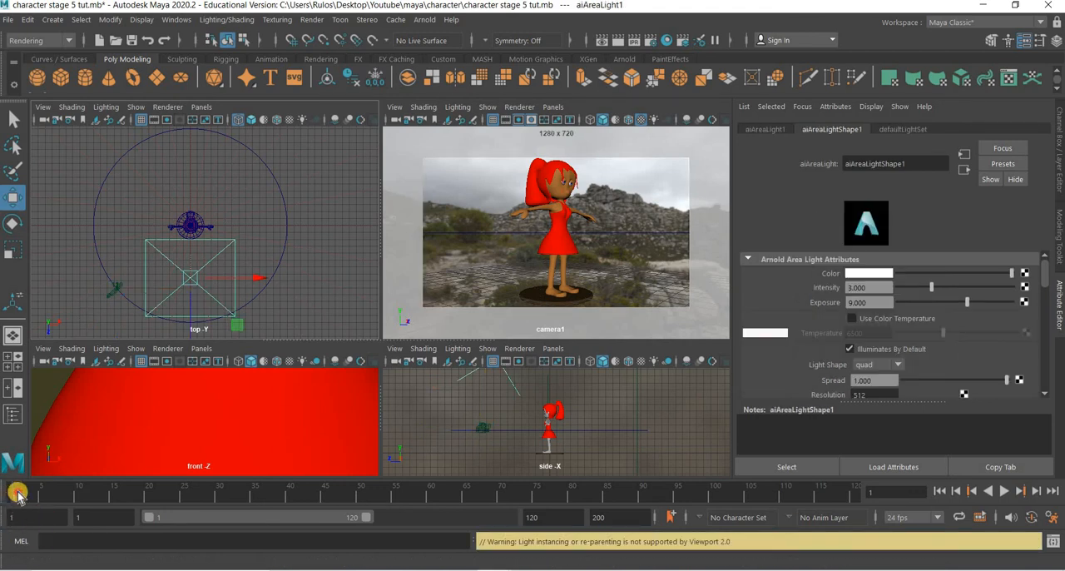
{"action": "left_click", "coordinate": [1004, 490]}
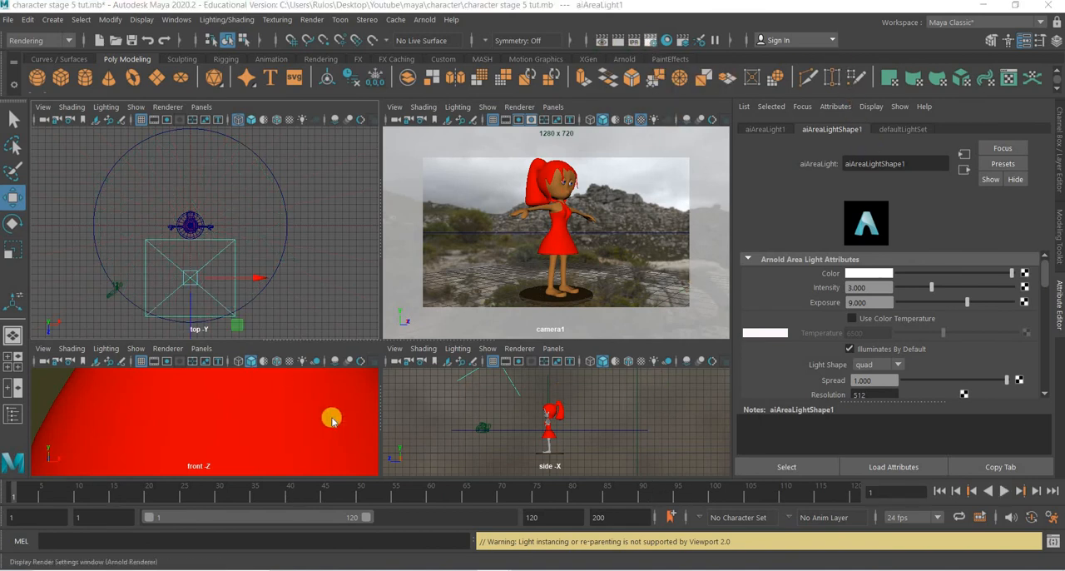
{"action": "left_click", "coordinate": [648, 40]}
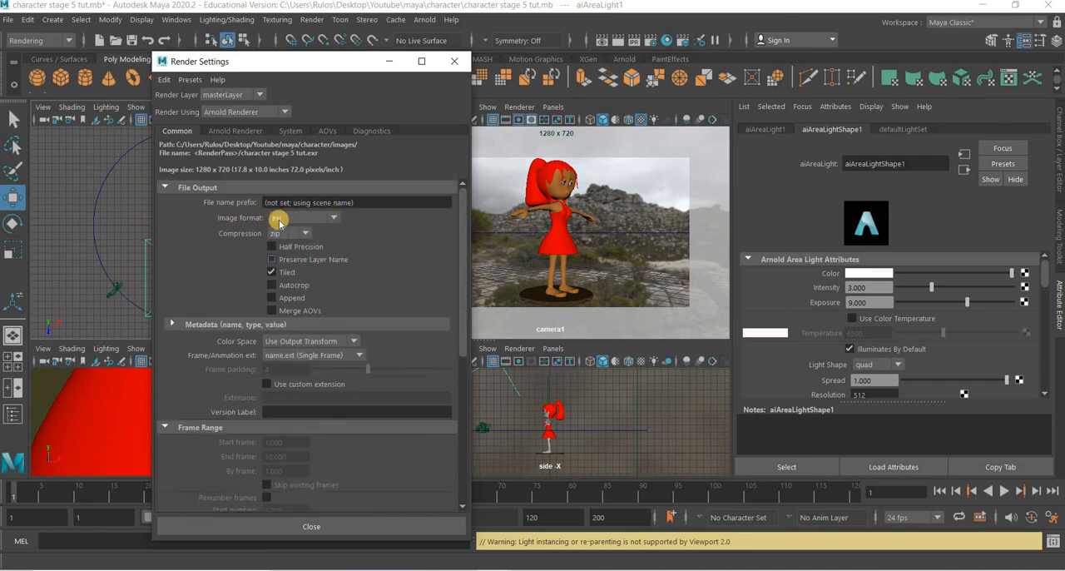
- Set output to exr, name#.ext sequence, end frame 120, camera cameraShape1, then save
{"action": "left_click", "coordinate": [304, 218]}
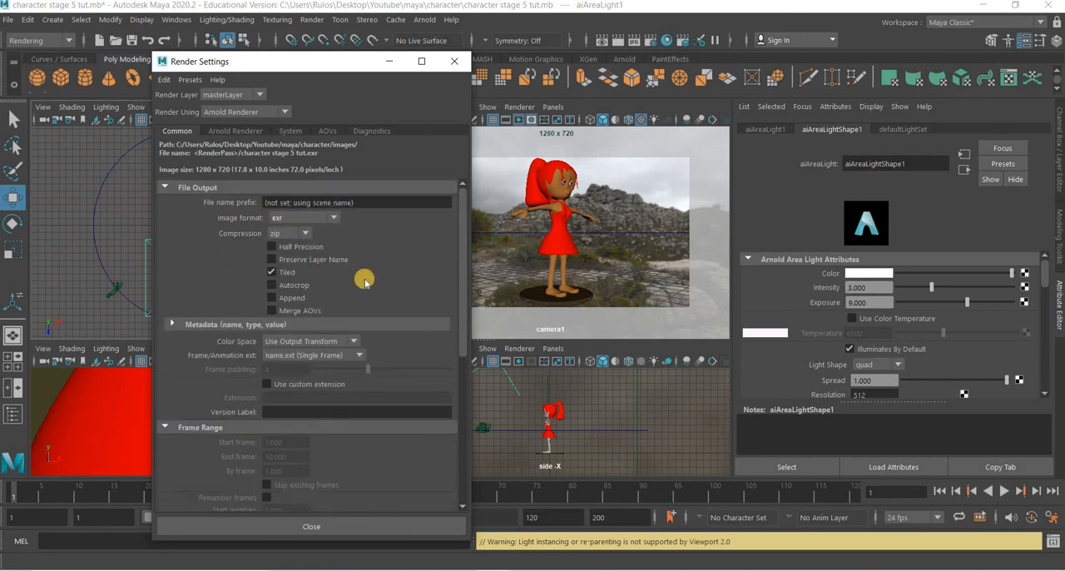
{"action": "scroll", "scroll_direction": "down", "scroll_amount": 3}
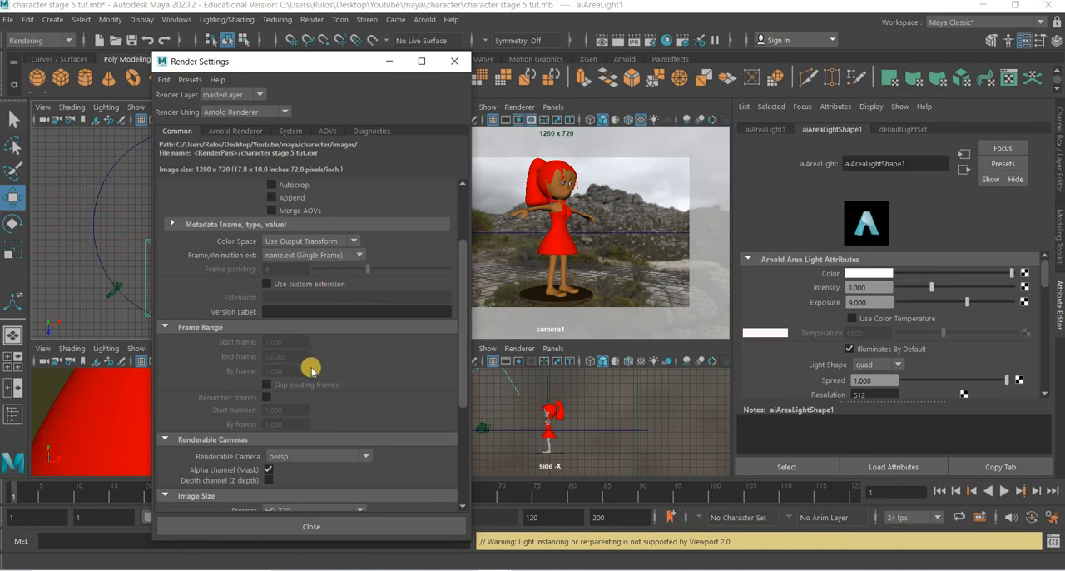
{"action": "left_click", "coordinate": [164, 187]}
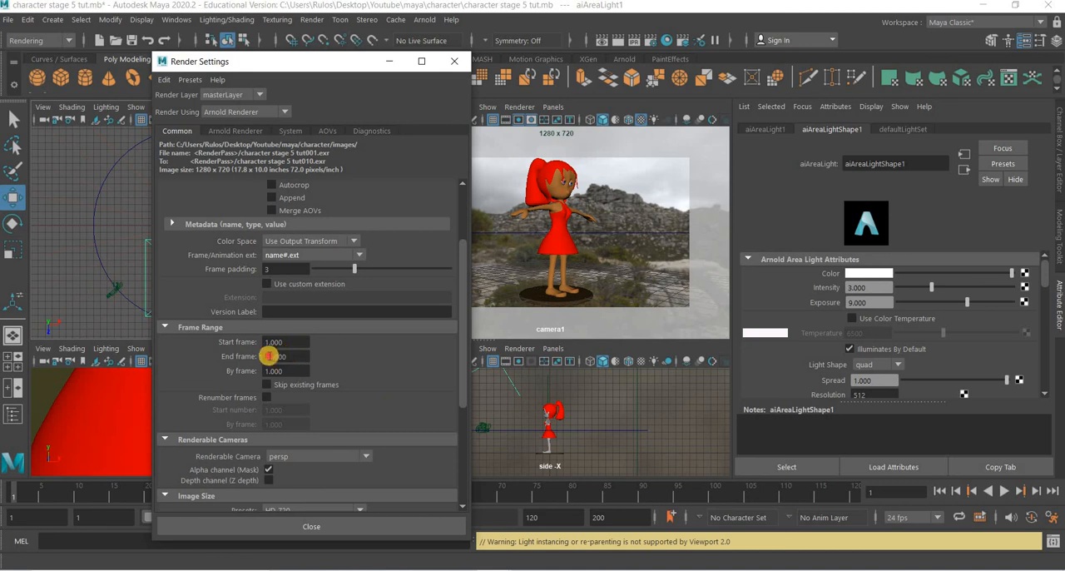
{"action": "type", "text": "120"}
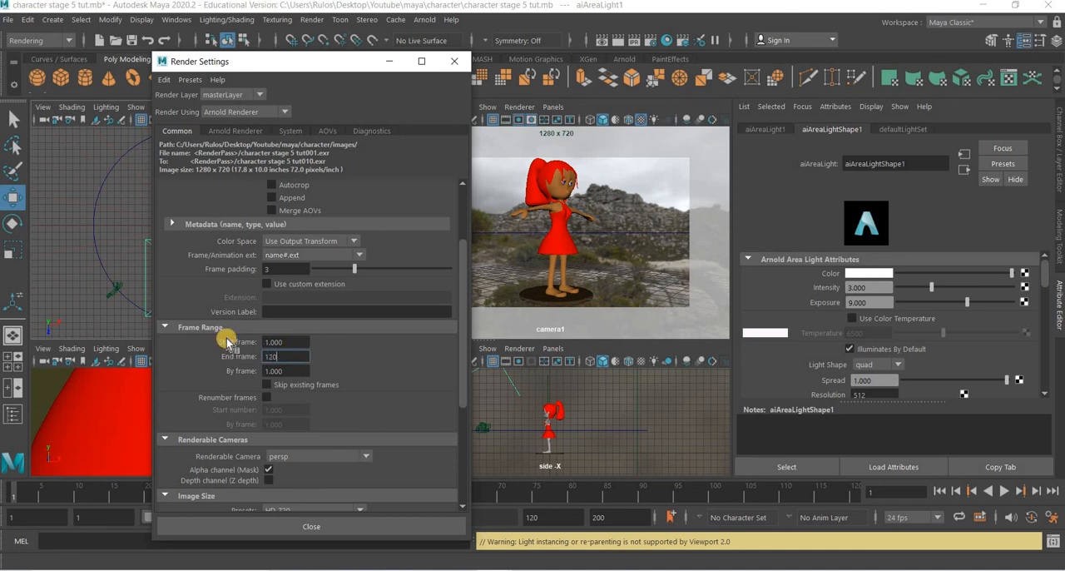
{"action": "left_click", "coordinate": [316, 456]}
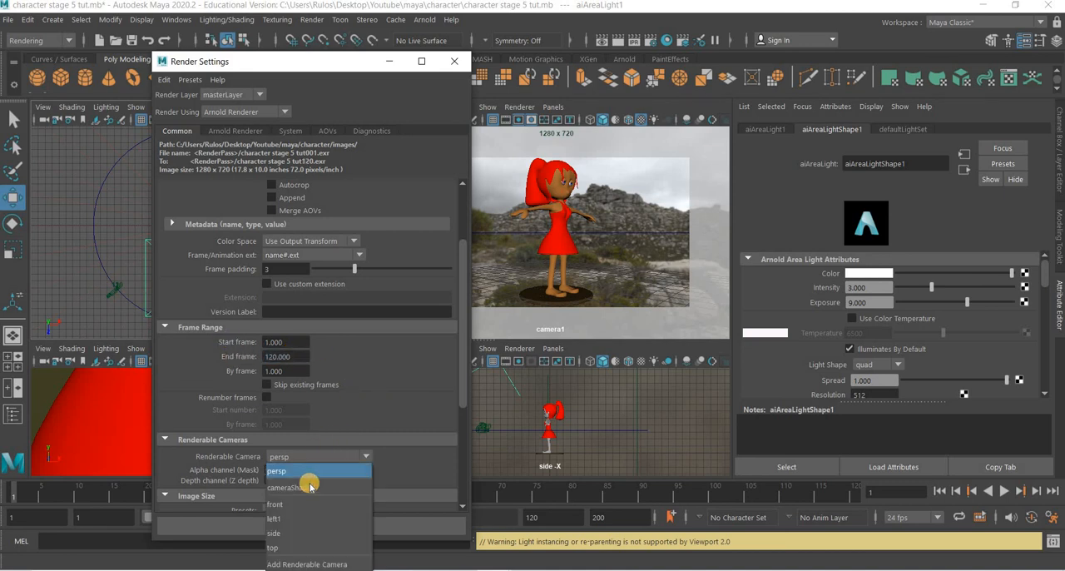
{"action": "left_click", "coordinate": [287, 487]}
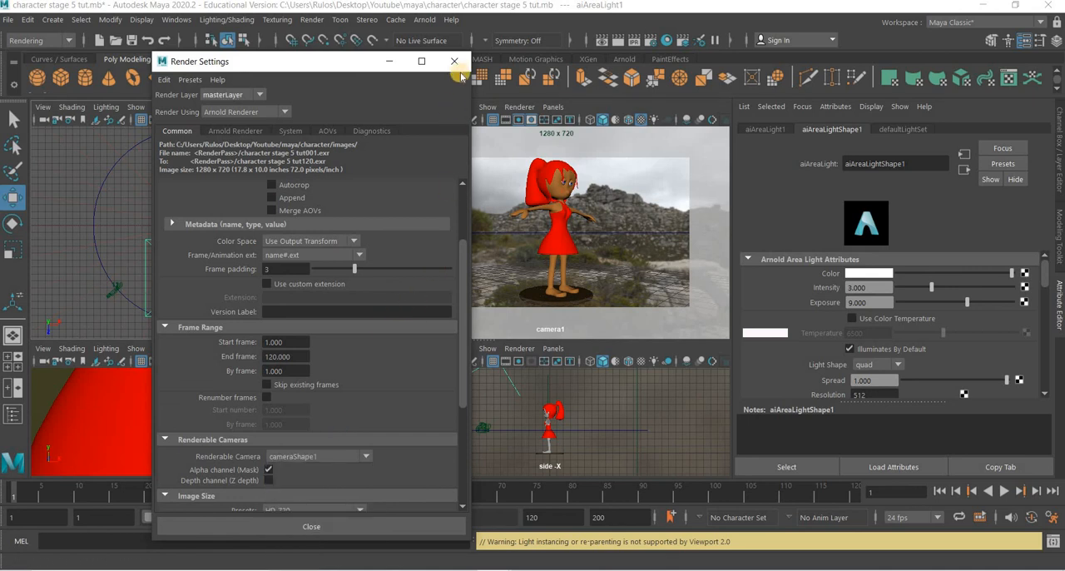
{"action": "left_click", "coordinate": [8, 19]}
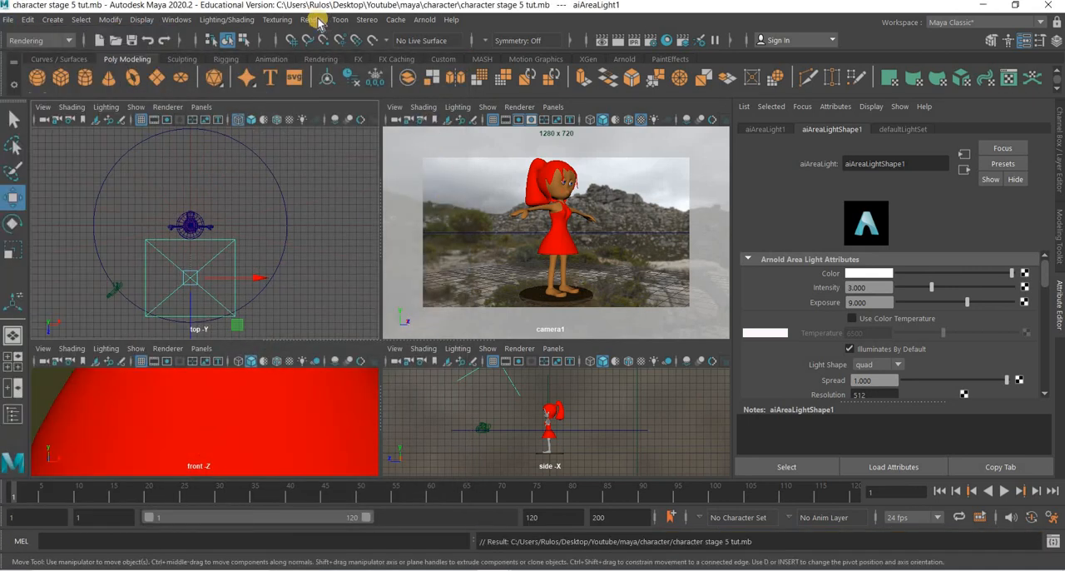
{"action": "left_click", "coordinate": [311, 19]}
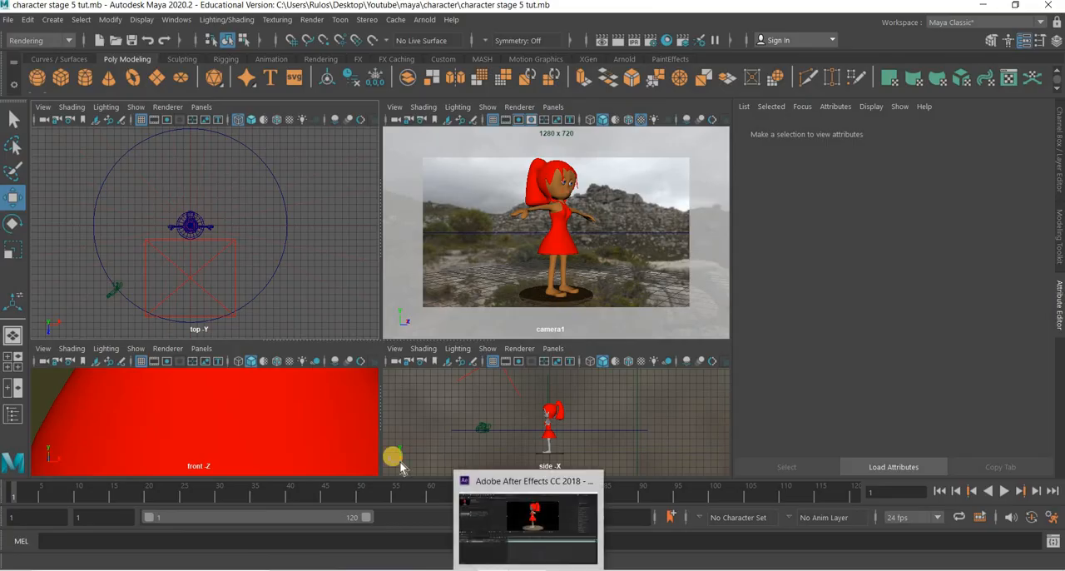
- Delete old project items, import _denoise001 as an OpenEXR sequence, and scrub the timeline
{"action": "left_click", "coordinate": [528, 516]}
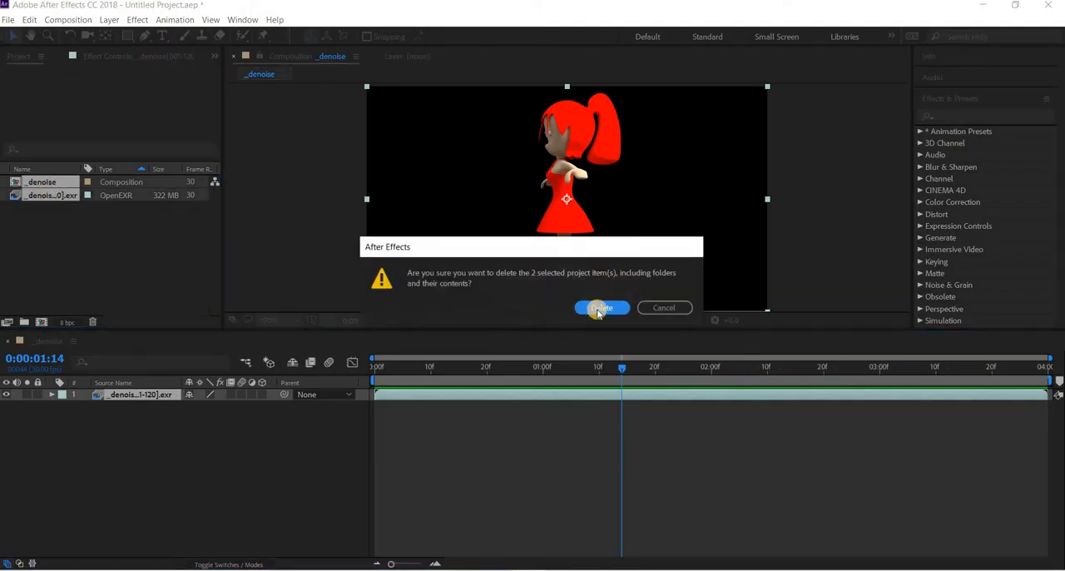
{"action": "left_click", "coordinate": [600, 307]}
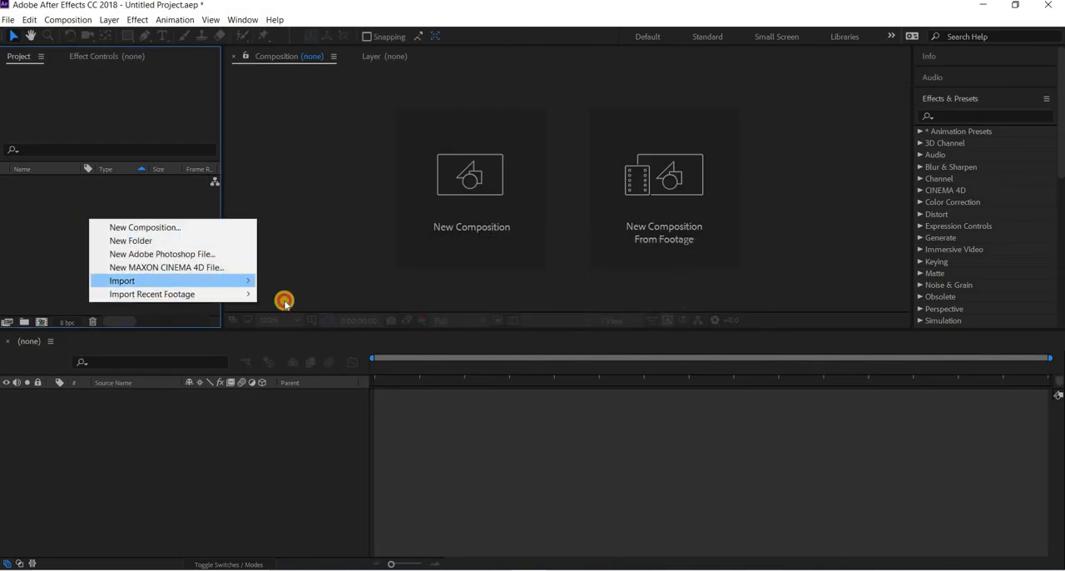
{"action": "left_click", "coordinate": [121, 281]}
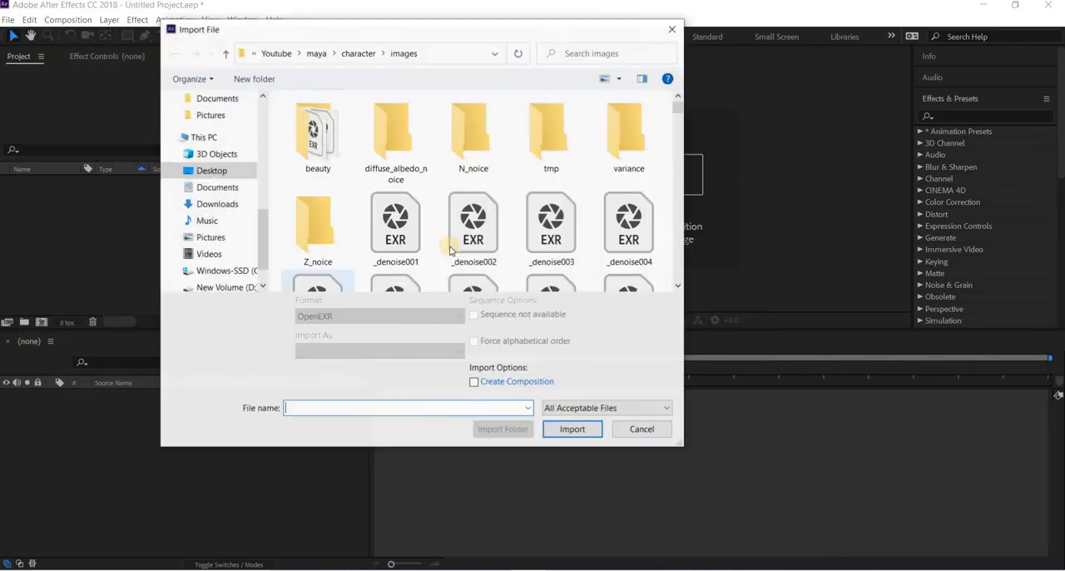
{"action": "left_click", "coordinate": [395, 224]}
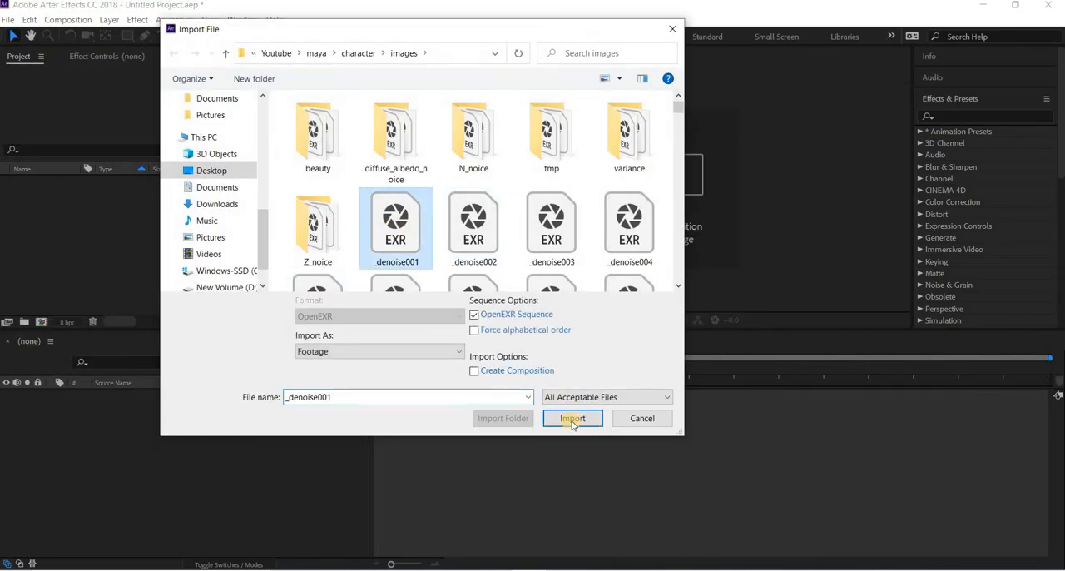
{"action": "left_click", "coordinate": [573, 418]}
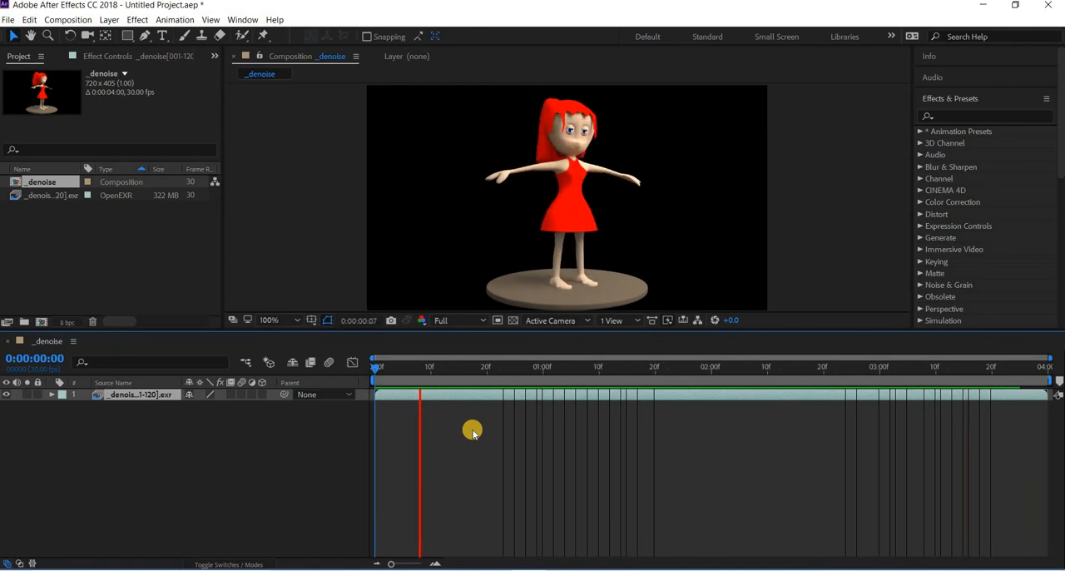
{"action": "left_click_drag", "start_coordinate": [420, 366], "coordinate": [761, 366]}
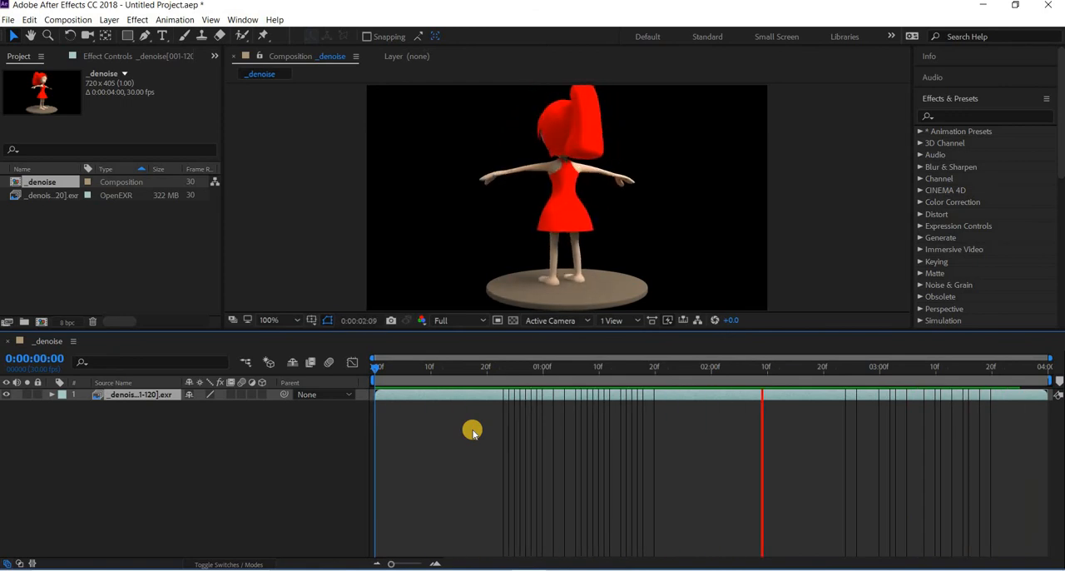